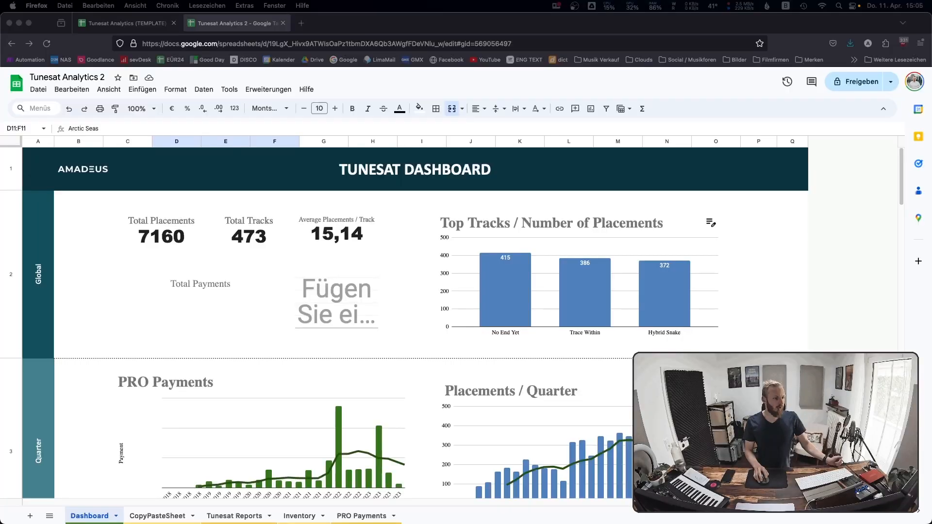
mouse_move(131, 202)
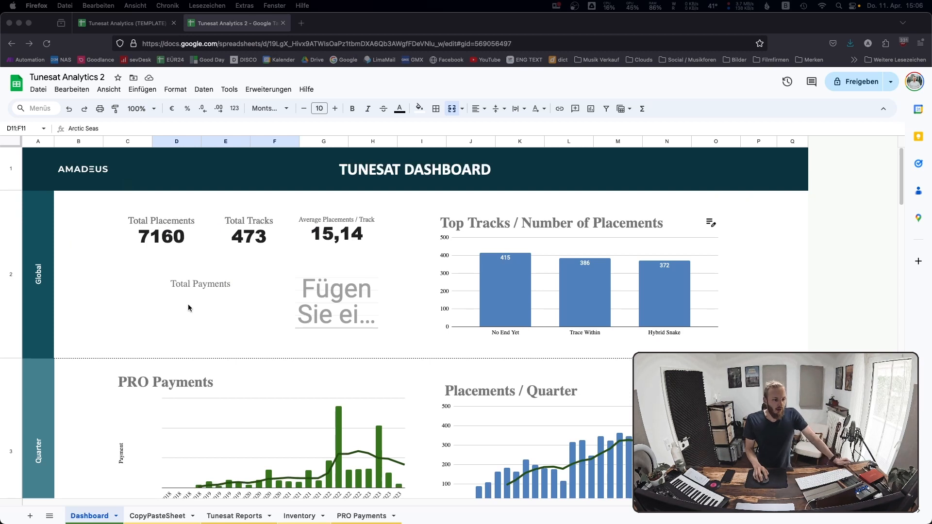
mouse_move(149, 358)
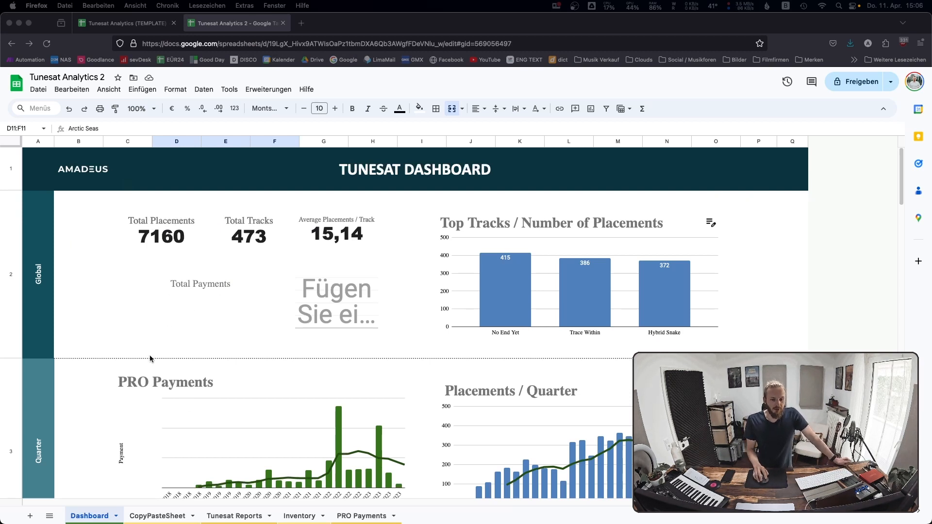
mouse_move(137, 254)
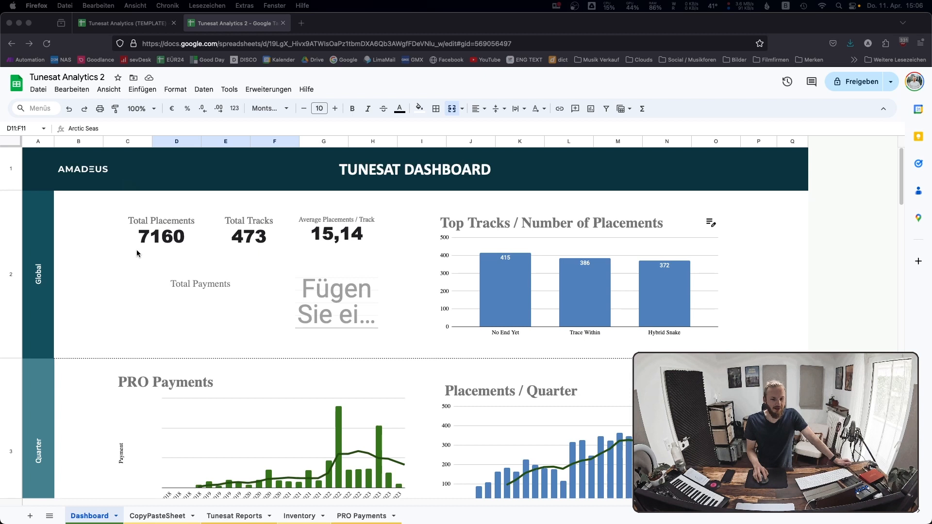
mouse_move(187, 213)
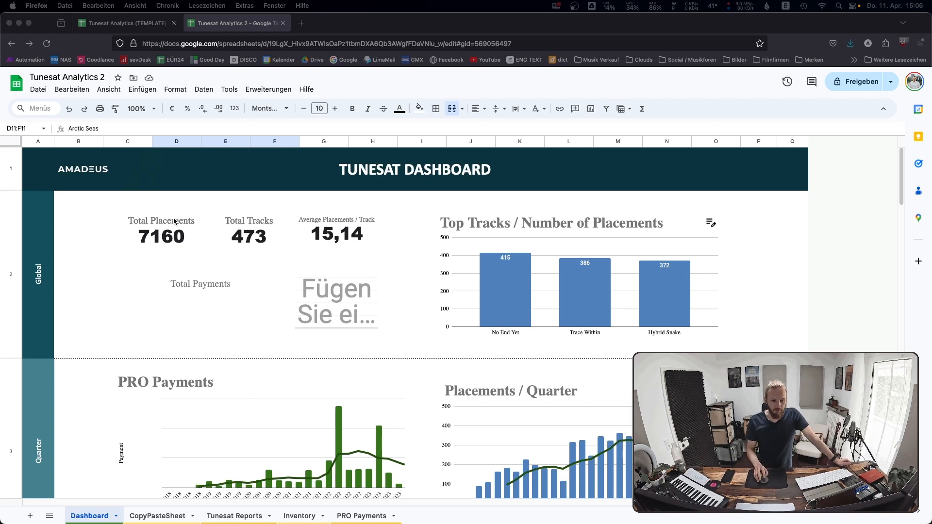
mouse_move(241, 200)
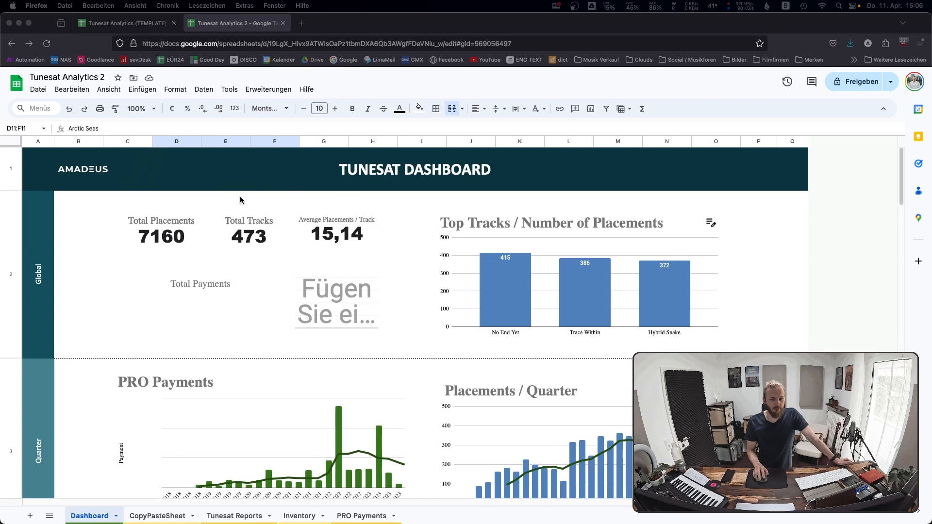
mouse_move(176, 249)
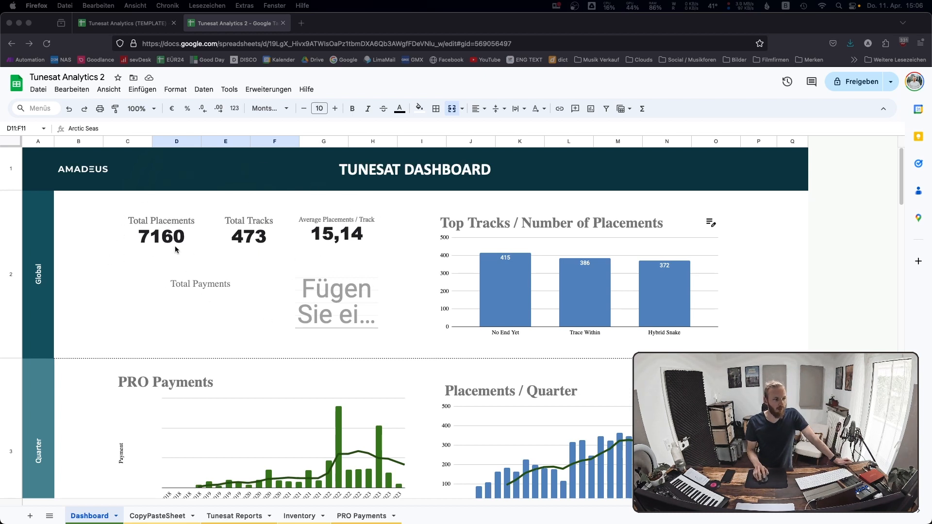
mouse_move(261, 227)
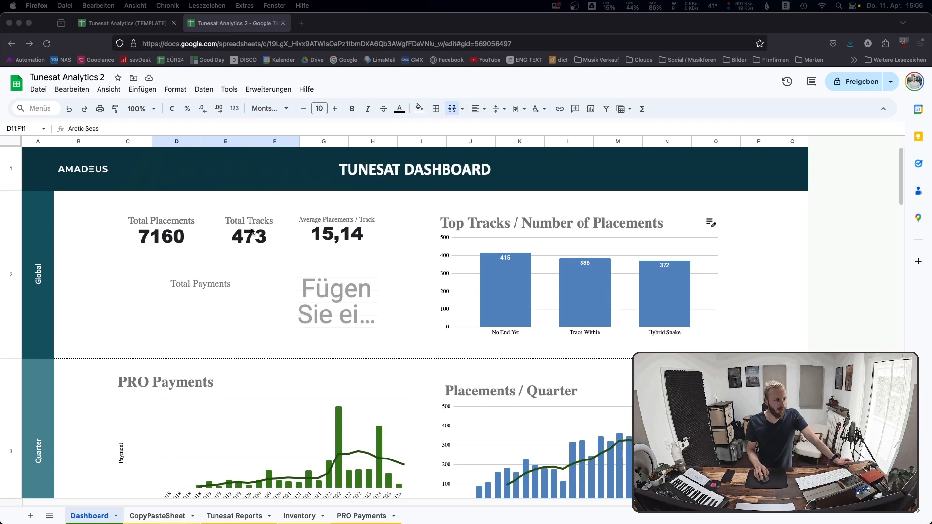
mouse_move(367, 237)
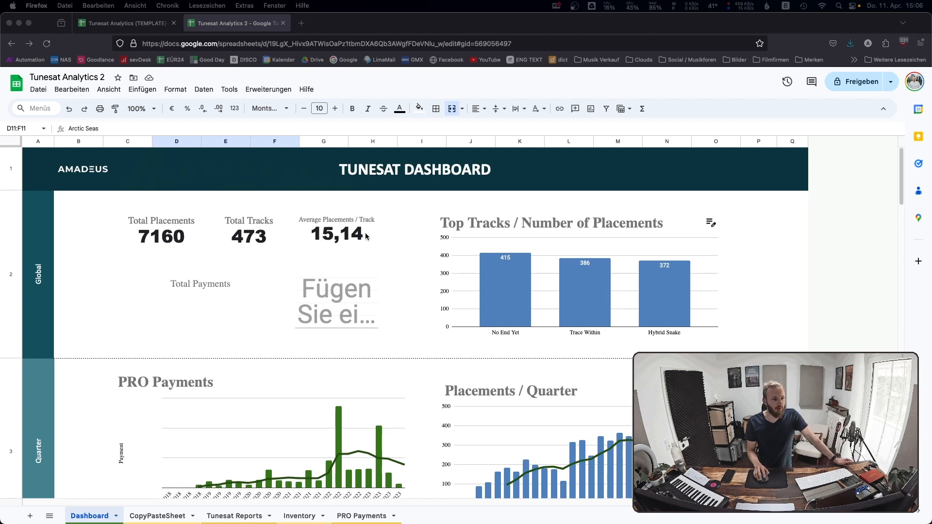
mouse_move(440, 260)
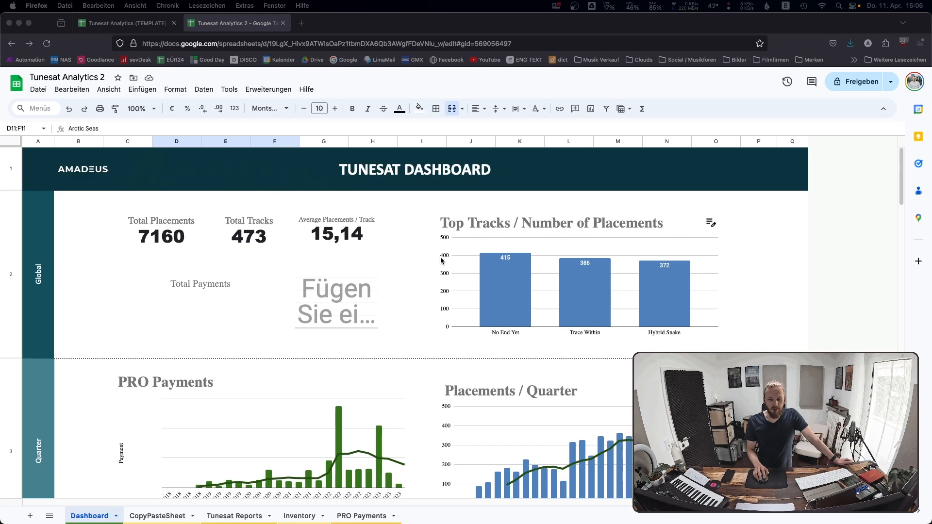
Scroll down the Dashboard past PRO Payments, Placements / Month and Albums / Performance to Publisher / Quarter.
scroll(down, 3)
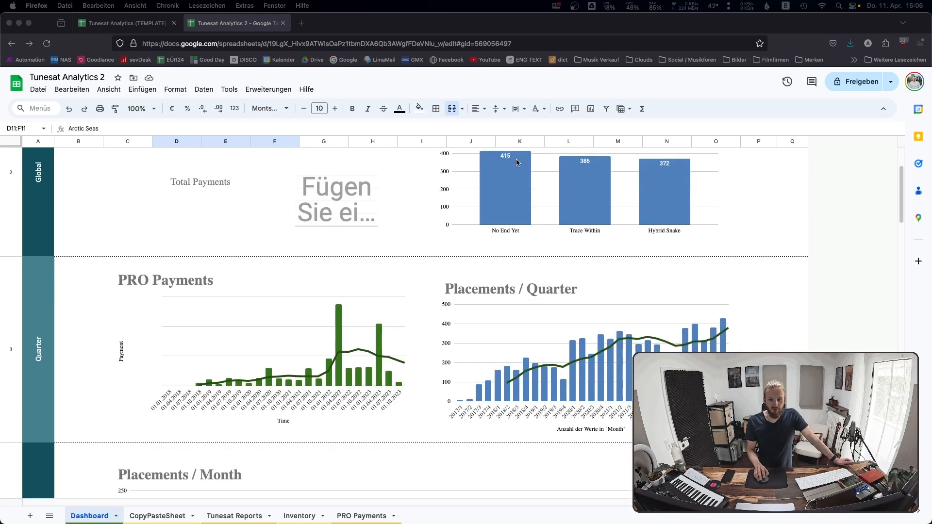
scroll(down, 3)
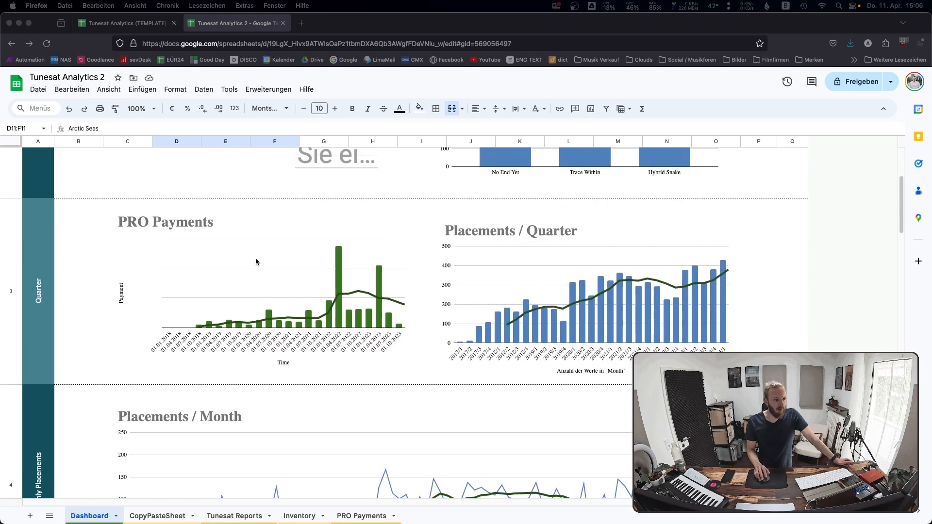
scroll(down, 3)
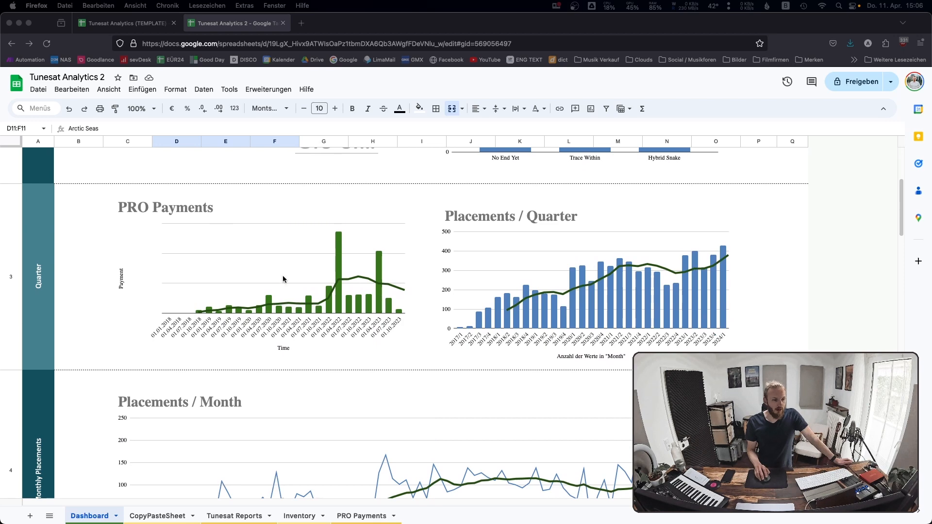
scroll(down, 3)
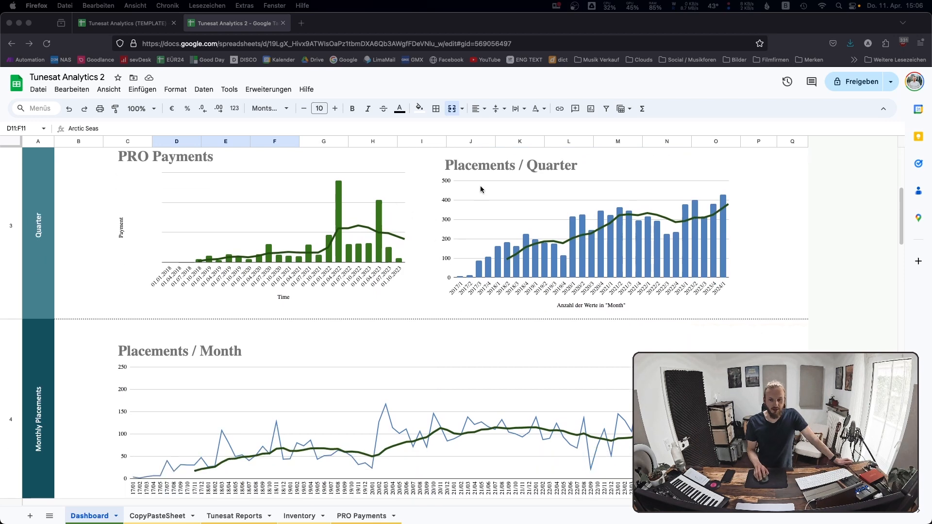
scroll(down, 3)
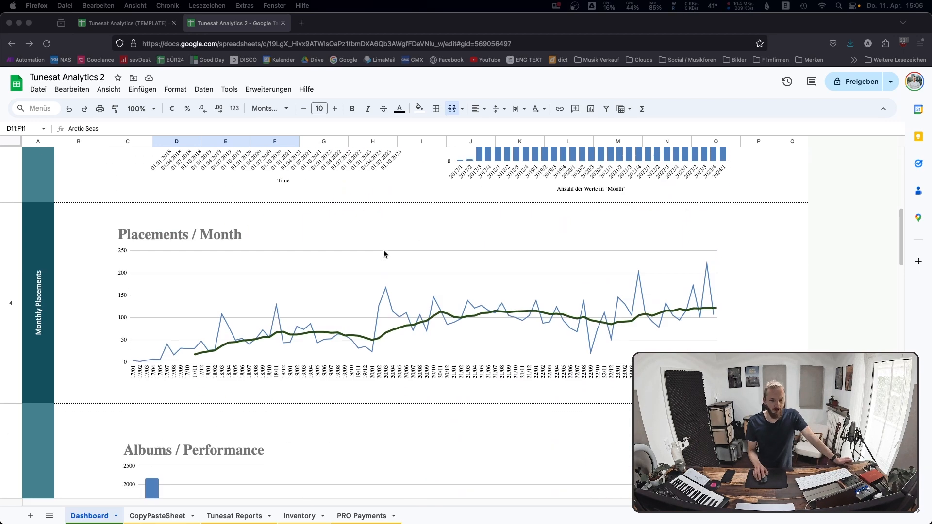
scroll(down, 3)
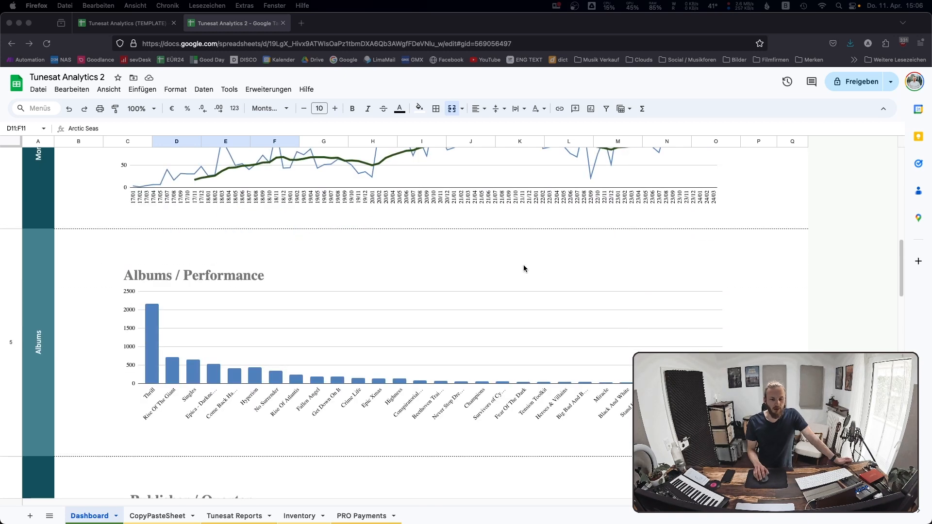
scroll(down, 3)
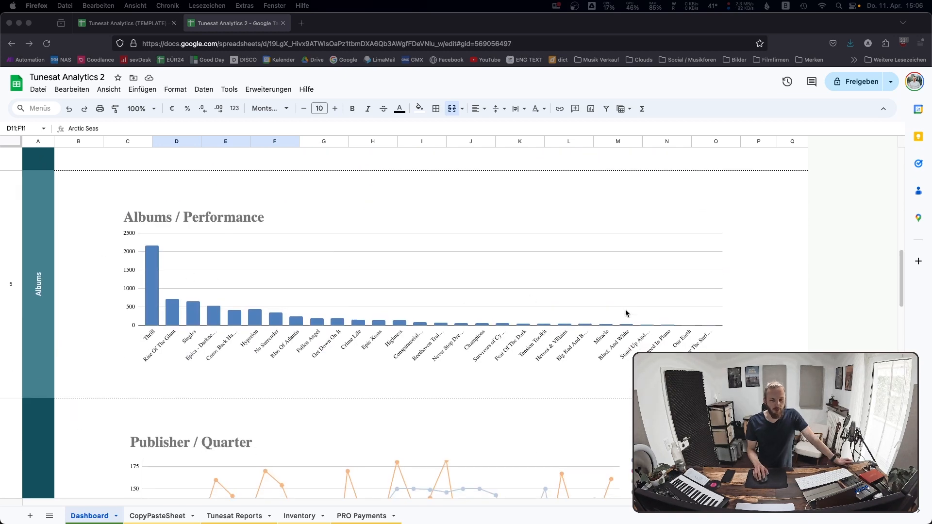
scroll(down, 3)
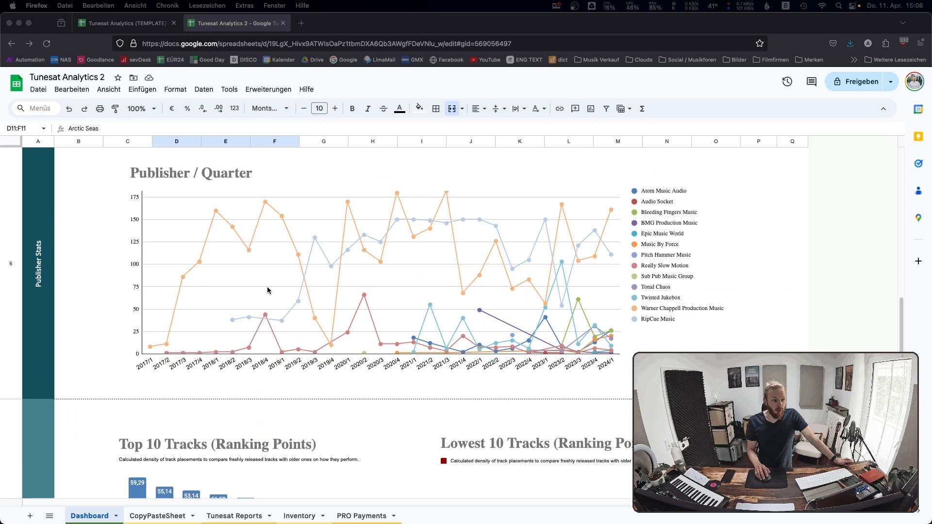
mouse_move(541, 319)
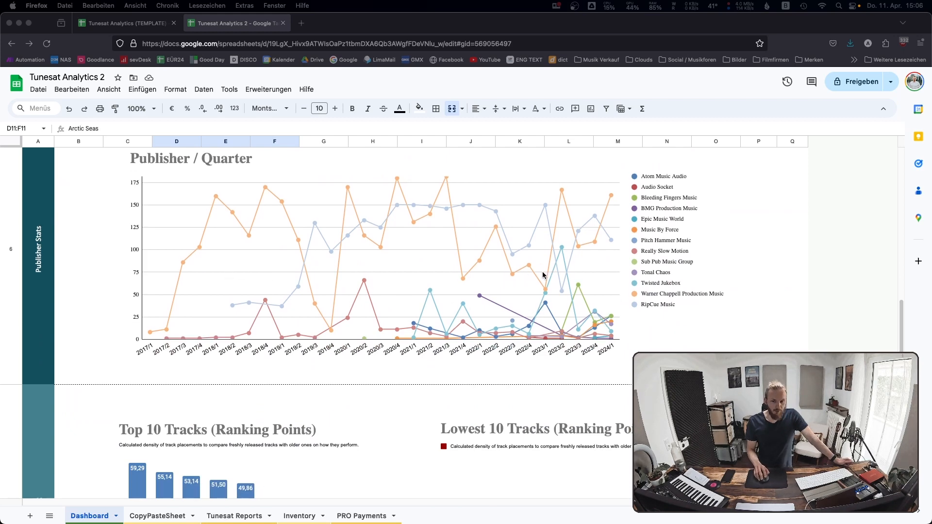
Scroll down to the Track Ranking row with the Top 10 and Lowest 10 Tracks charts.
scroll(down, 3)
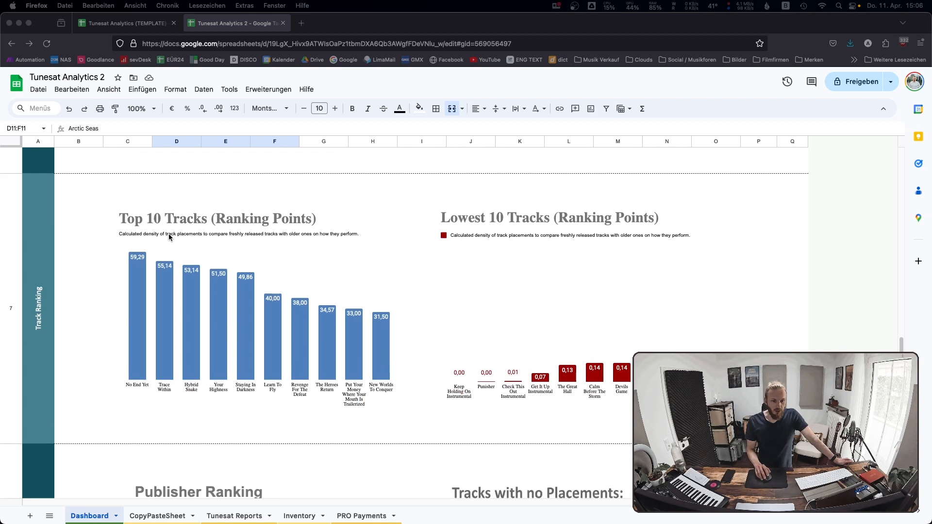
mouse_move(333, 257)
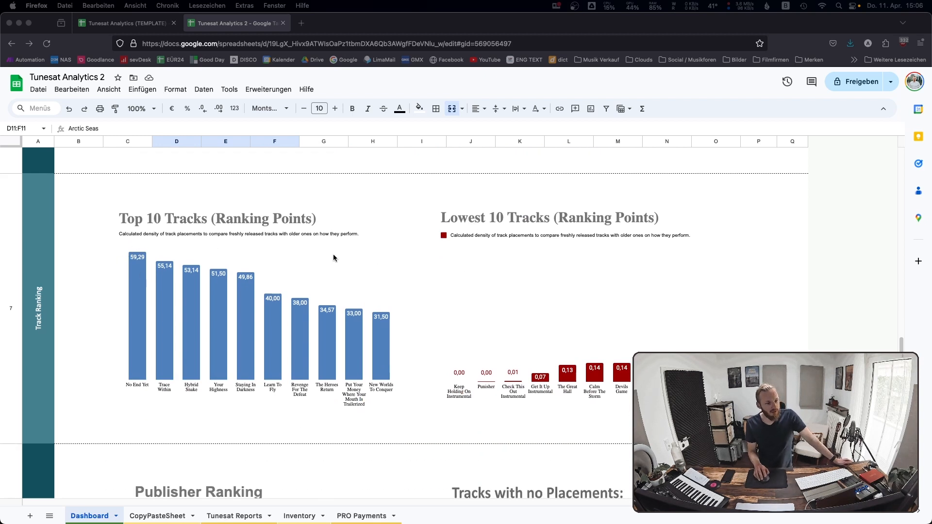
mouse_move(200, 249)
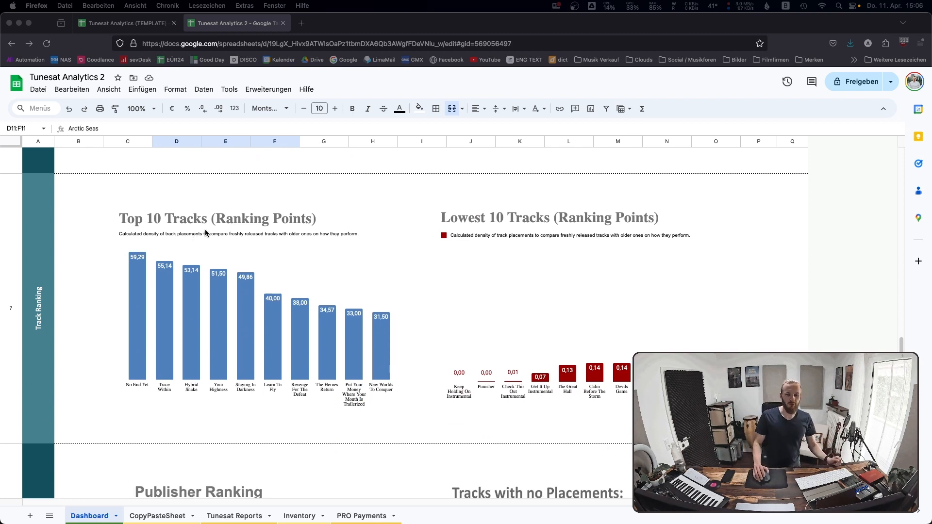
mouse_move(234, 254)
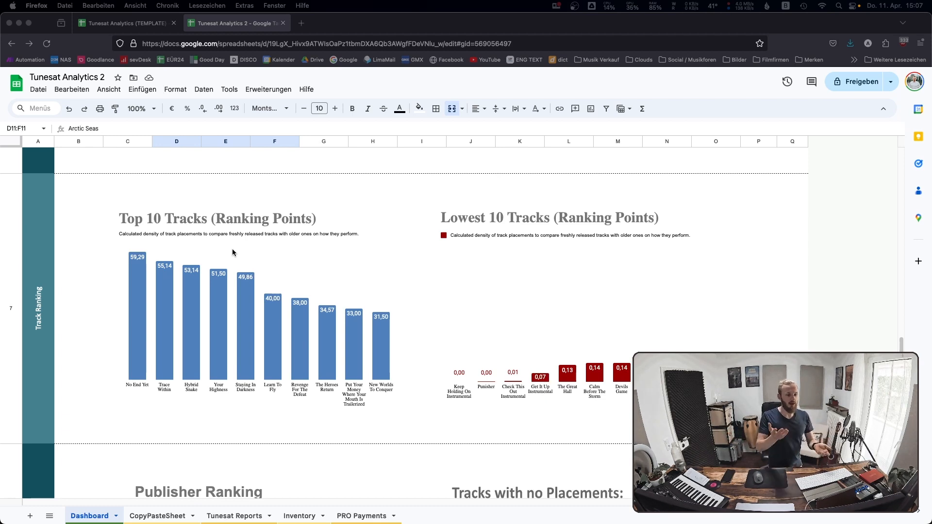
mouse_move(229, 334)
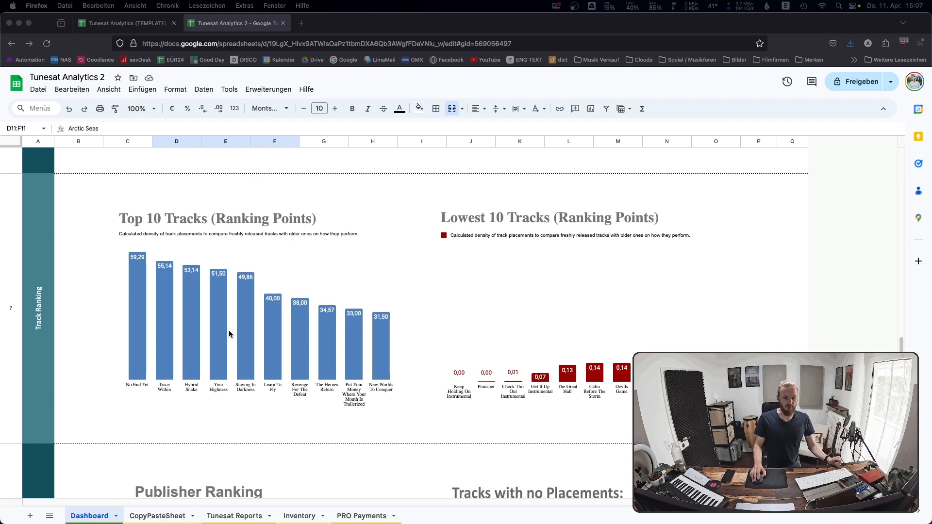
mouse_move(635, 237)
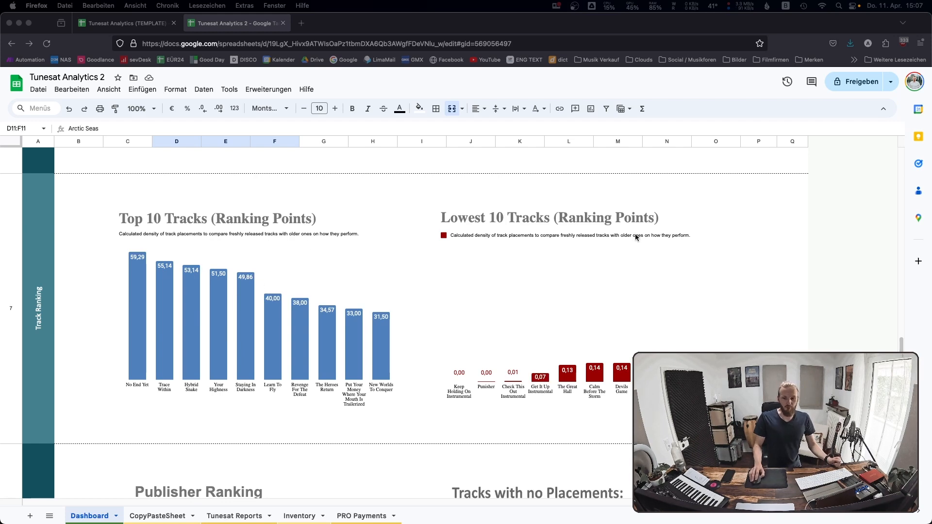
scroll(down, 3)
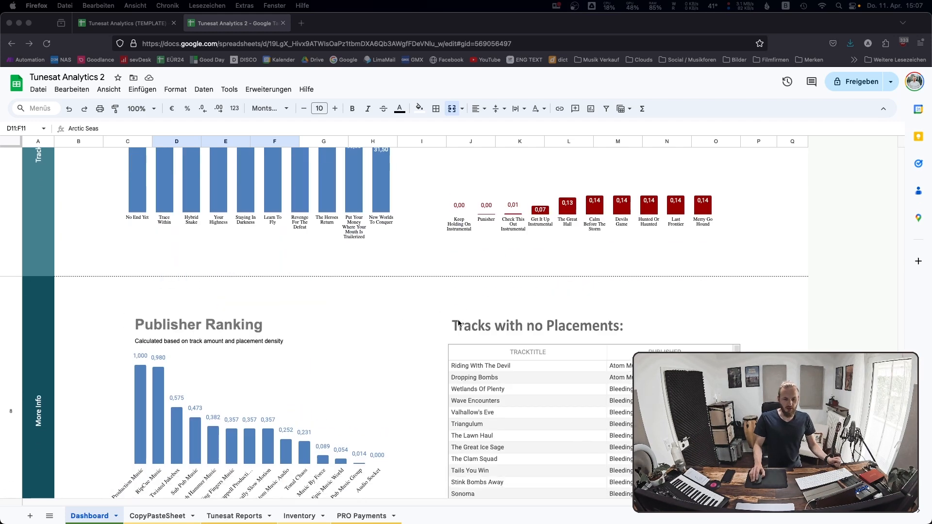
scroll(down, 3)
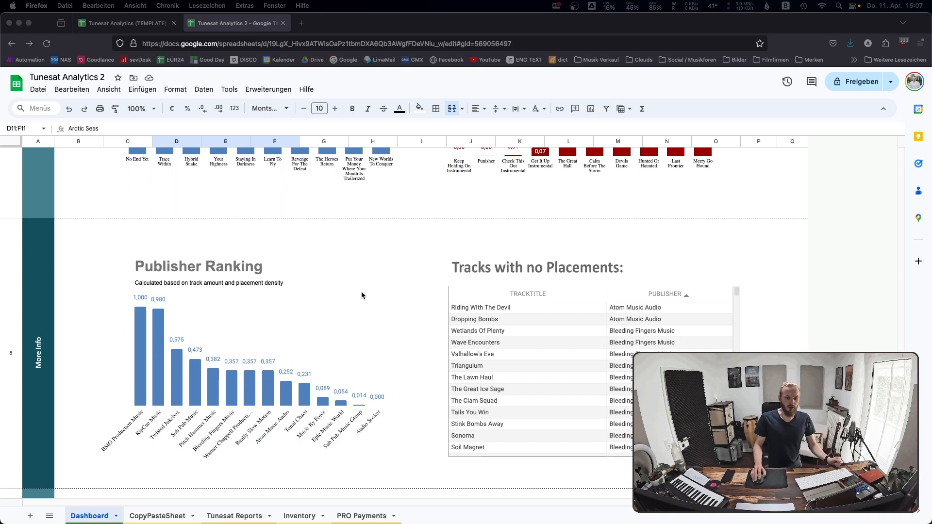
mouse_move(322, 360)
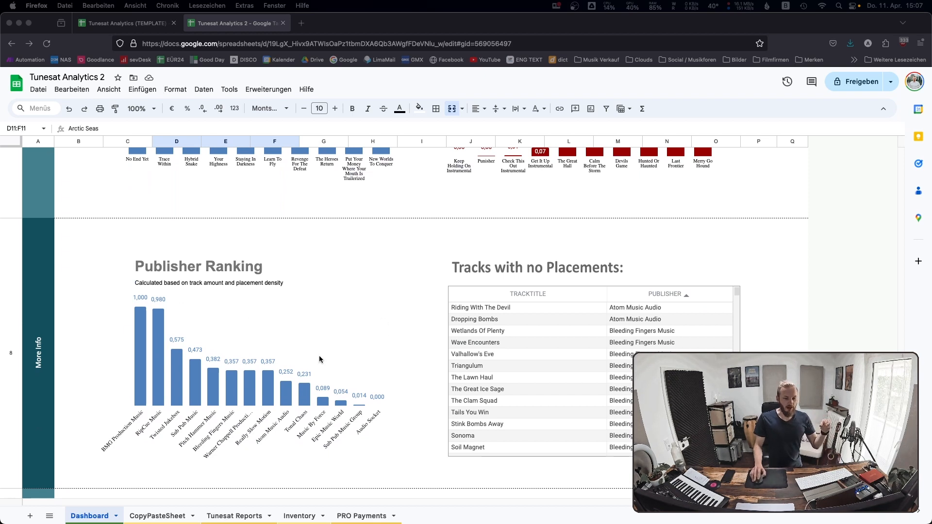
scroll(down, 3)
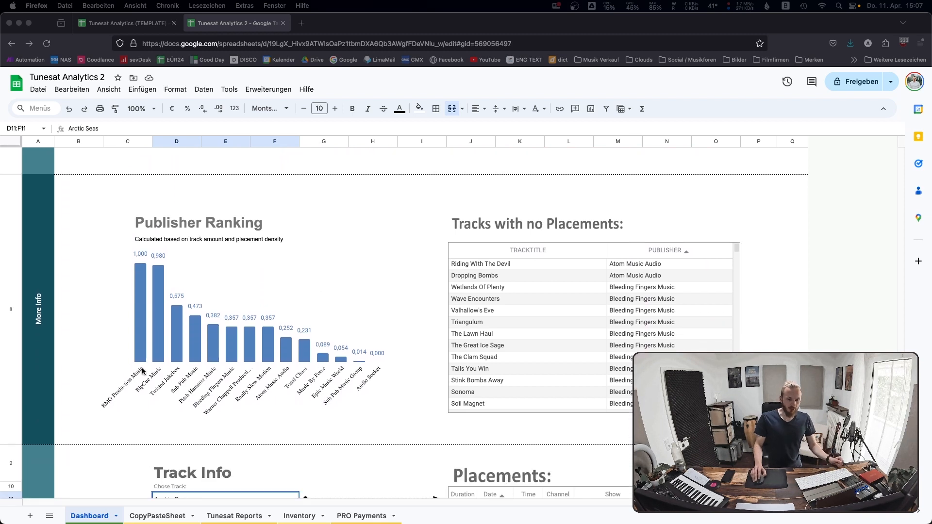
mouse_move(129, 393)
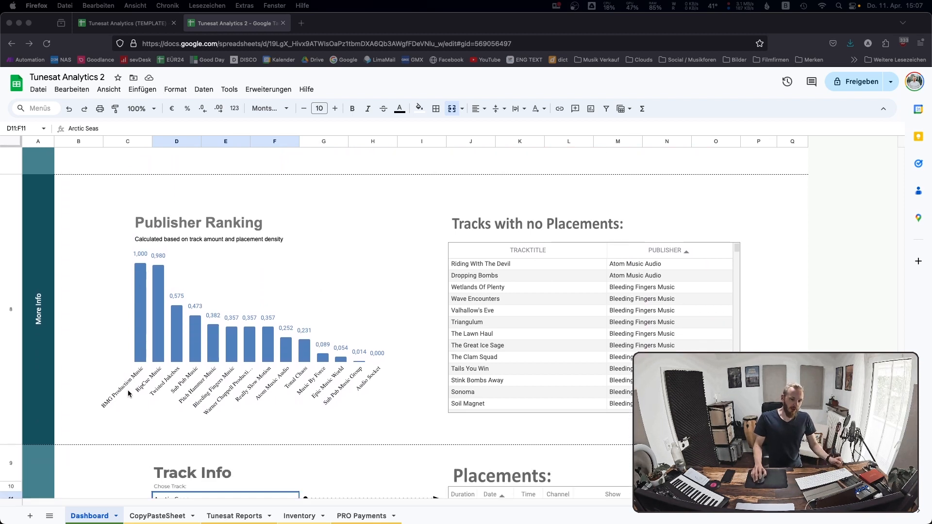
mouse_move(134, 289)
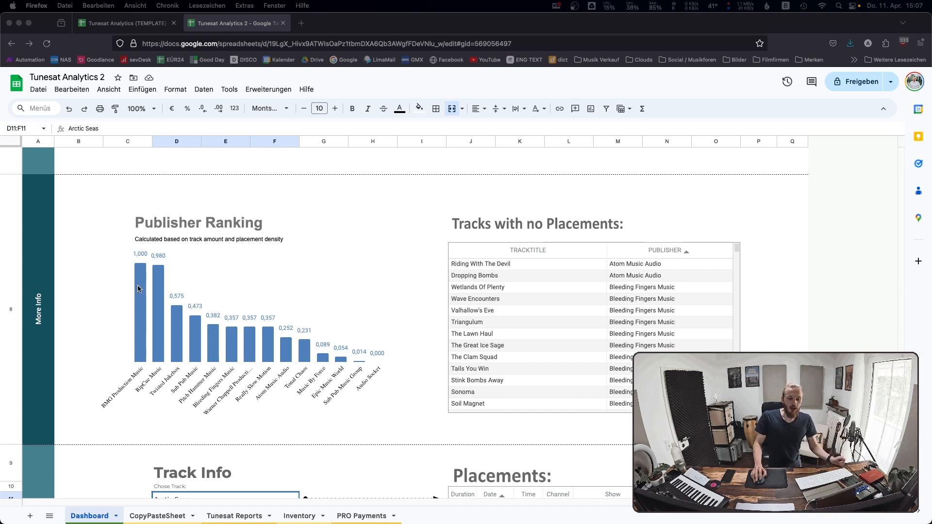
mouse_move(145, 275)
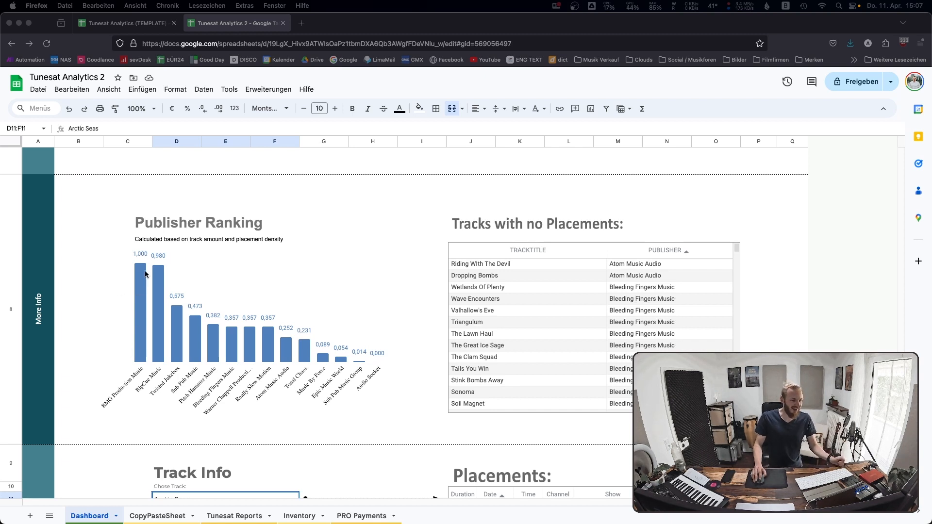
mouse_move(173, 310)
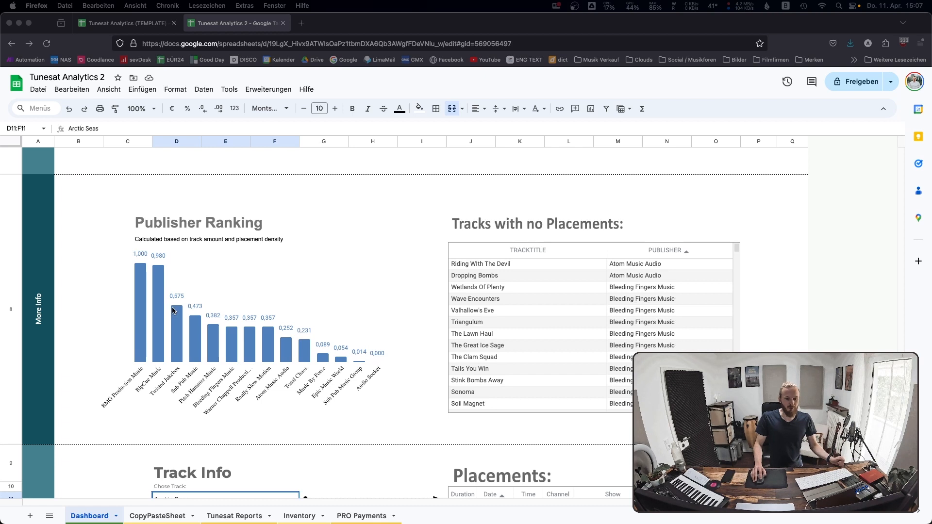
scroll(down, 3)
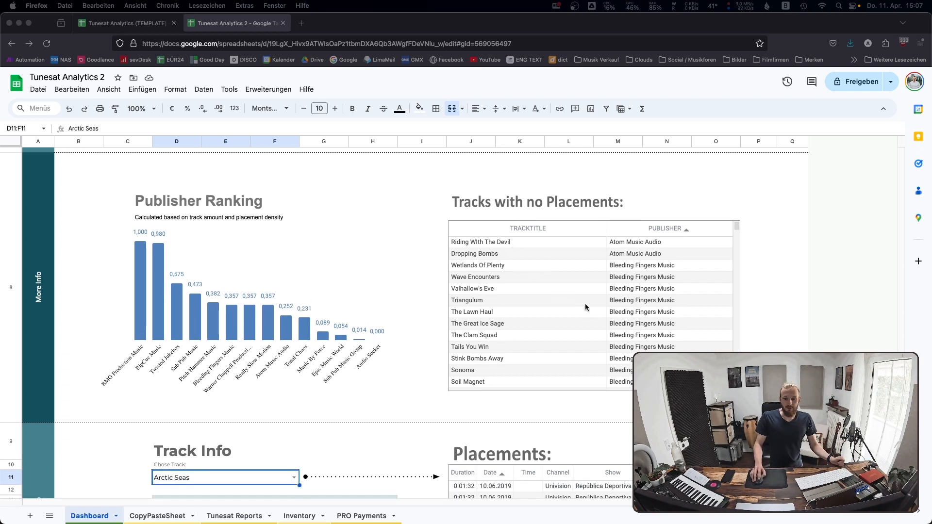
mouse_move(358, 272)
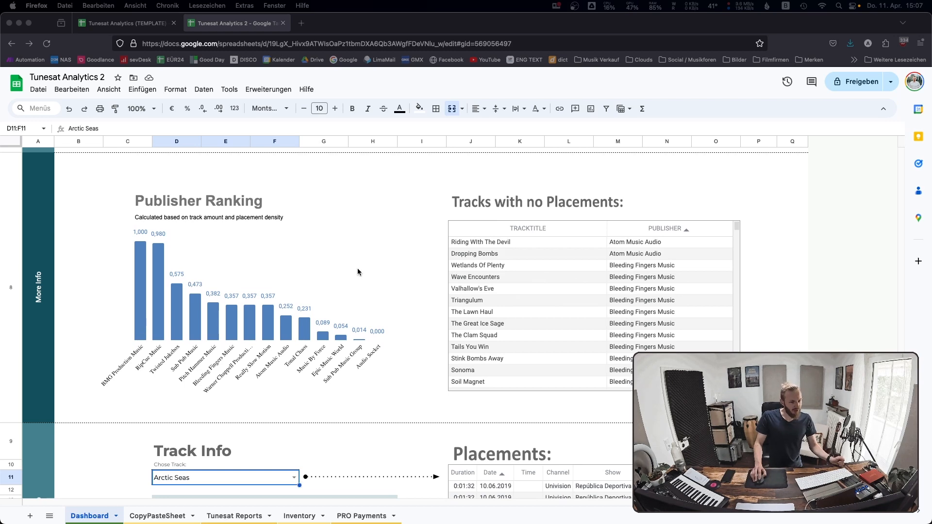
scroll(down, 3)
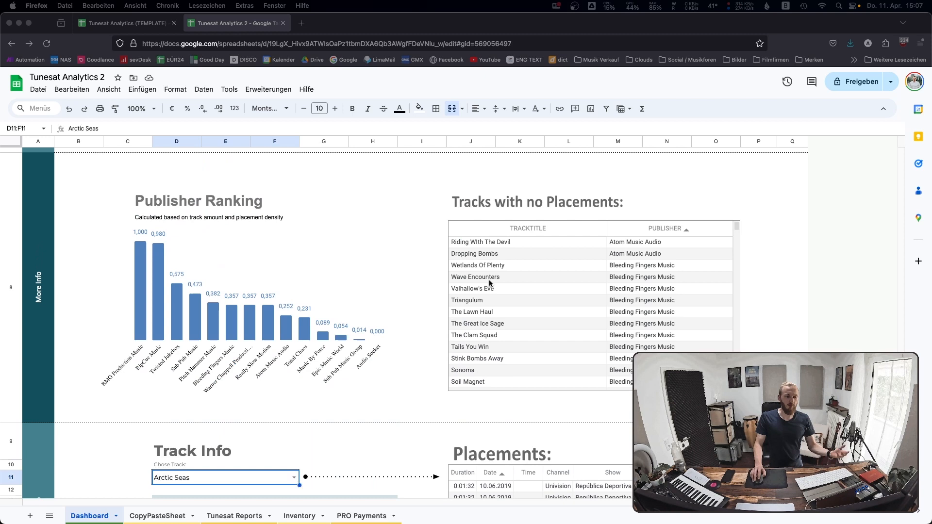
mouse_move(492, 280)
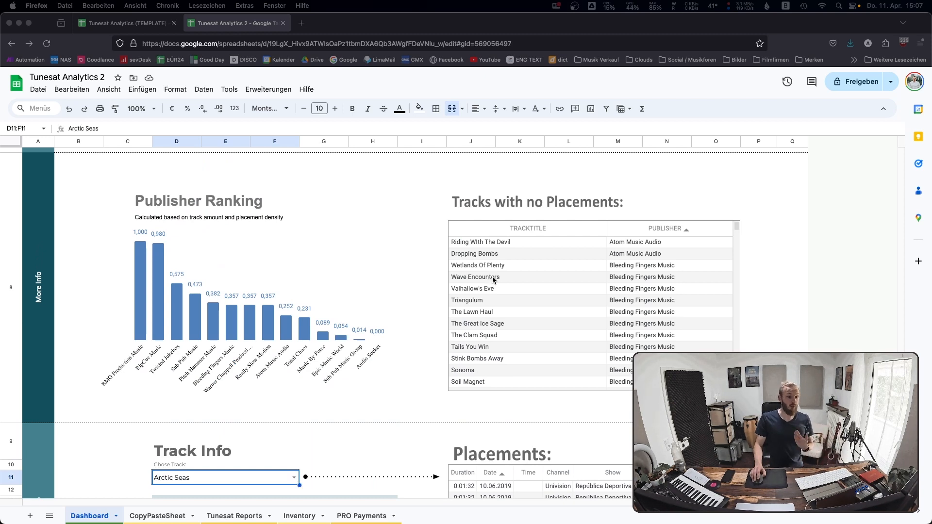
mouse_move(621, 314)
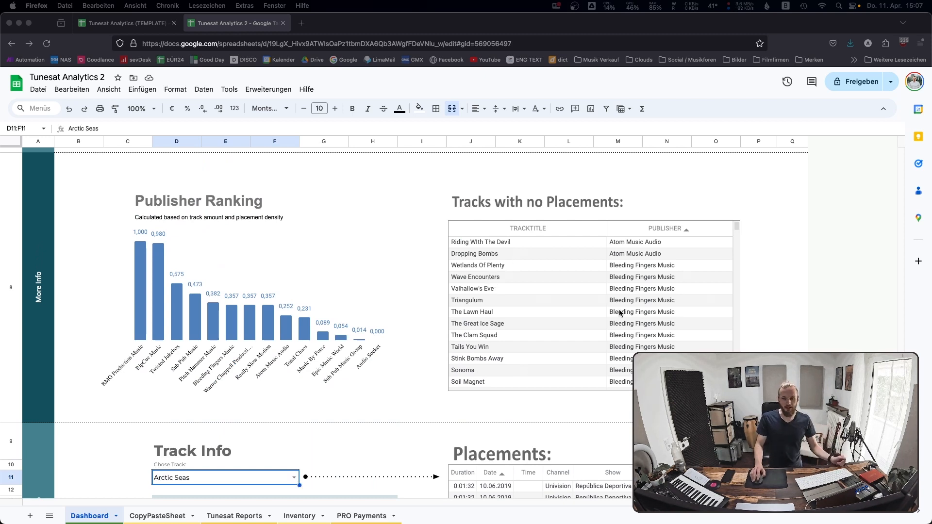
Select the track Arrival in the Track Info Chose Track dropdown.
scroll(down, 3)
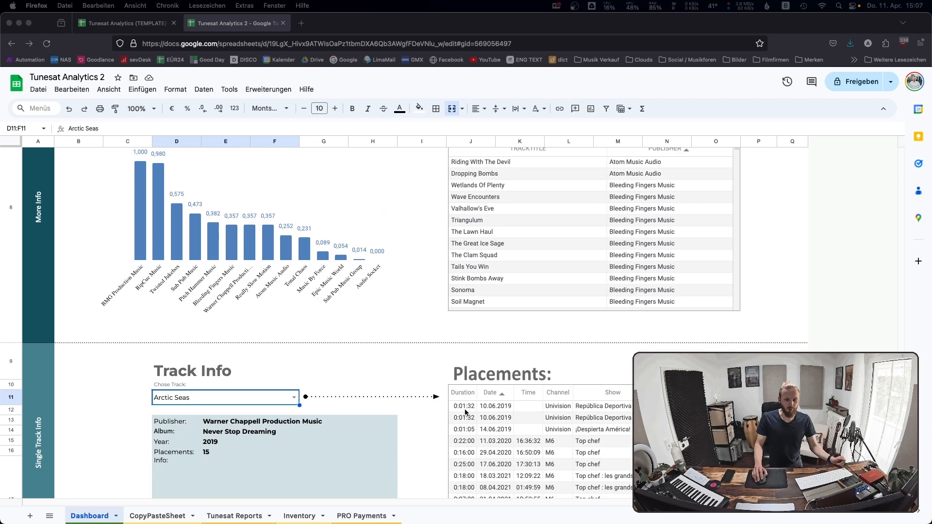
scroll(down, 3)
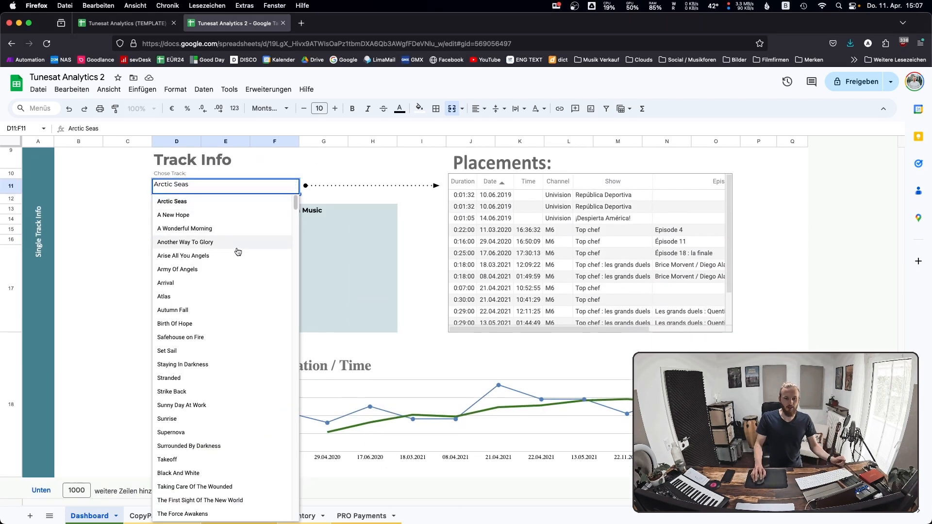
click(184, 242)
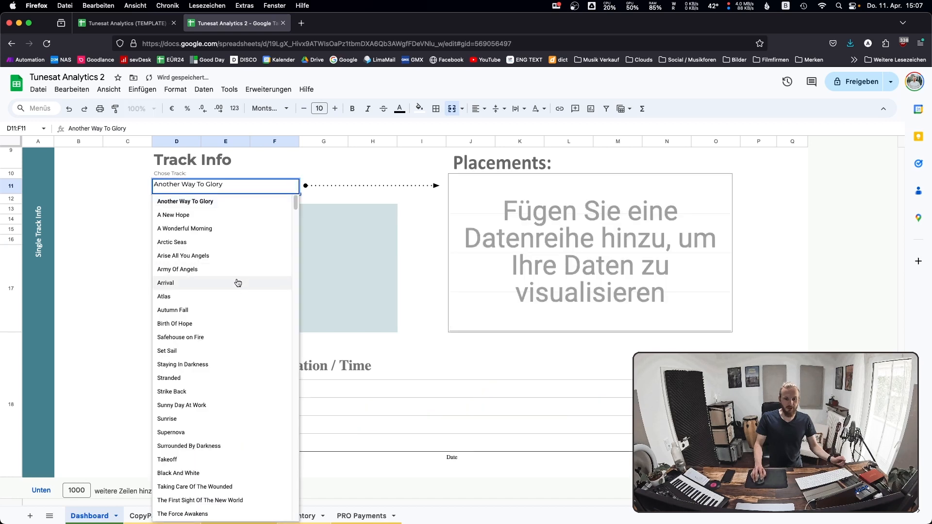
click(165, 282)
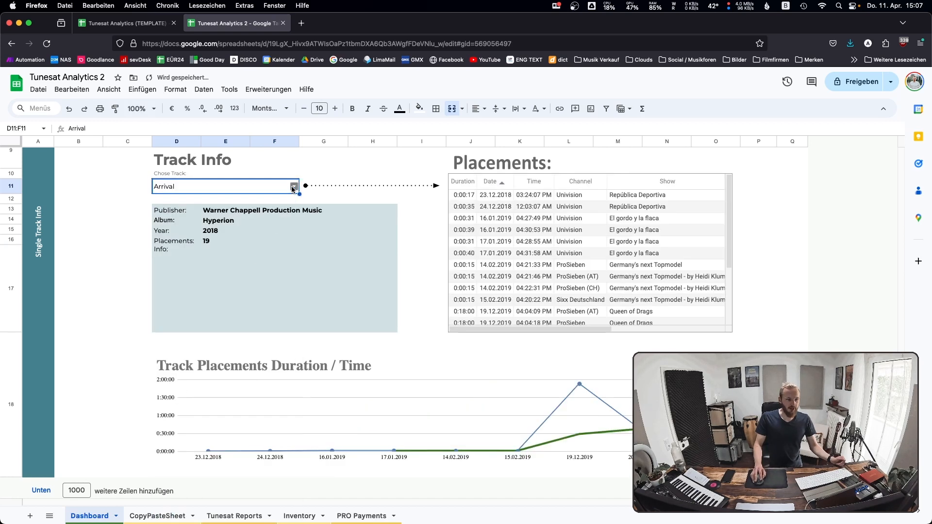
Inspect the publisher VLOOKUP formula in E13 behind Arrival's Track Info.
click(77, 238)
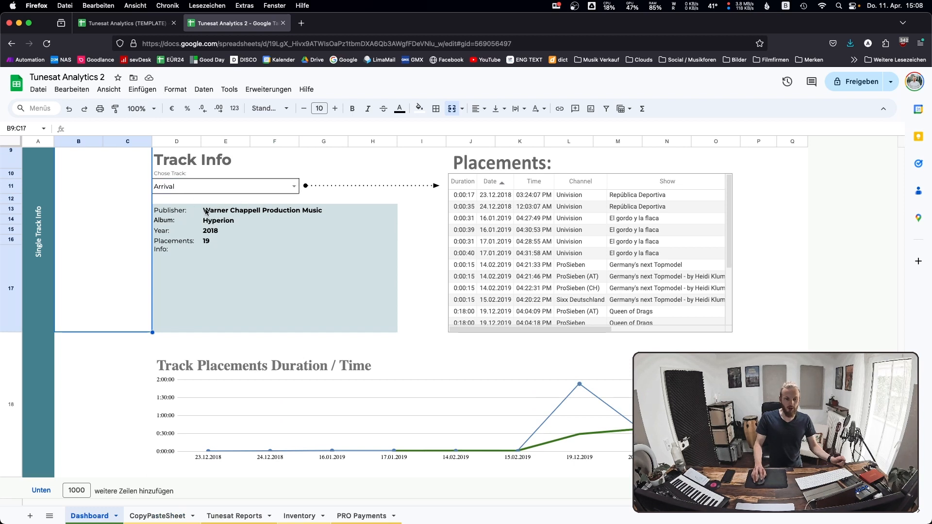
click(226, 210)
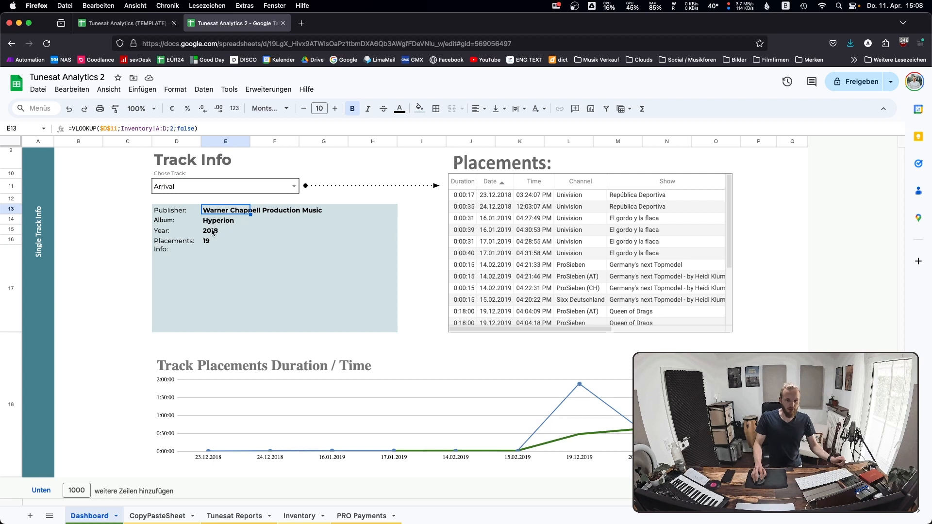
mouse_move(227, 261)
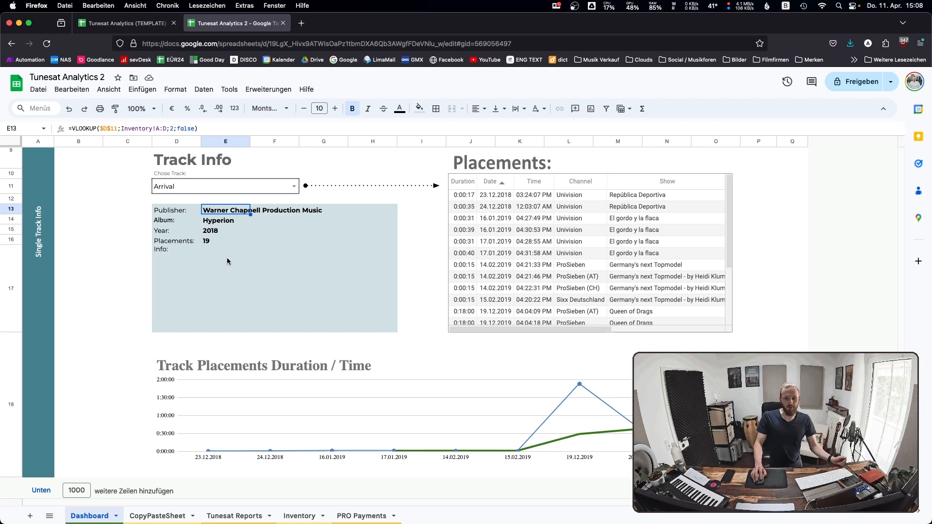
mouse_move(333, 342)
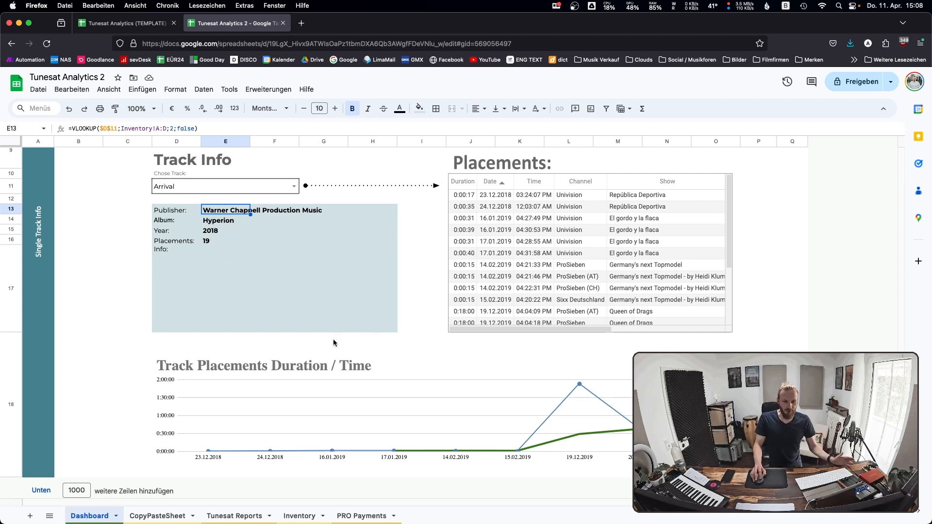
mouse_move(727, 202)
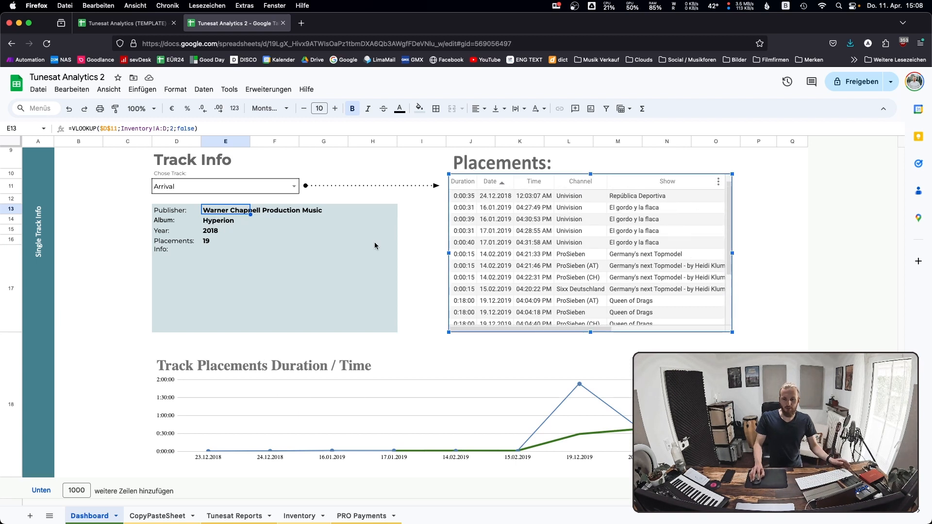
click(176, 198)
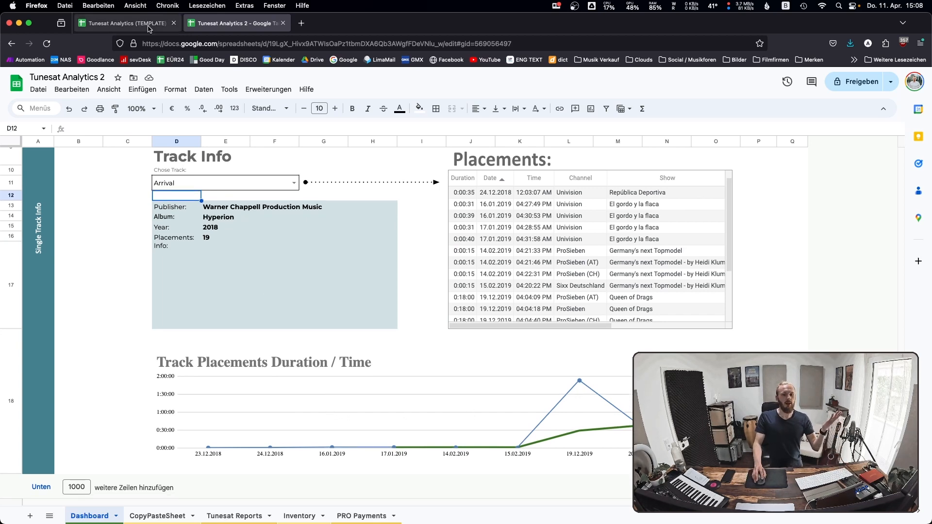
Switch to the Tunesat Analytics (TEMPLATE) spreadsheet tab in Firefox.
click(125, 22)
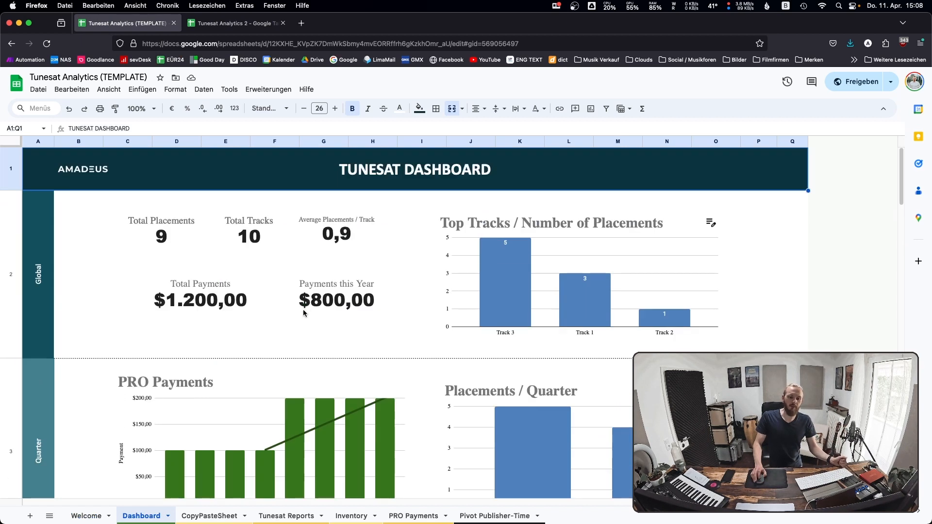
mouse_move(327, 250)
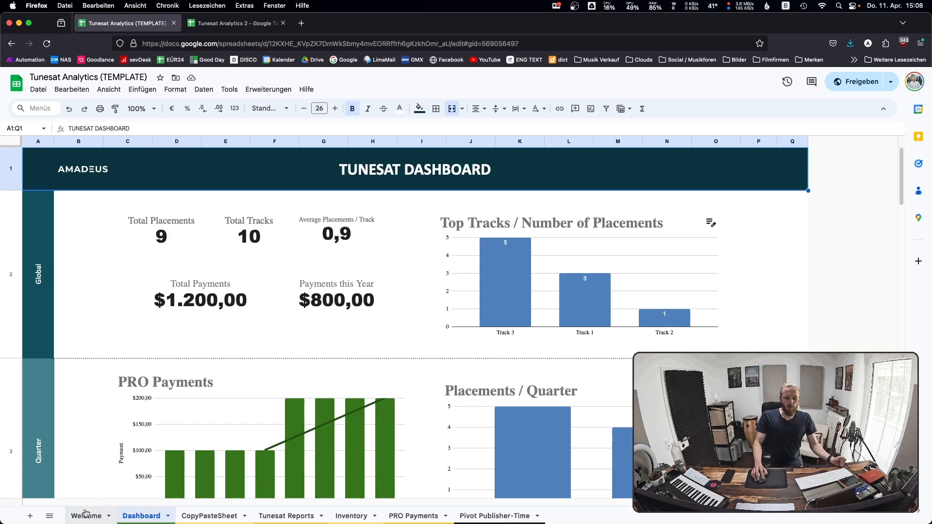
Review the Welcome sheet's usage instructions.
click(86, 516)
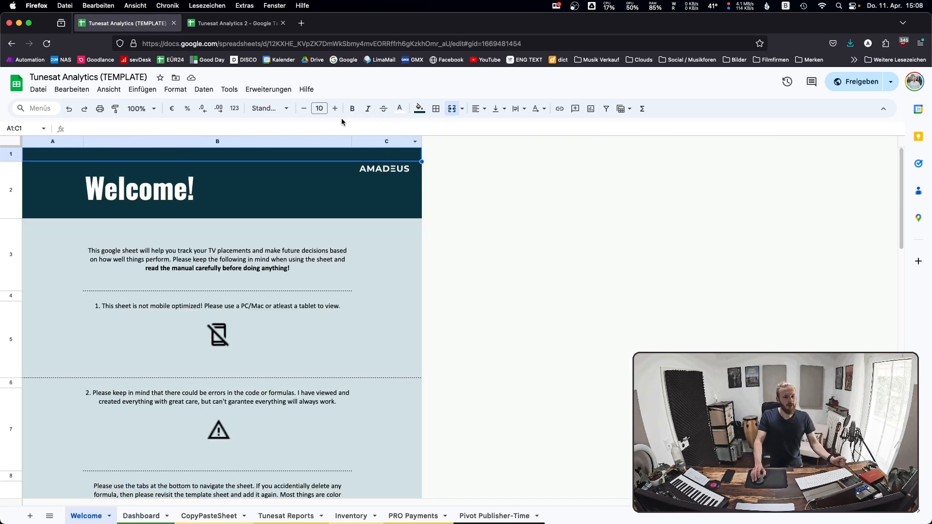
mouse_move(121, 357)
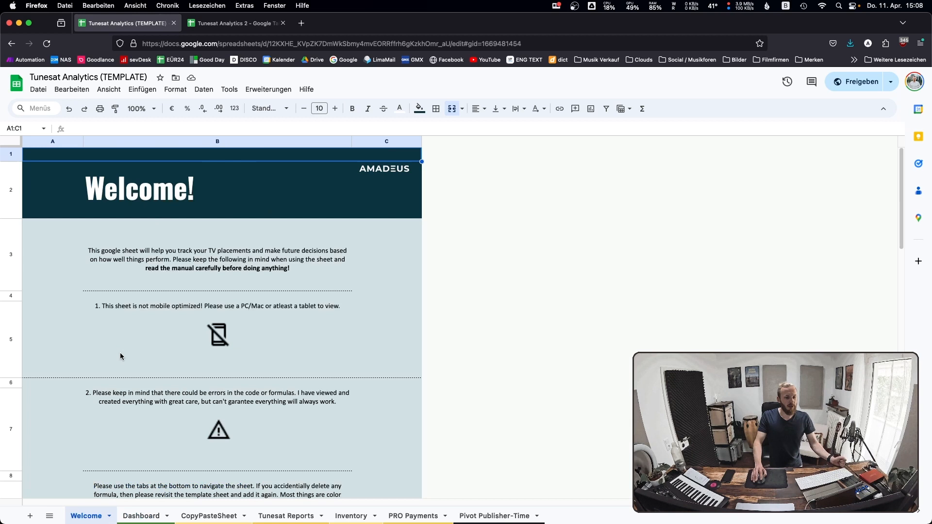
mouse_move(174, 216)
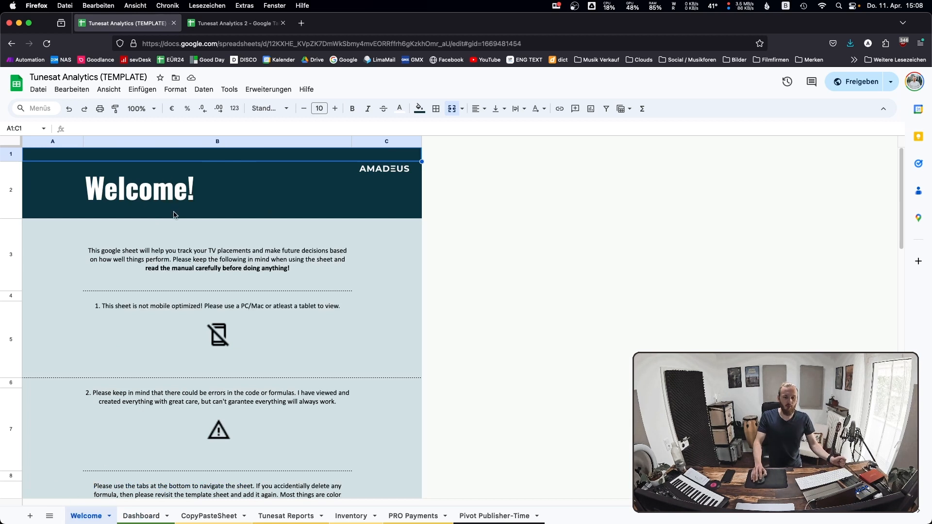
scroll(down, 3)
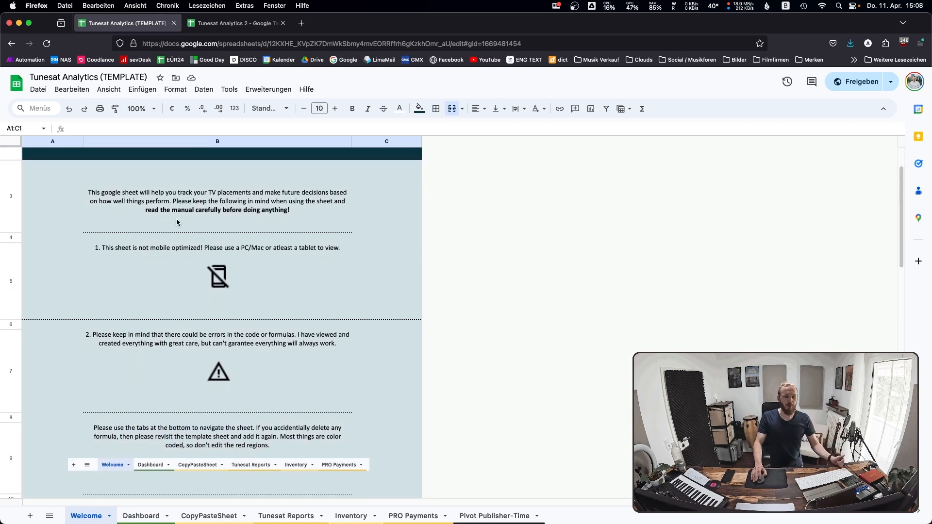
scroll(down, 3)
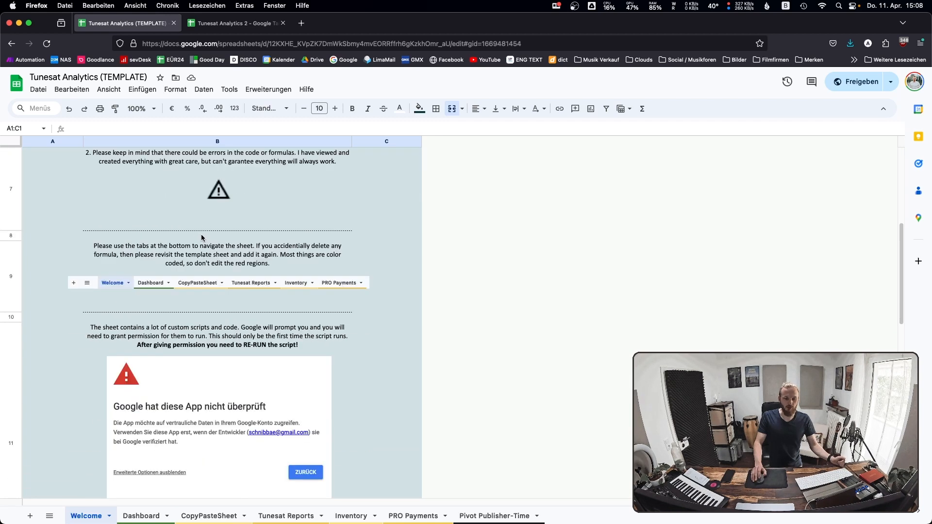
scroll(up, 3)
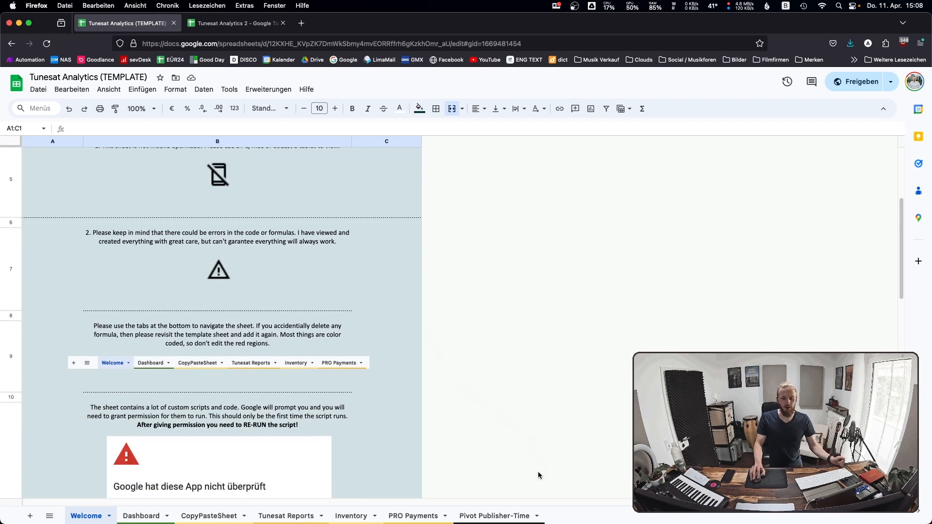
Delete the Pivot Publisher-Time sheet and return to the Welcome sheet.
right_click(495, 515)
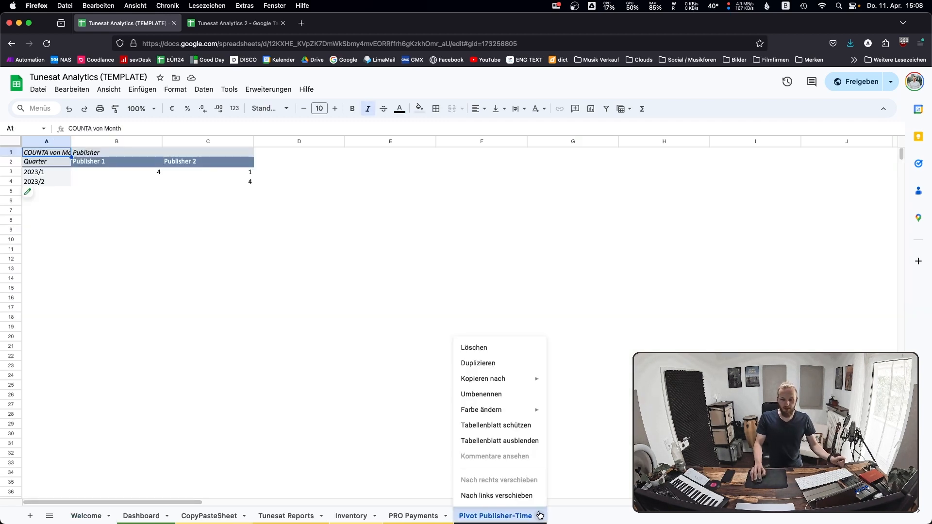
click(412, 516)
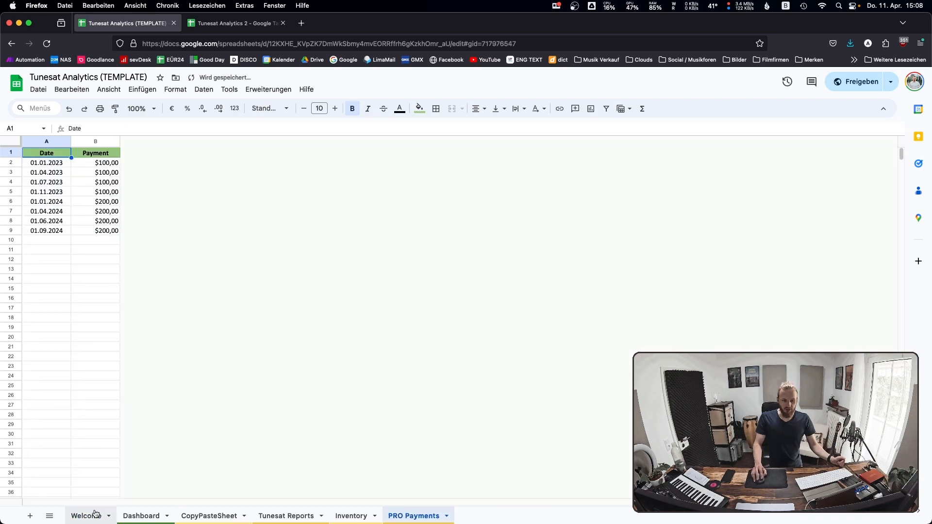
click(86, 515)
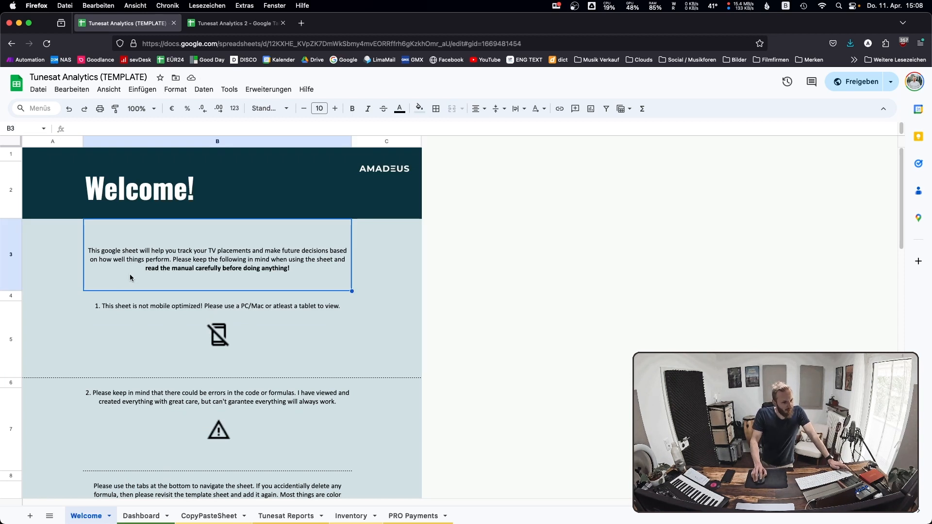
mouse_move(175, 281)
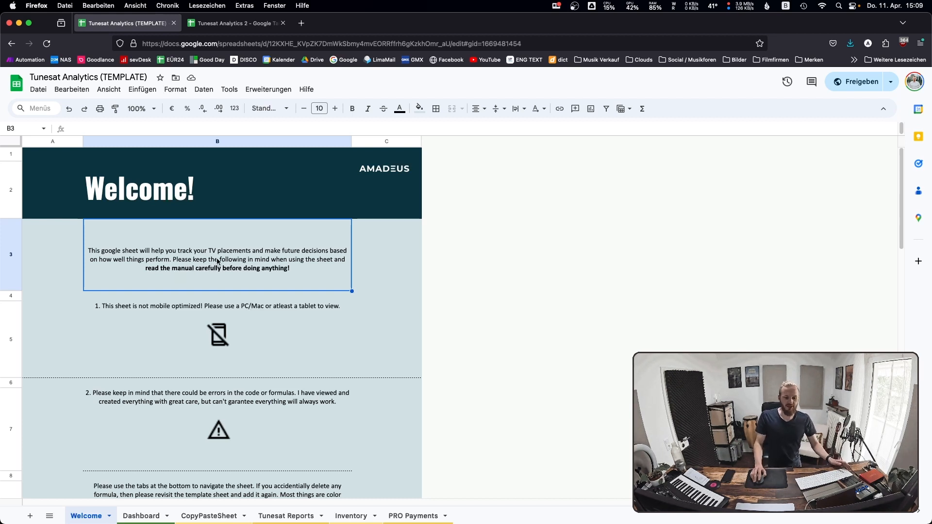
mouse_move(214, 273)
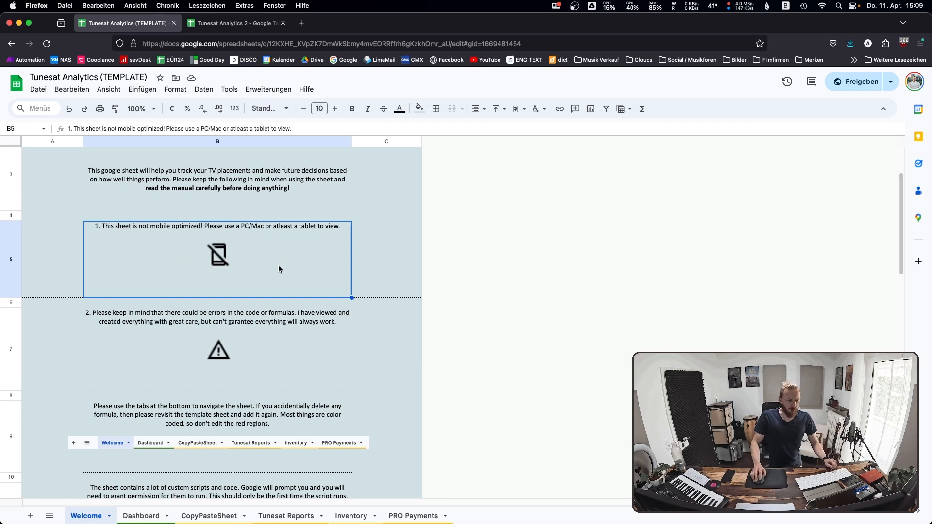
scroll(down, 3)
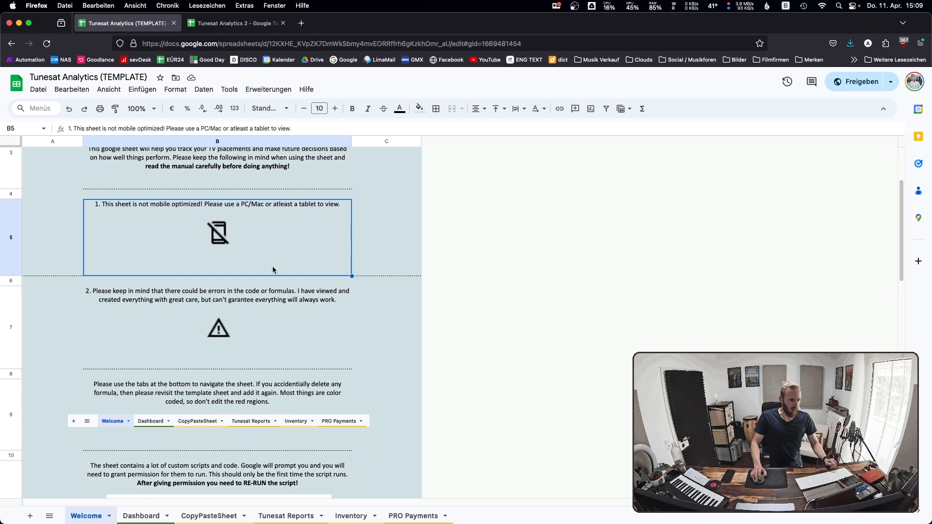
scroll(down, 3)
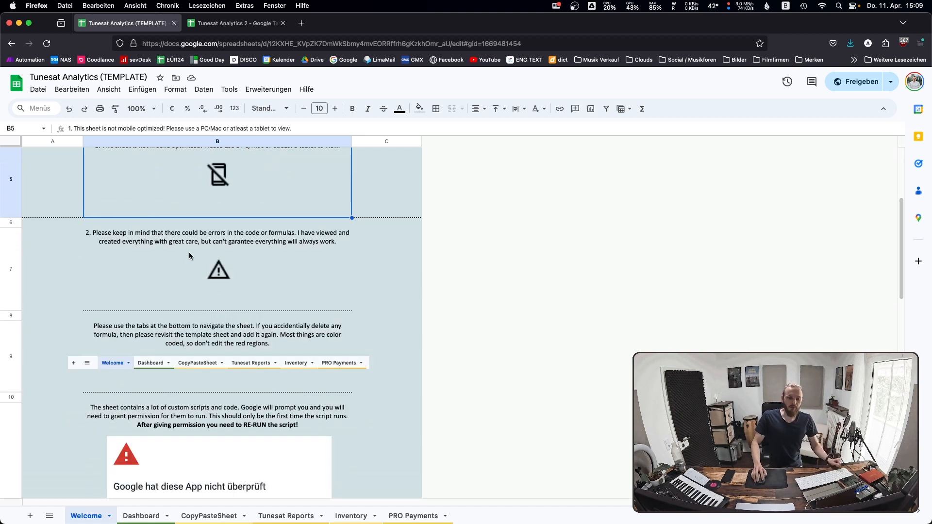
click(217, 269)
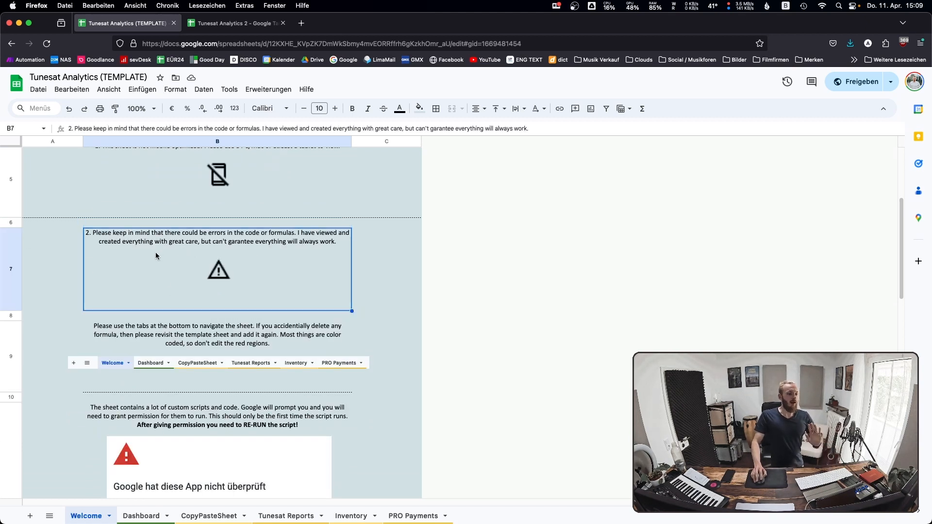
mouse_move(149, 251)
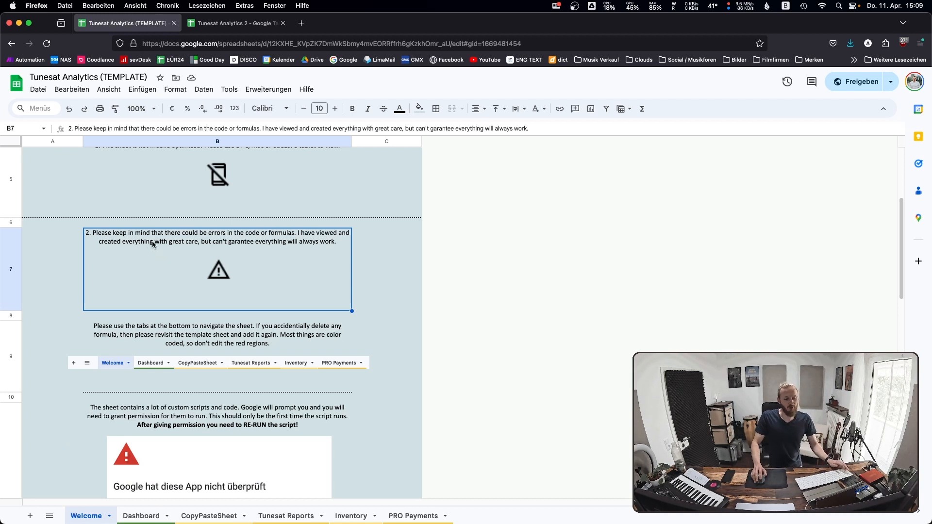
mouse_move(152, 254)
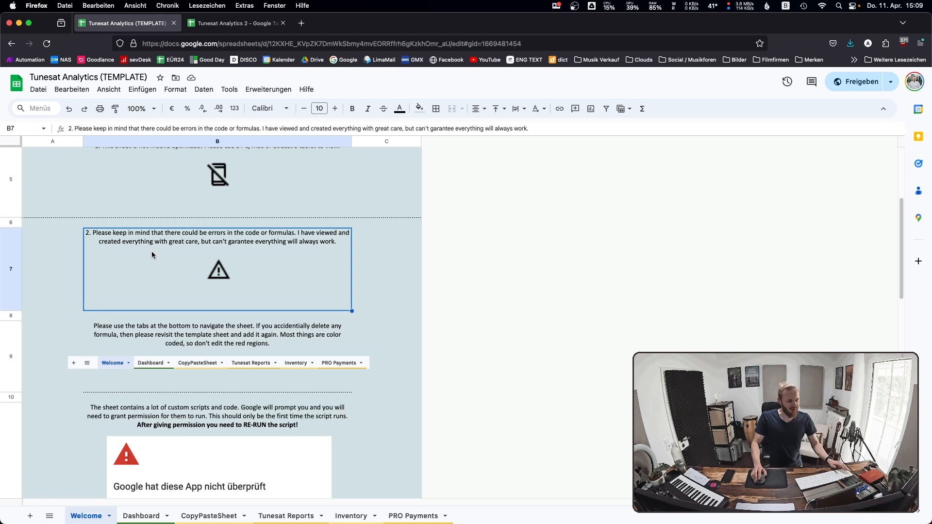
scroll(down, 3)
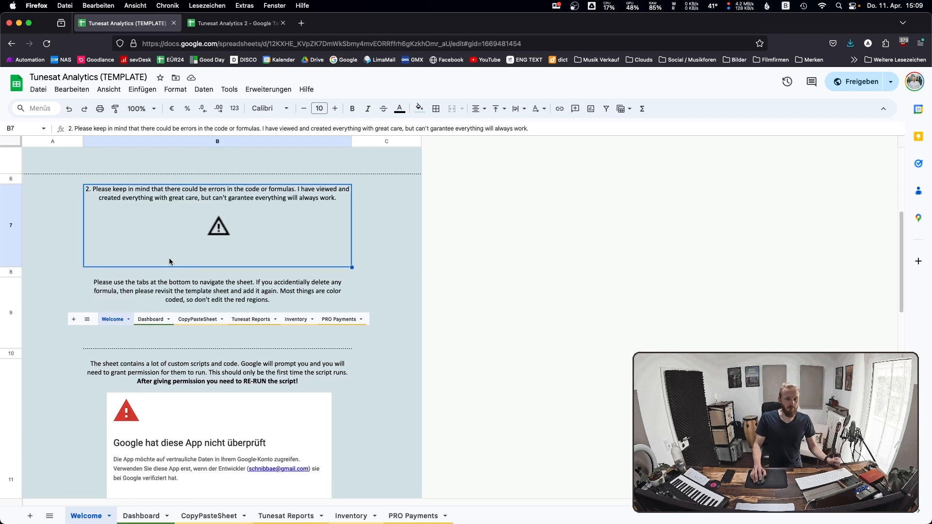
mouse_move(166, 284)
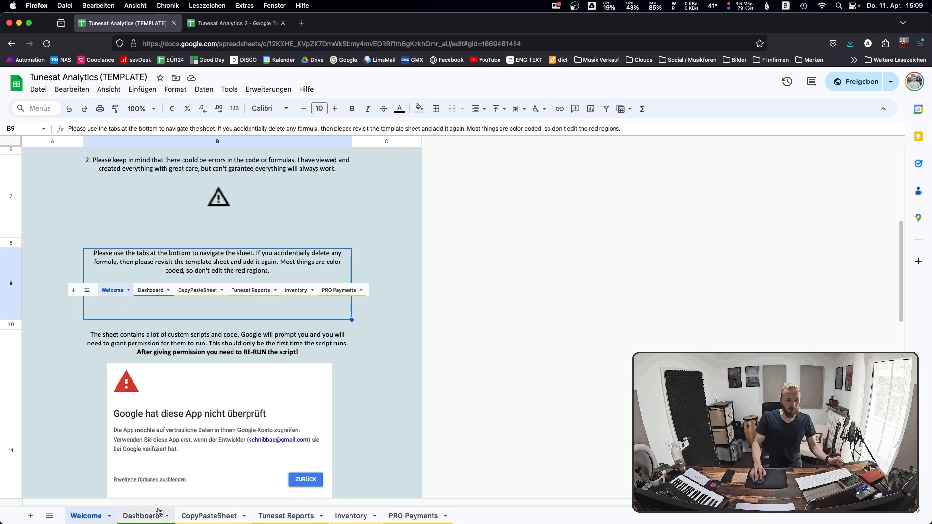
scroll(down, 3)
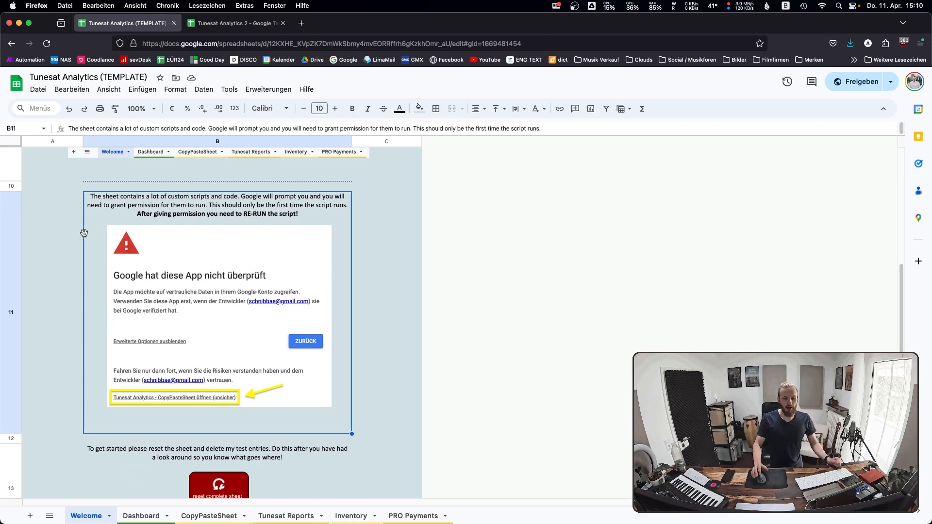
mouse_move(47, 232)
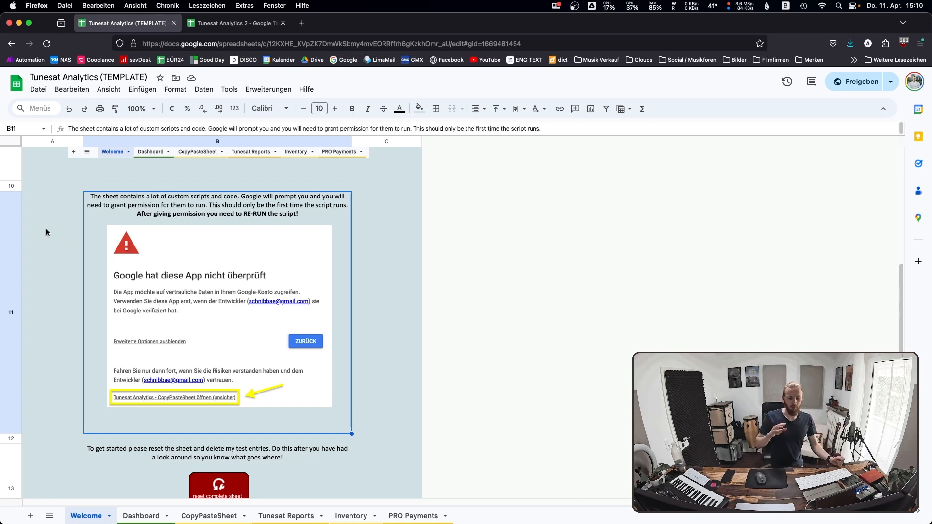
mouse_move(100, 226)
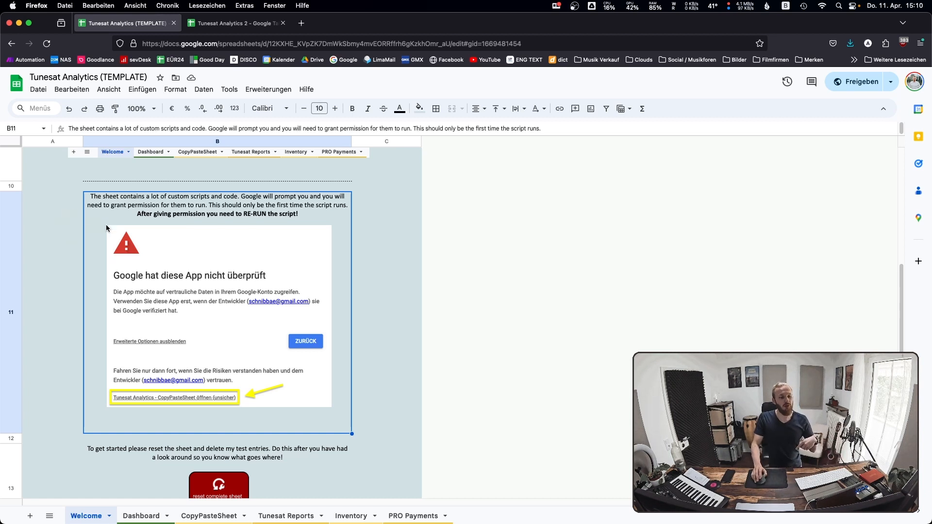
scroll(down, 3)
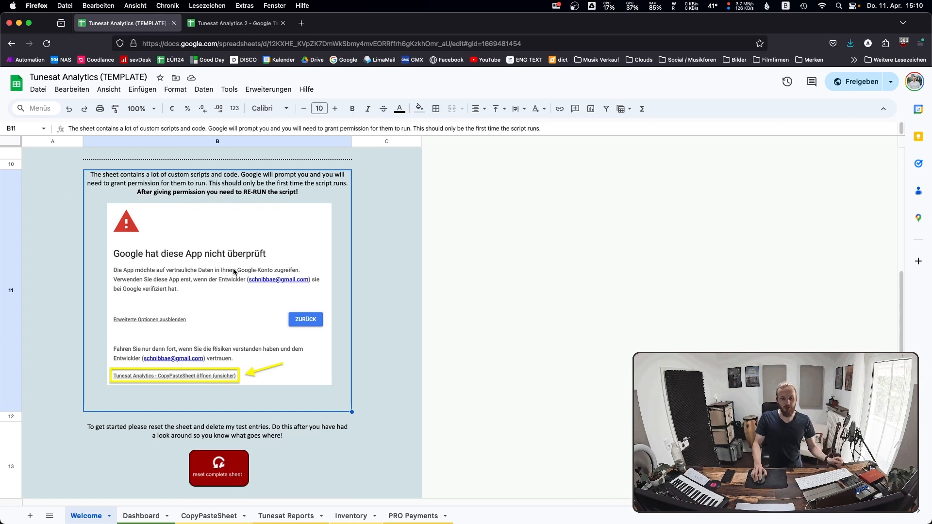
scroll(down, 3)
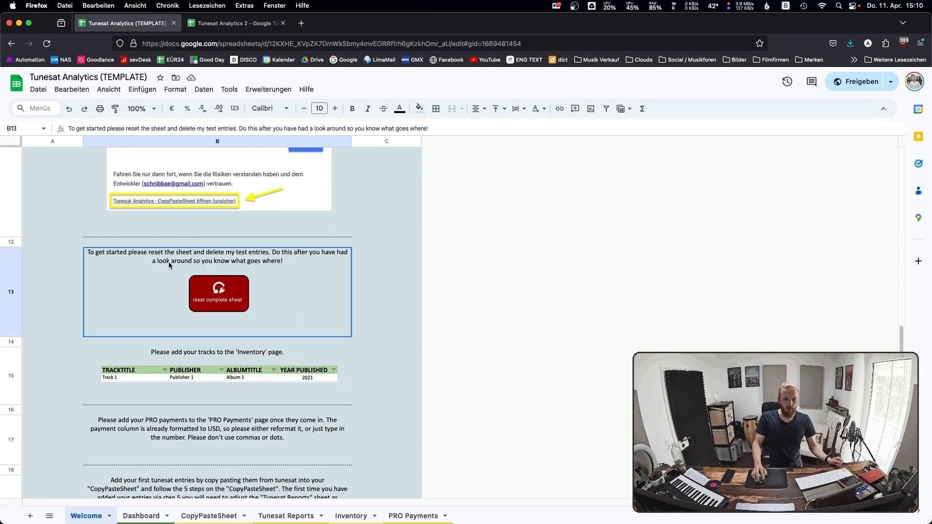
mouse_move(213, 291)
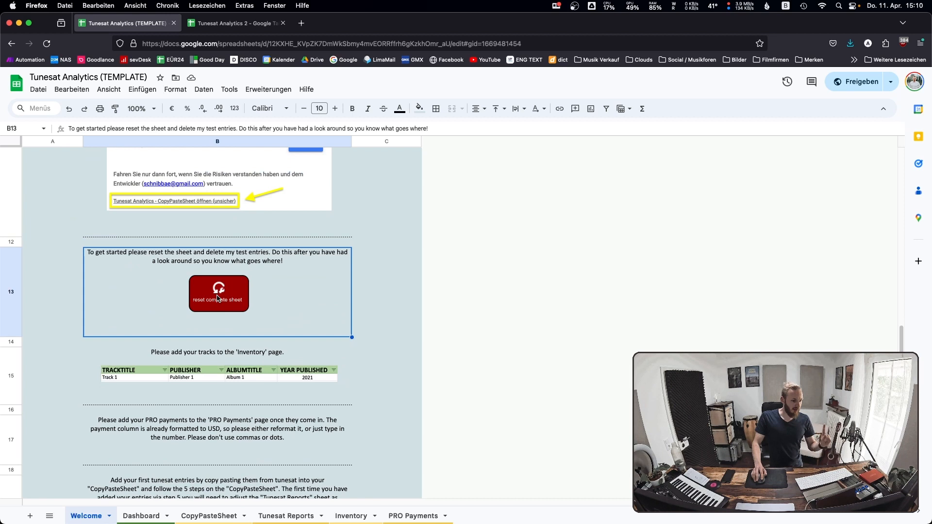
scroll(up, 3)
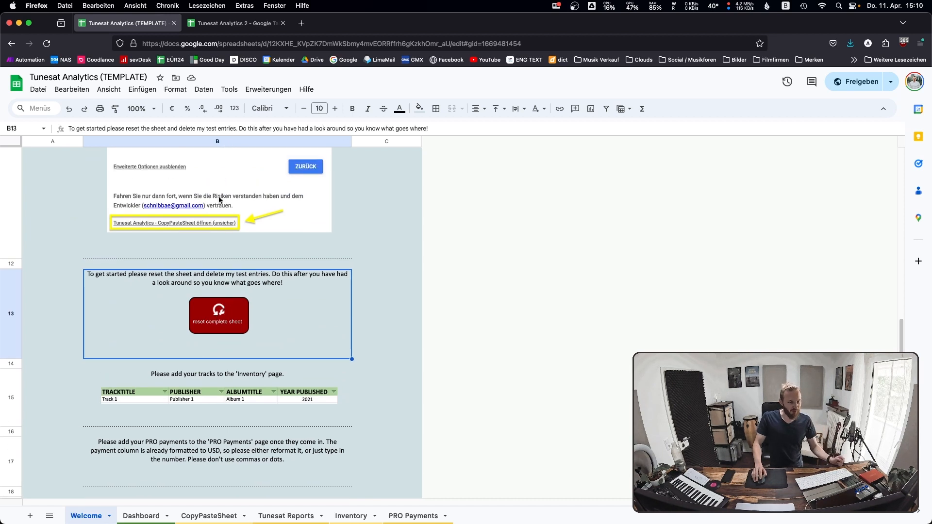
scroll(down, 3)
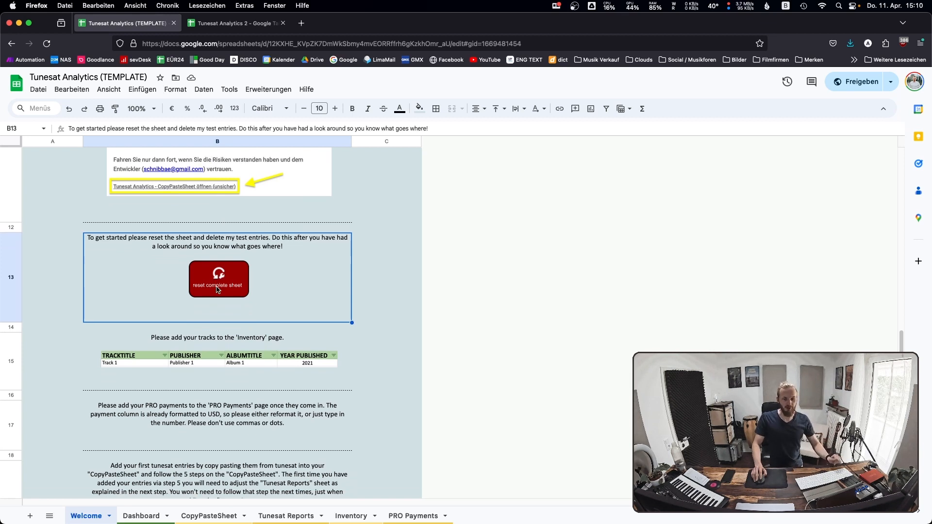
scroll(down, 3)
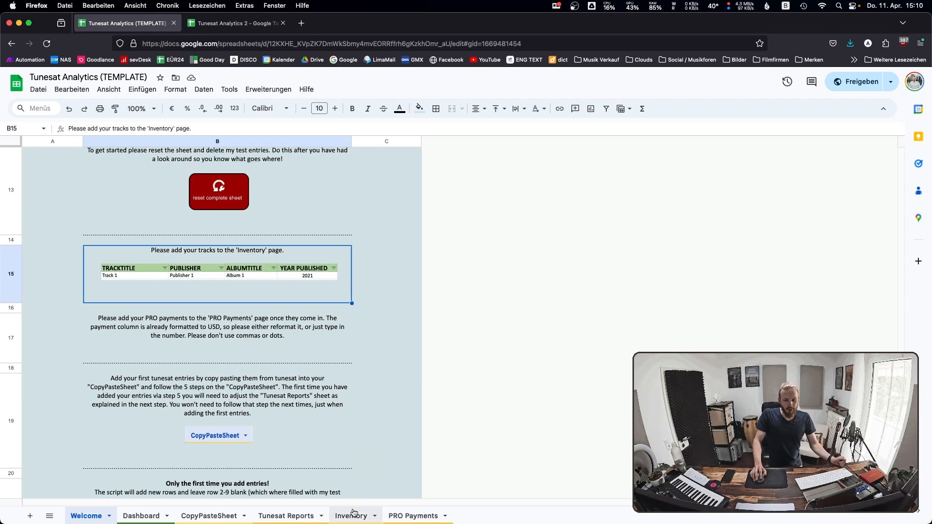
Review the Inventory sheet's custom info, album title and year published columns for the test tracks.
click(351, 515)
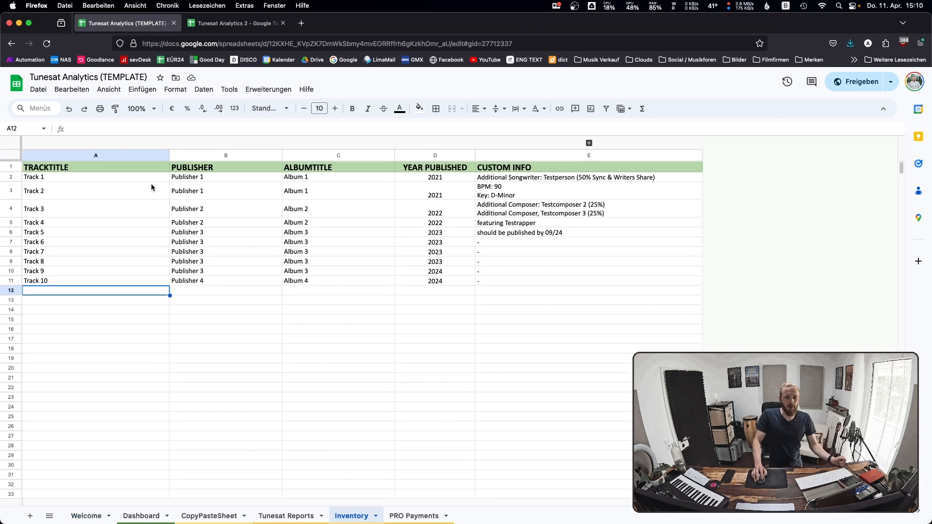
mouse_move(428, 173)
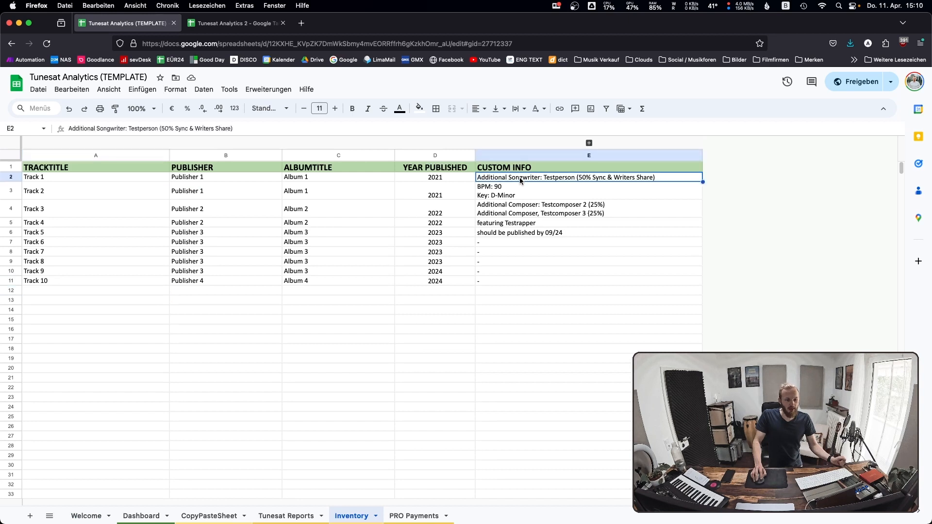
mouse_move(509, 191)
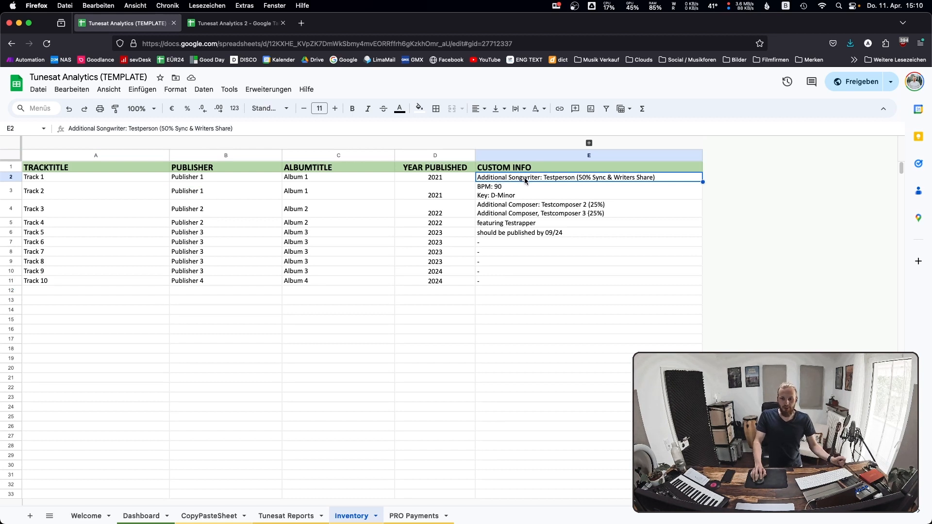
click(588, 191)
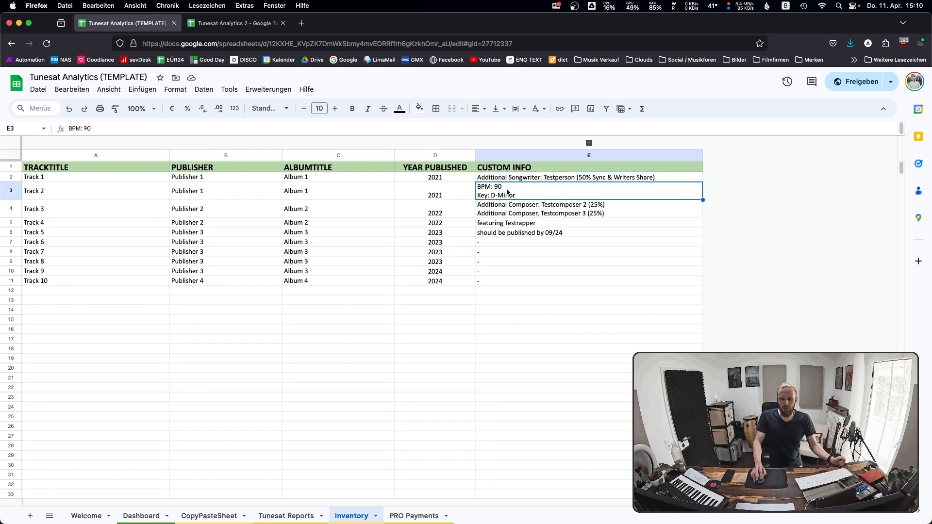
mouse_move(524, 230)
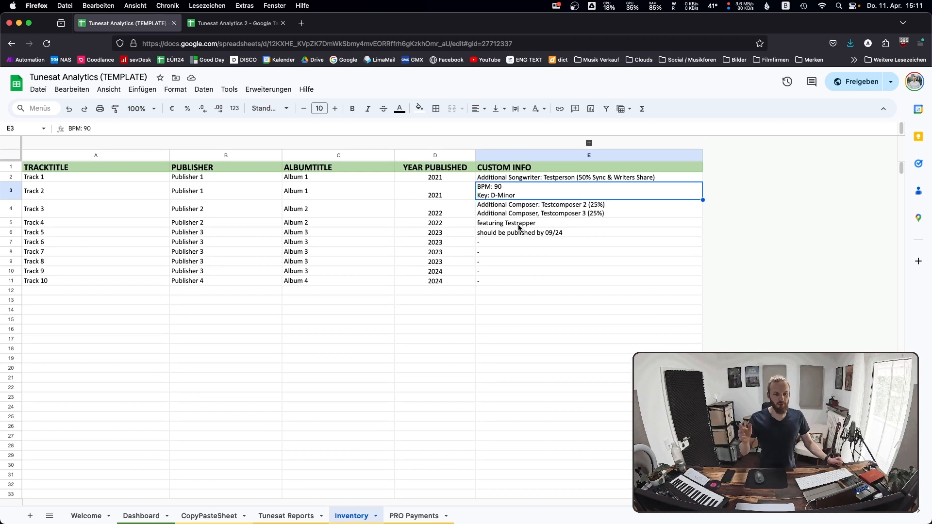
mouse_move(361, 167)
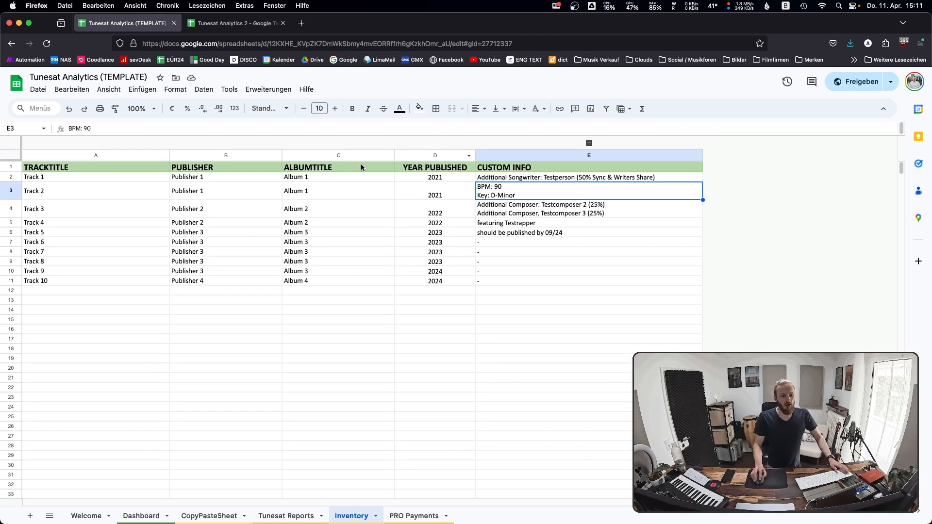
click(95, 177)
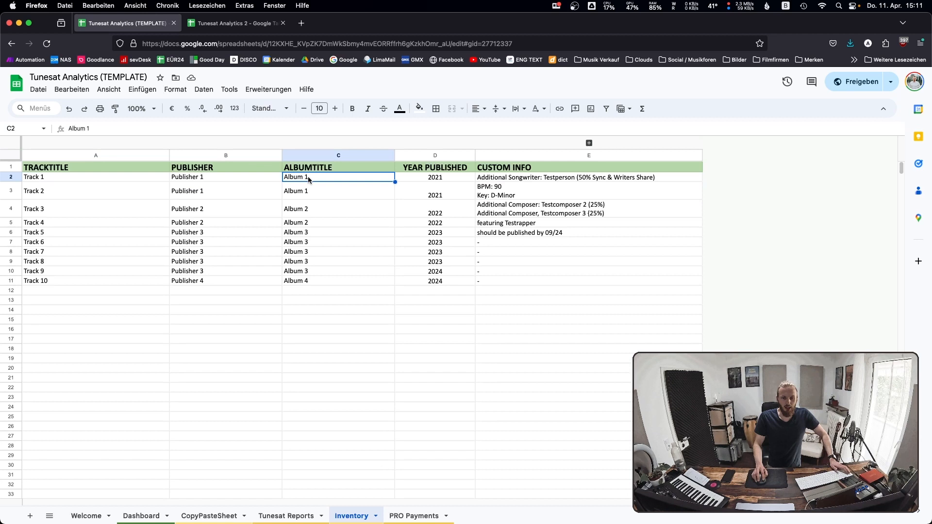
mouse_move(380, 245)
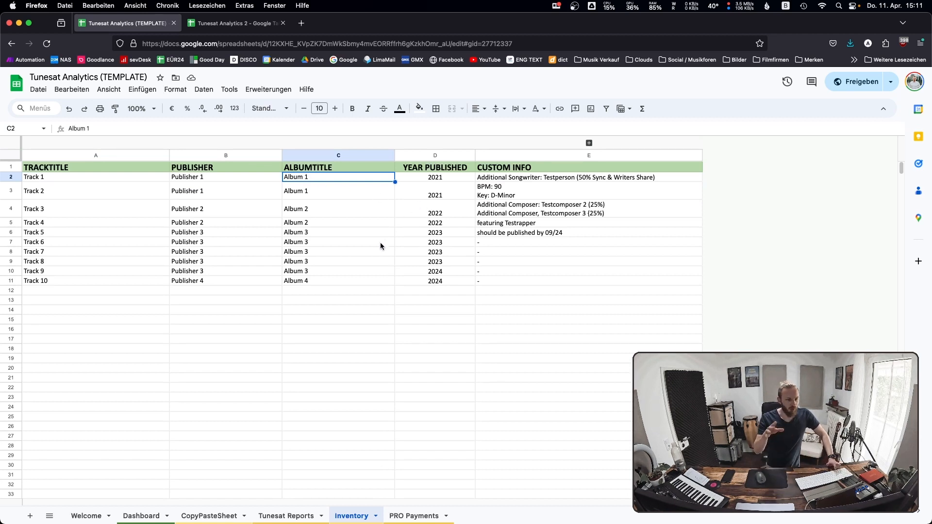
click(434, 176)
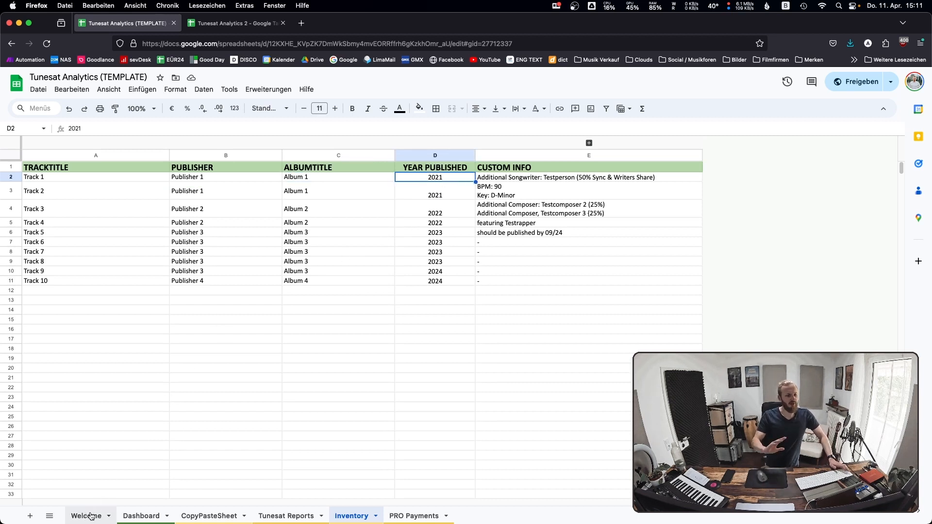
Review the PRO Payments sheet's first payment date and amount.
click(86, 516)
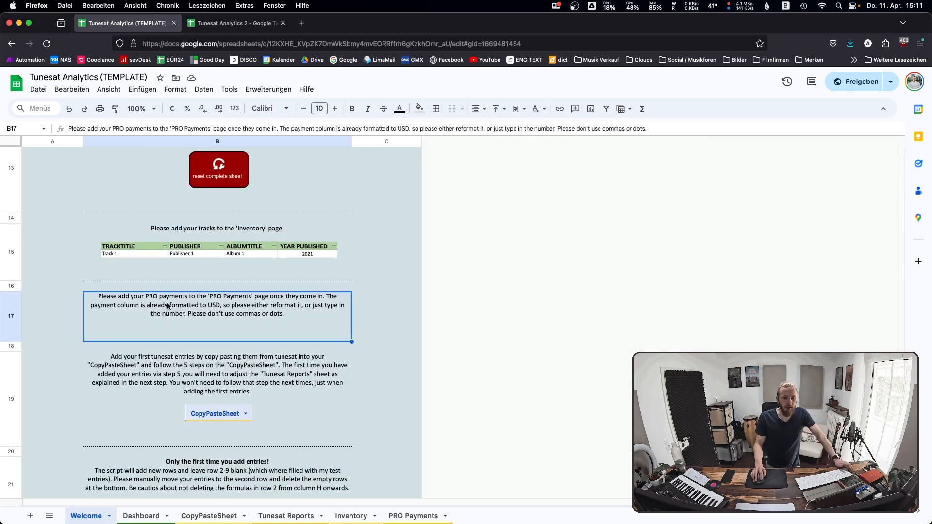
mouse_move(497, 452)
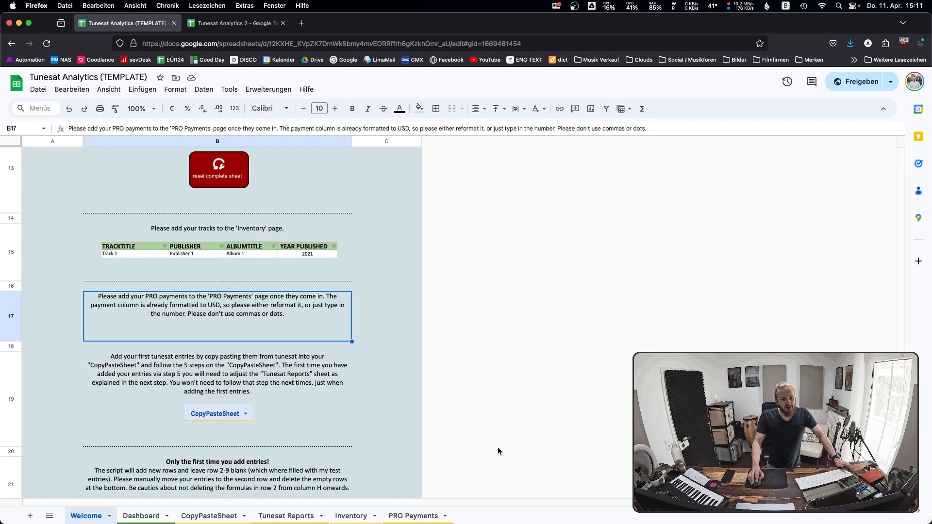
click(411, 515)
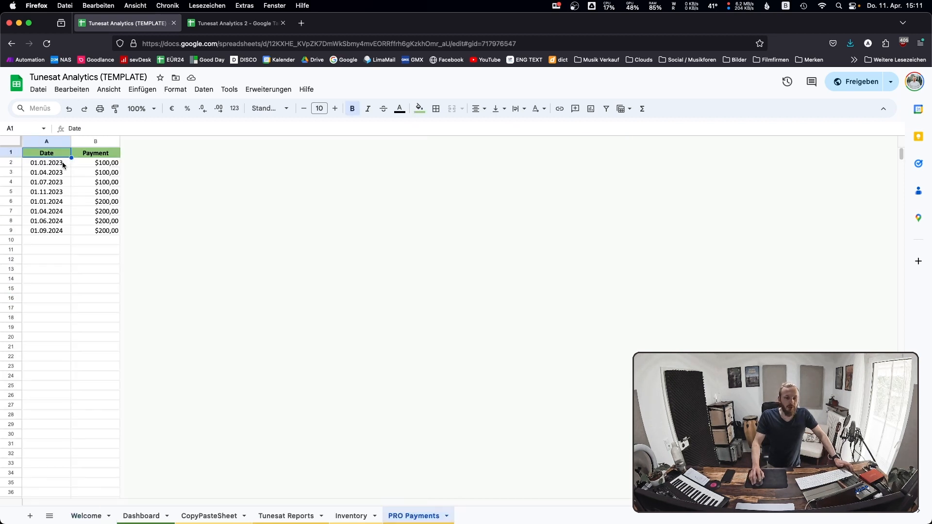
click(45, 163)
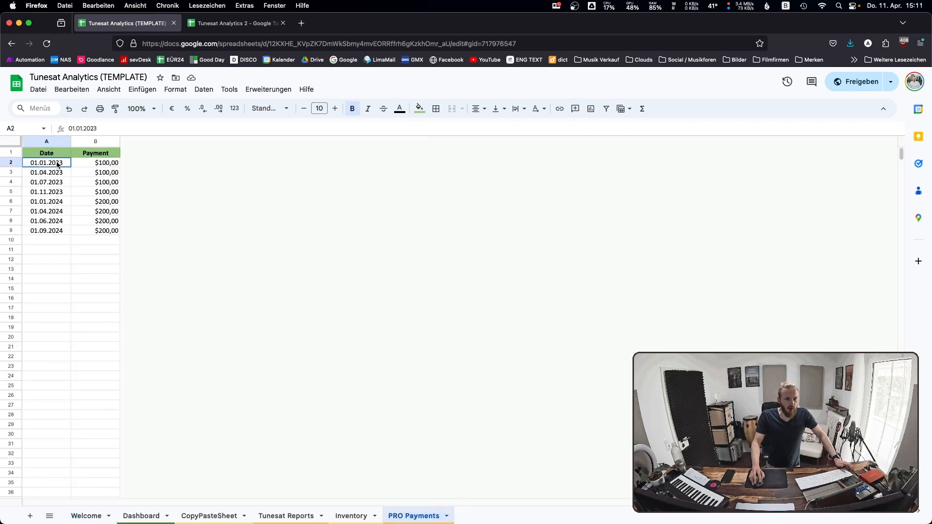
click(95, 162)
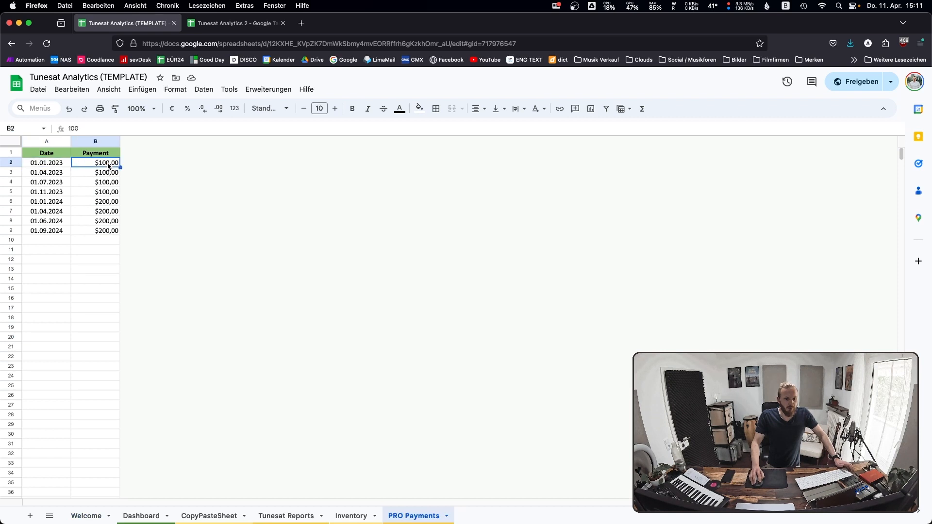
Enter a test payment of 100 in B10 and discard it, leaving the list unchanged.
click(95, 239)
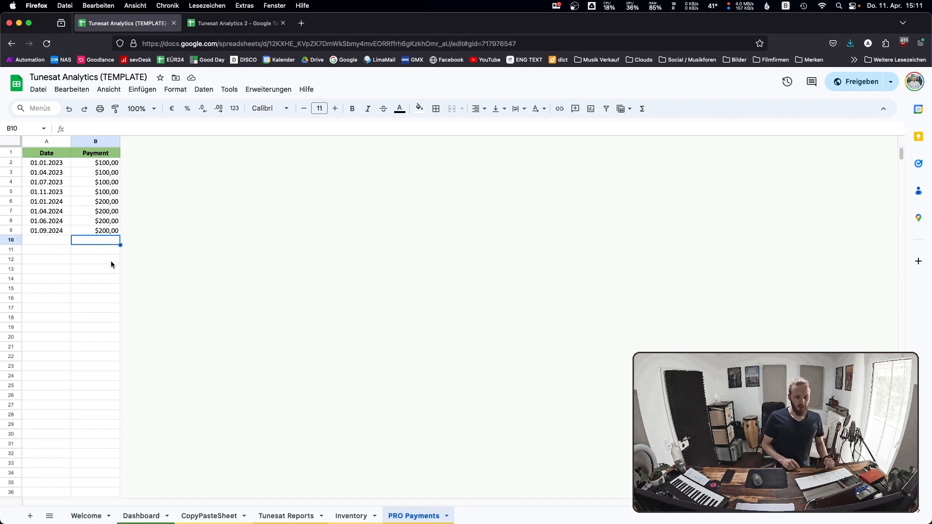
text(100)
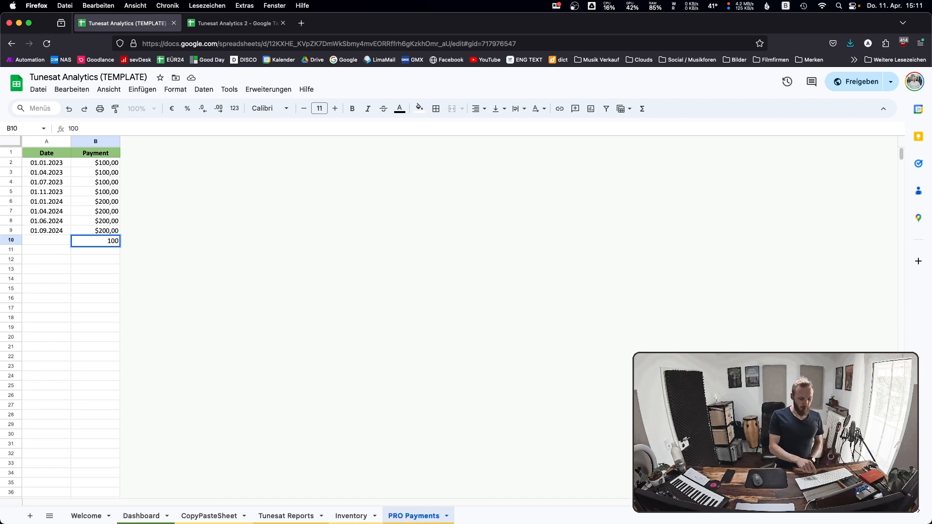
key(Return)
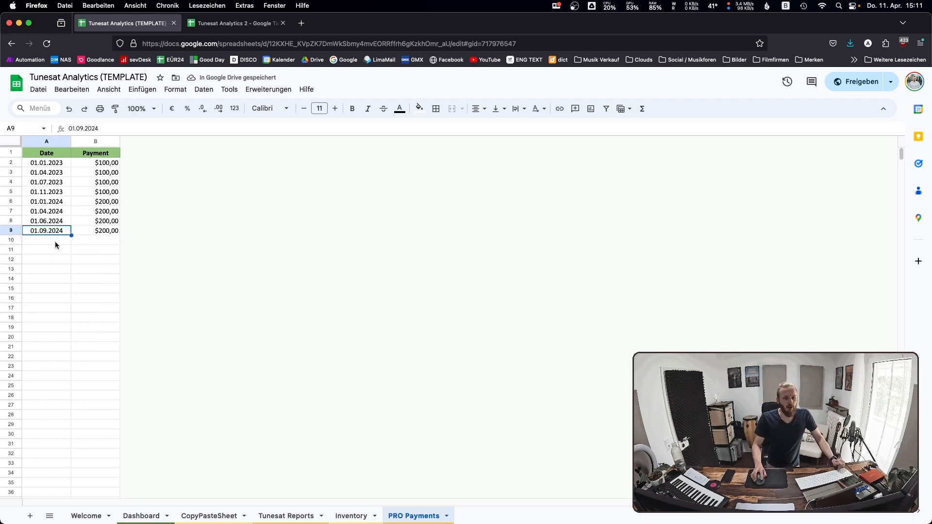
mouse_move(91, 502)
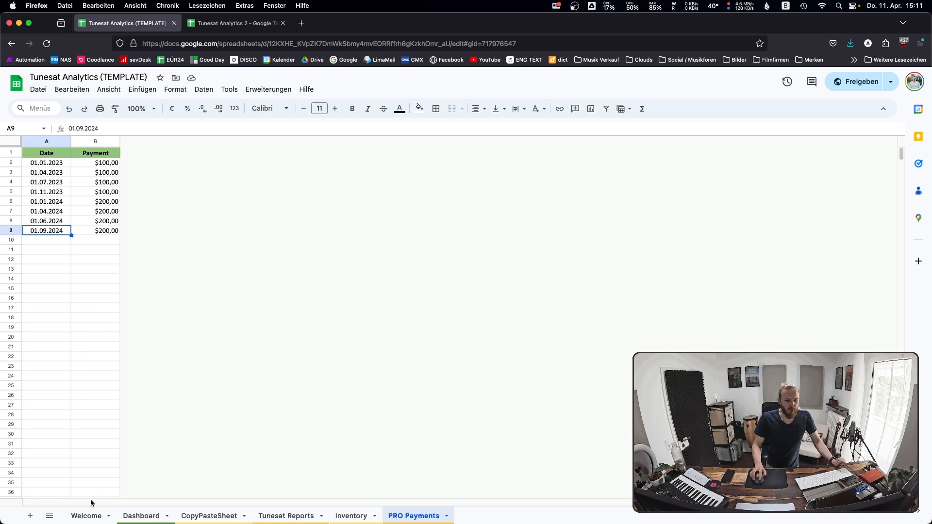
Finish reading the Welcome instructions and switch to the Dashboard sheet with its KPIs and charts.
click(85, 515)
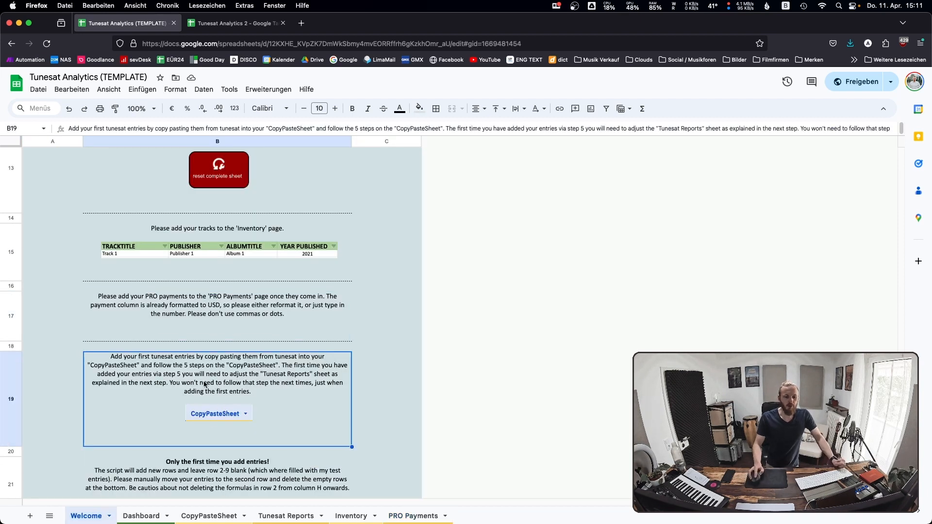
scroll(down, 3)
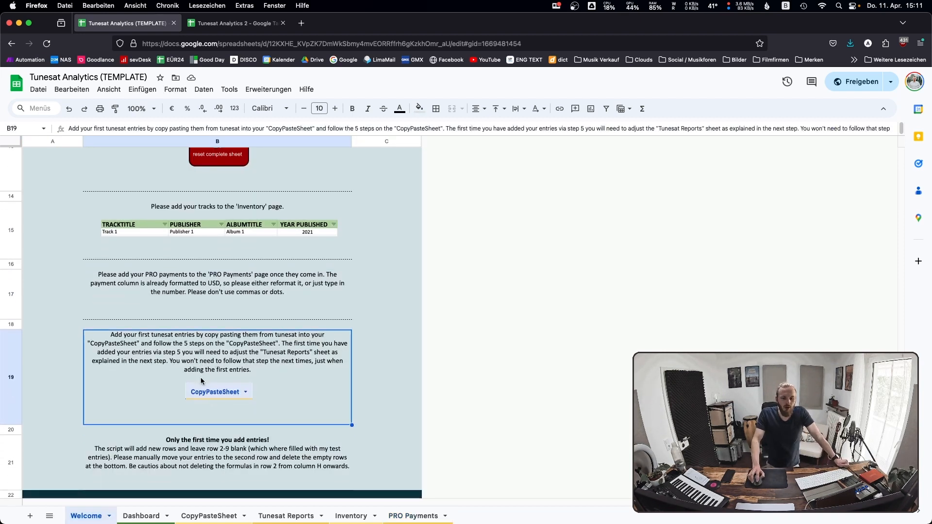
scroll(down, 3)
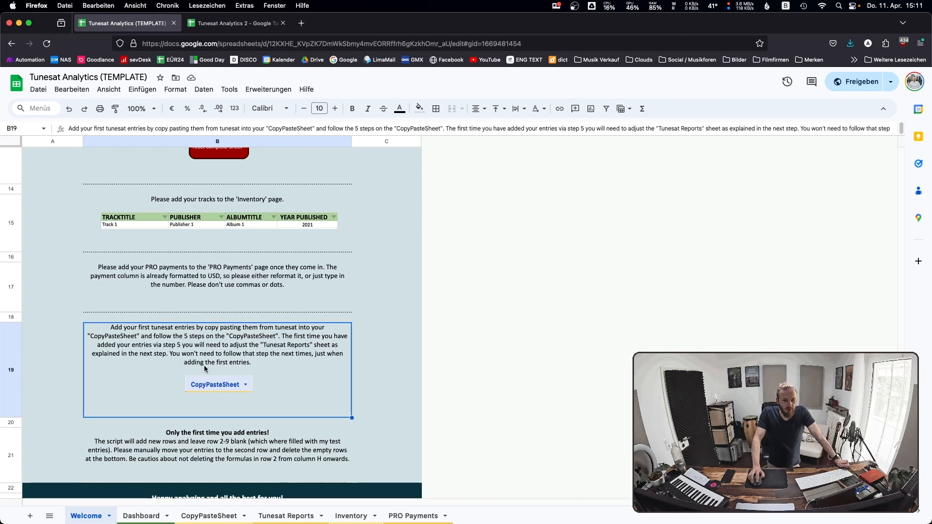
scroll(down, 3)
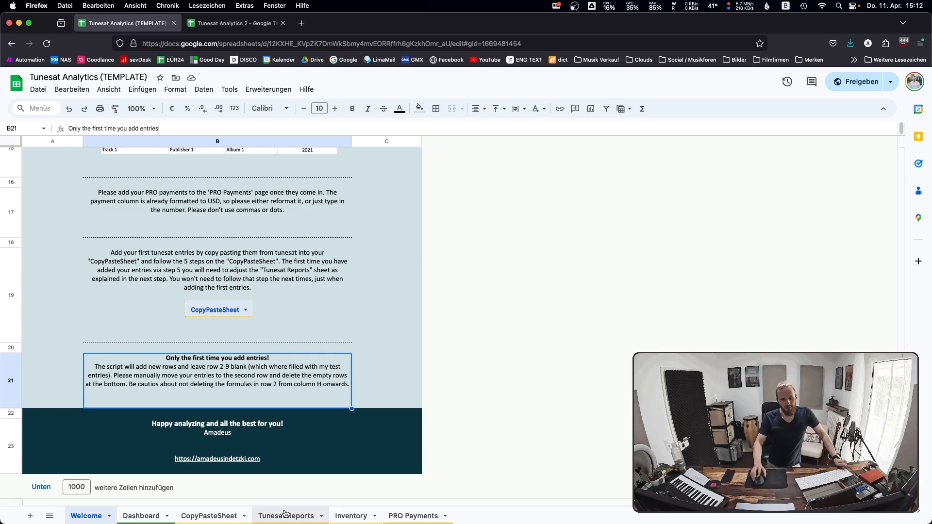
scroll(up, 3)
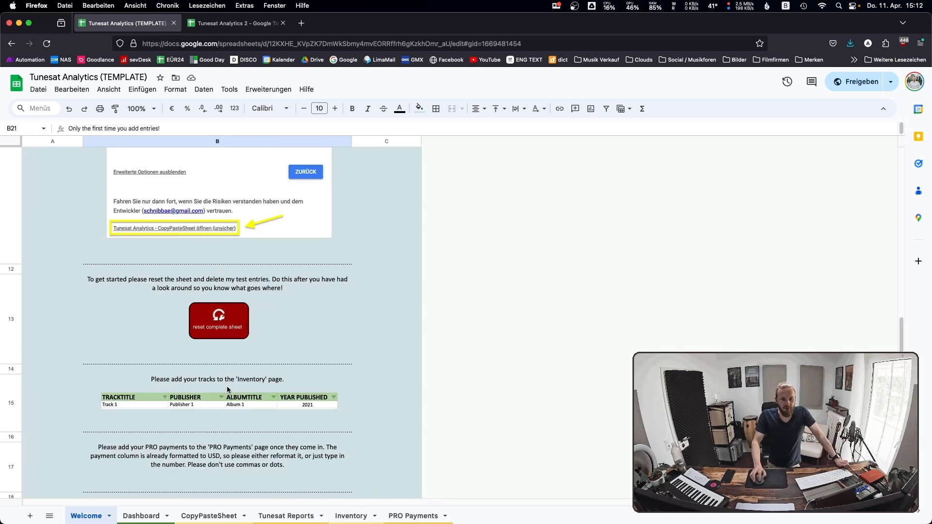
scroll(up, 3)
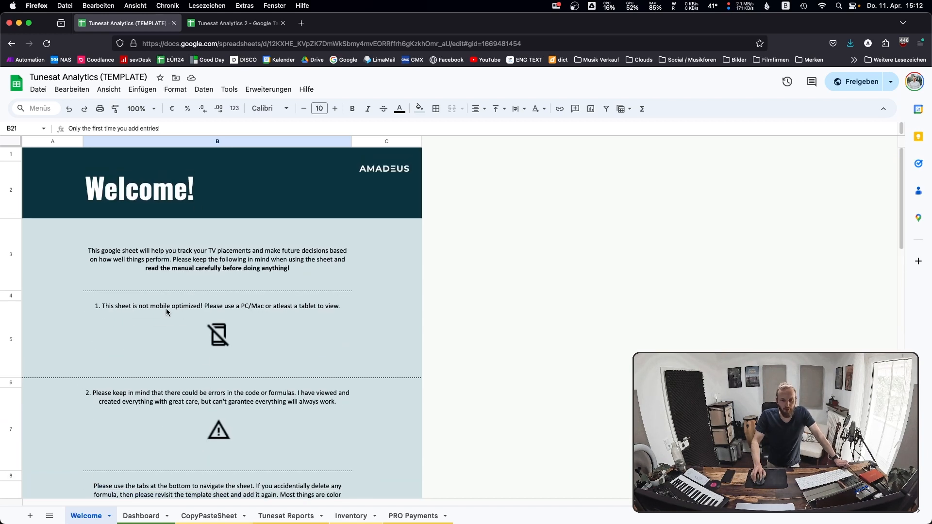
click(141, 516)
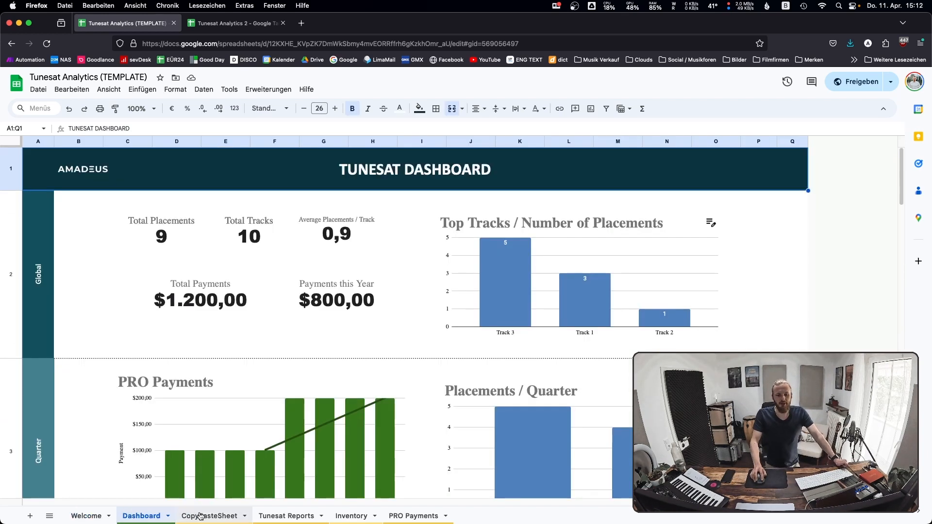
Make a copy of the Tunesat Analytics template via File > Make a copy, keeping the name.
click(86, 515)
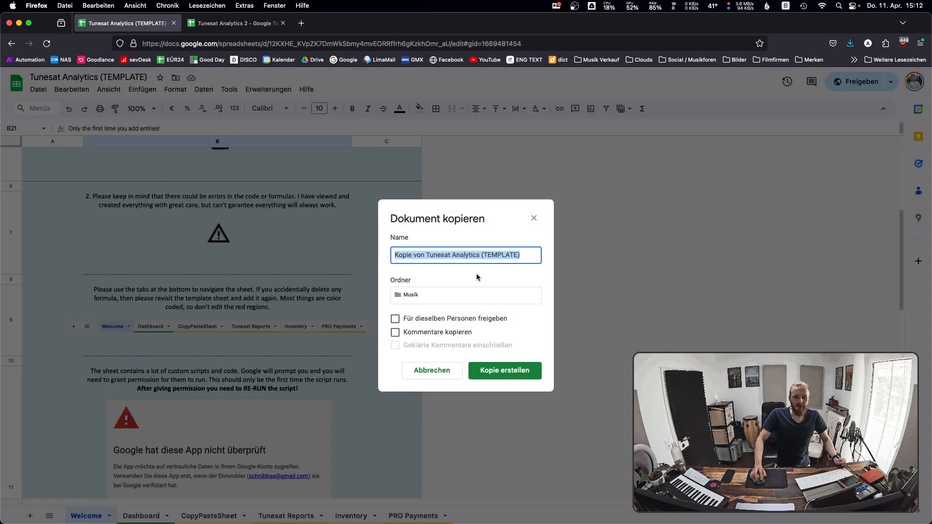
click(504, 370)
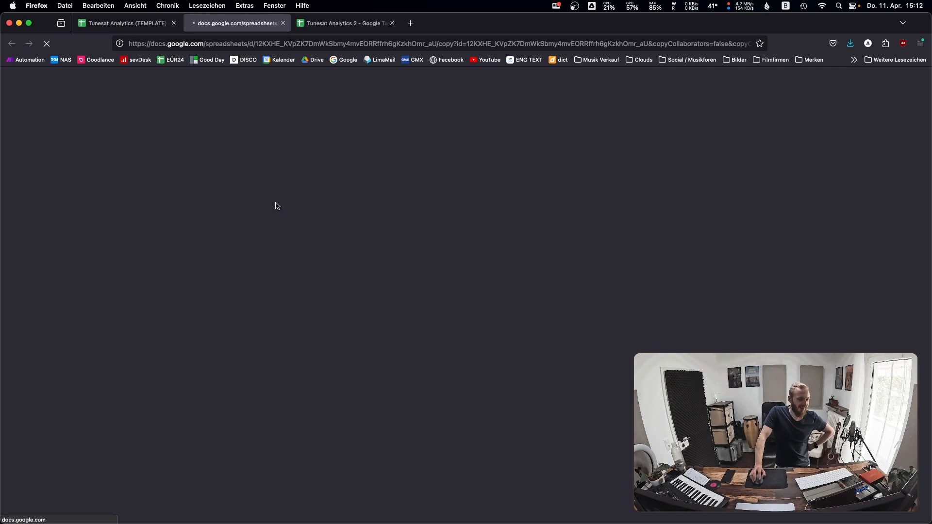
mouse_move(270, 131)
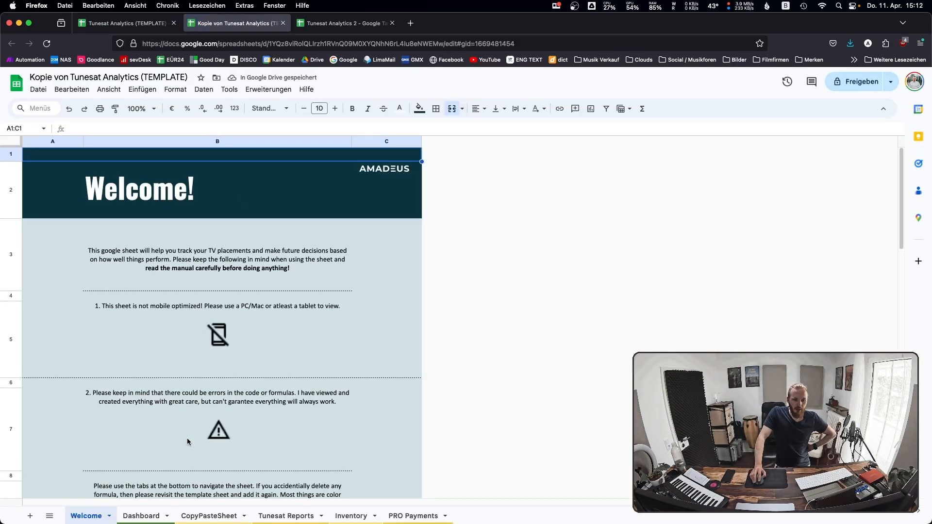
Run the reset complete sheet script and choose the Google account at the authorization prompt.
scroll(down, 3)
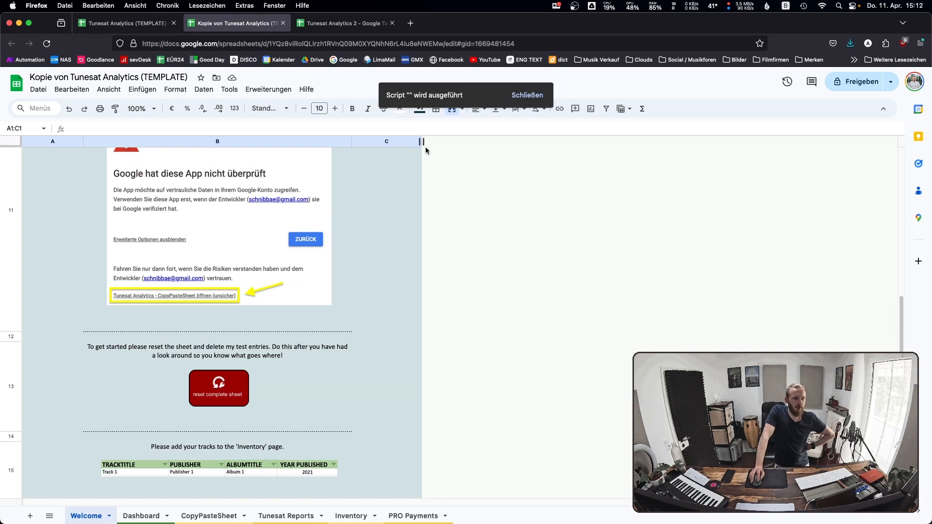
scroll(down, 3)
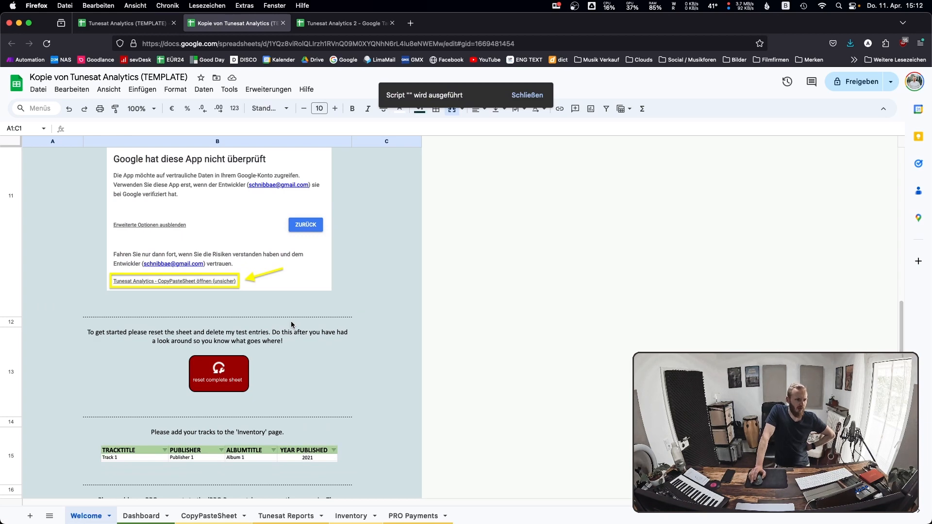
click(174, 281)
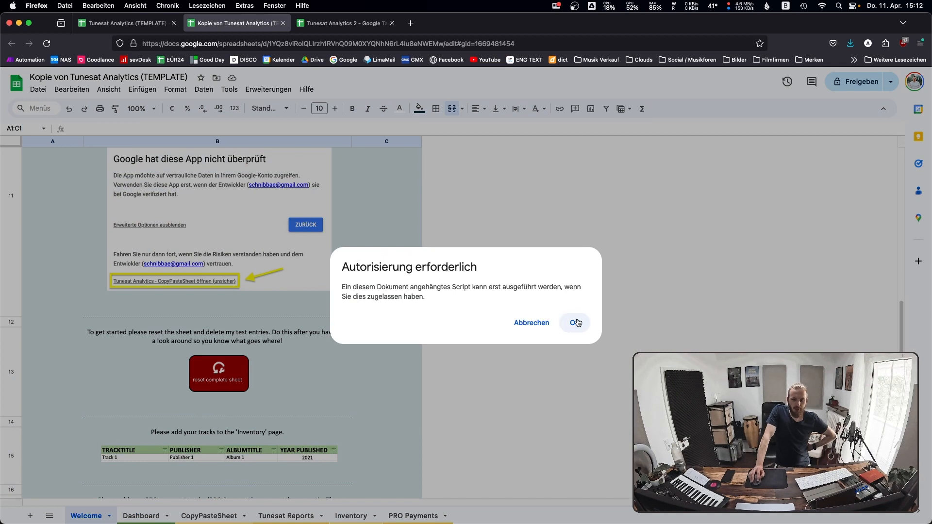
click(573, 322)
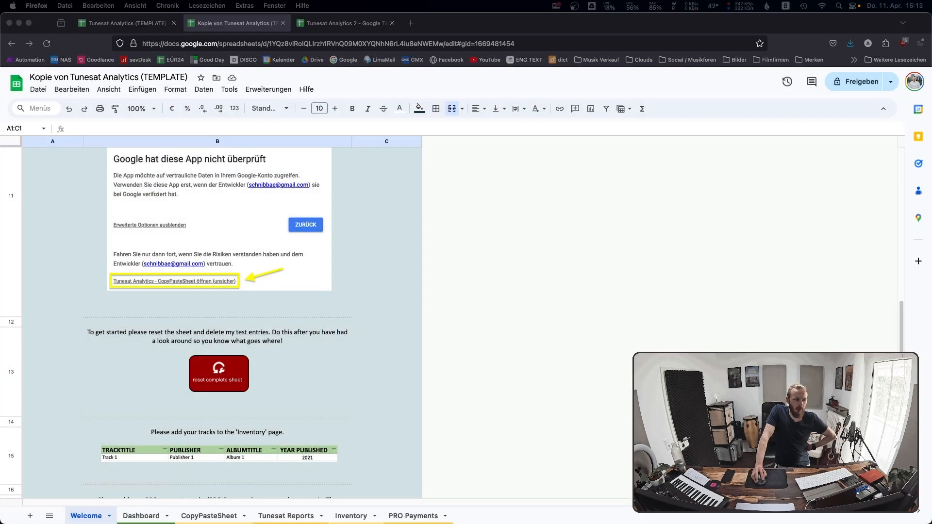
click(174, 280)
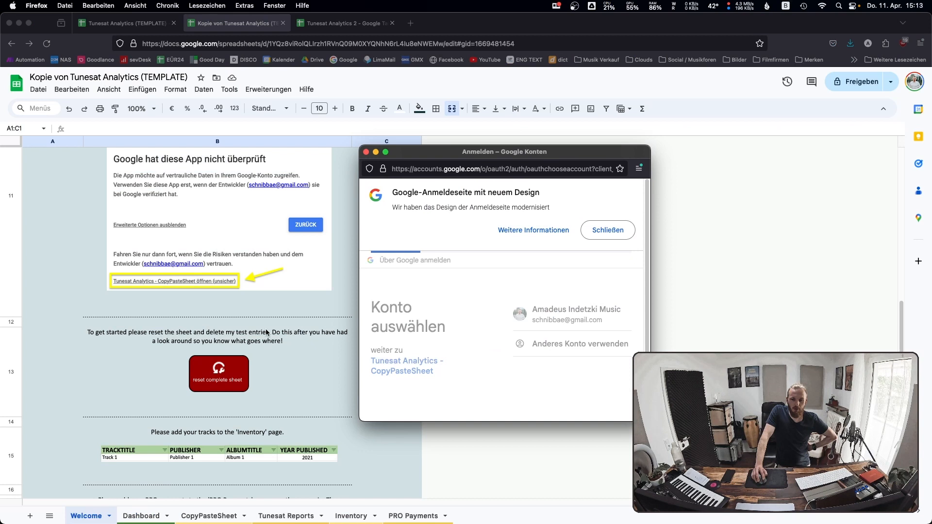
click(572, 314)
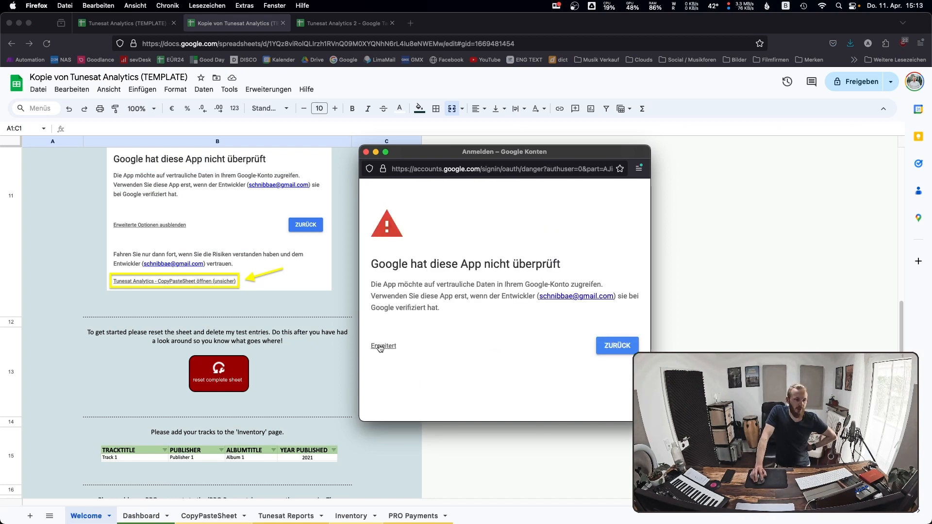
Proceed past the unverified-app warning via Erweitert to the CopyPasteSheet access request.
click(384, 345)
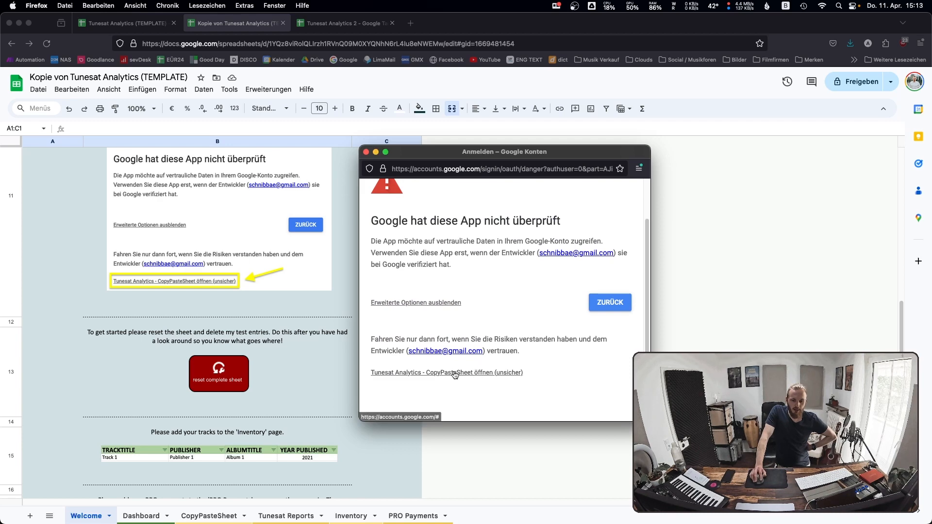
click(446, 373)
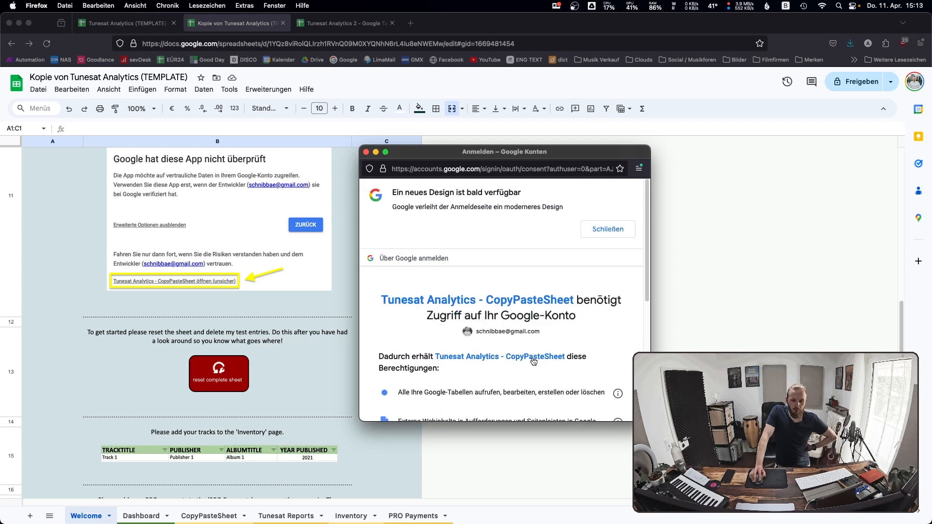
scroll(down, 3)
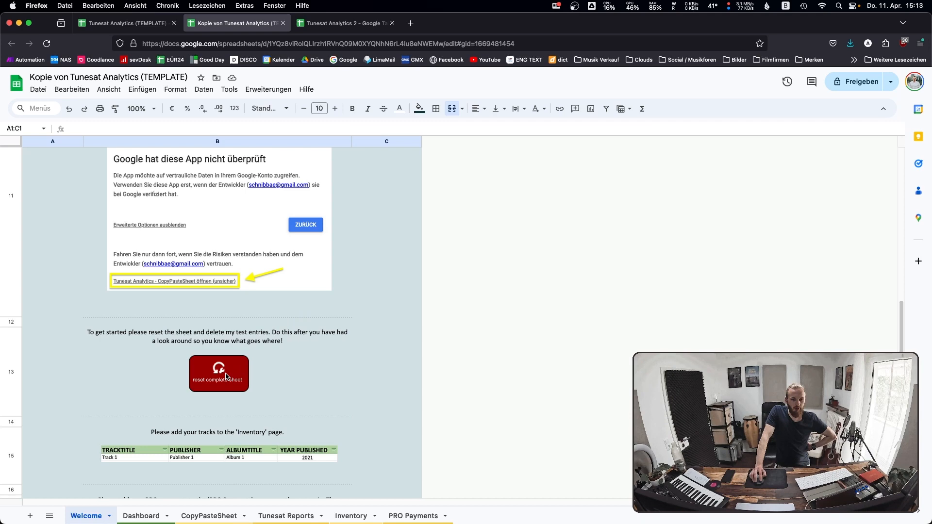
Run the reset-complete-sheet script and confirm clearing all test data.
click(218, 373)
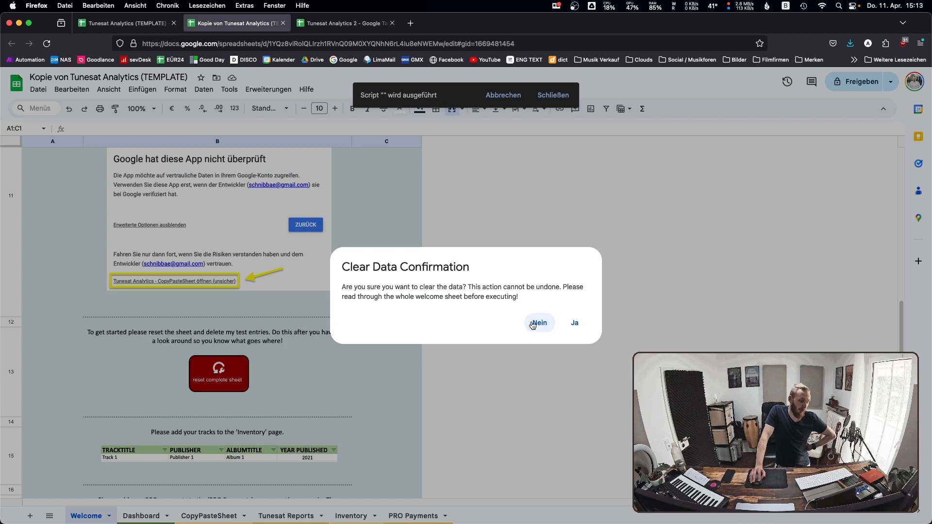
mouse_move(476, 284)
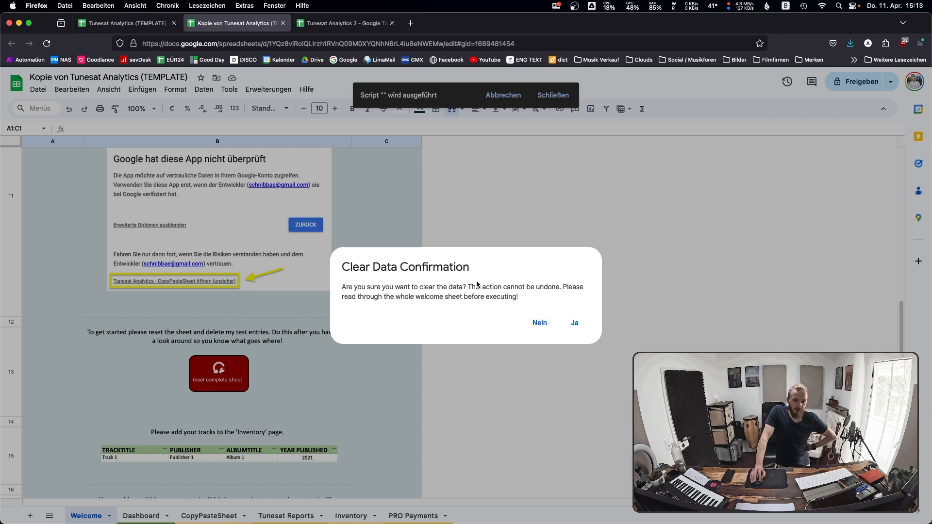
mouse_move(318, 274)
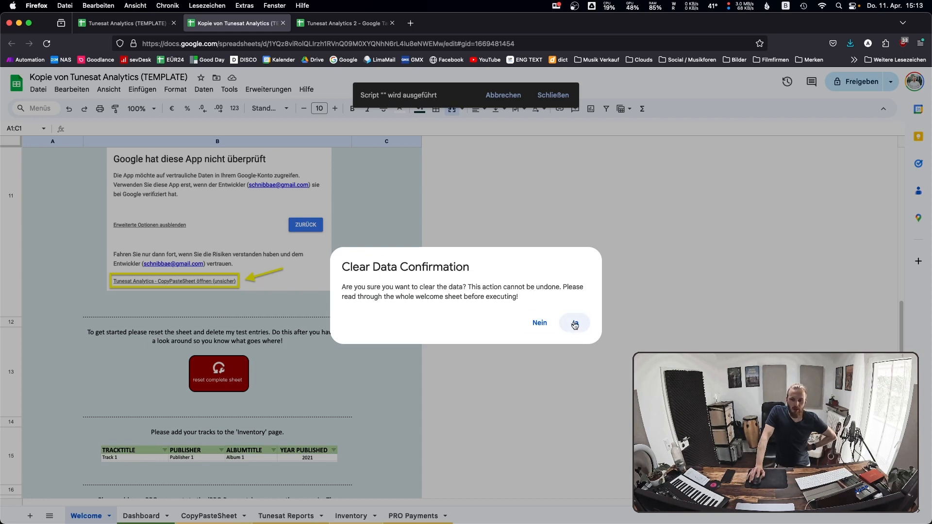
click(574, 322)
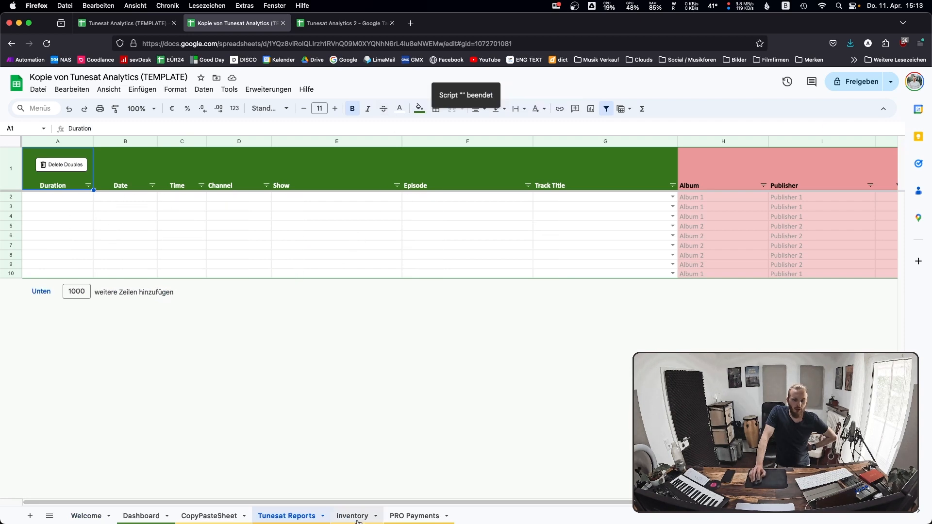
Delete the leftover custom info in Inventory E2:E11 and check CopyPasteSheet and Dashboard are empty.
click(351, 516)
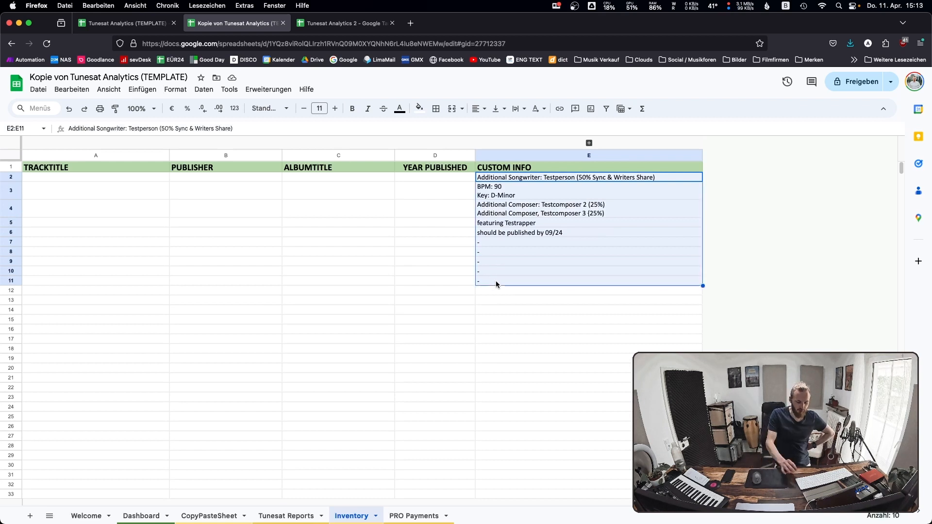
key(Delete)
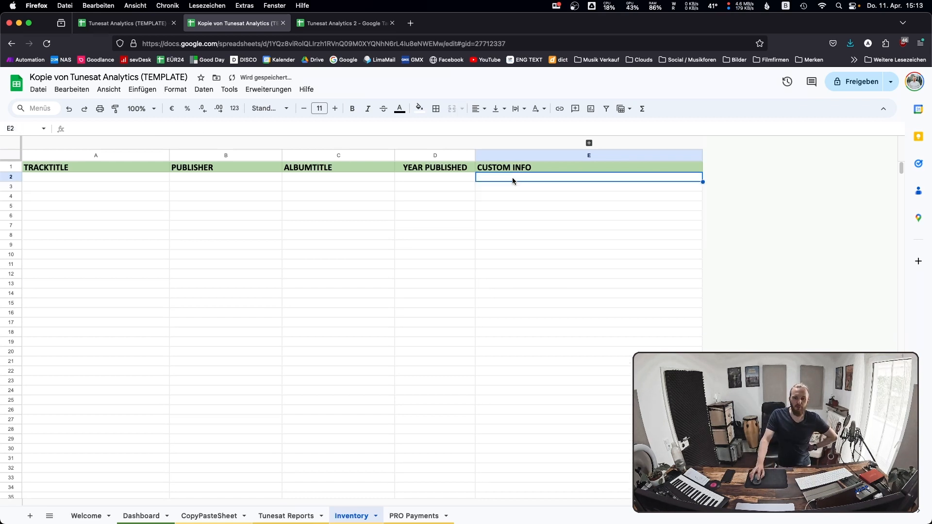
click(208, 516)
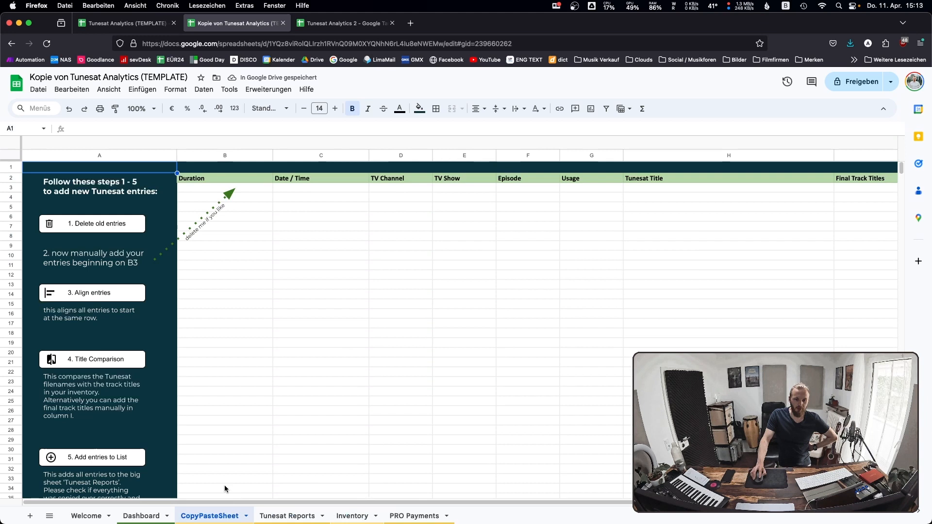
click(141, 515)
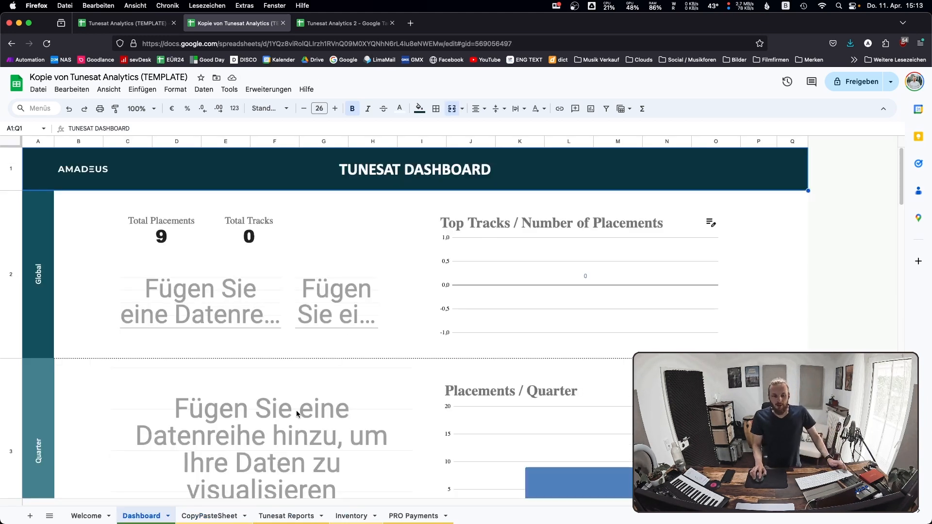
click(351, 515)
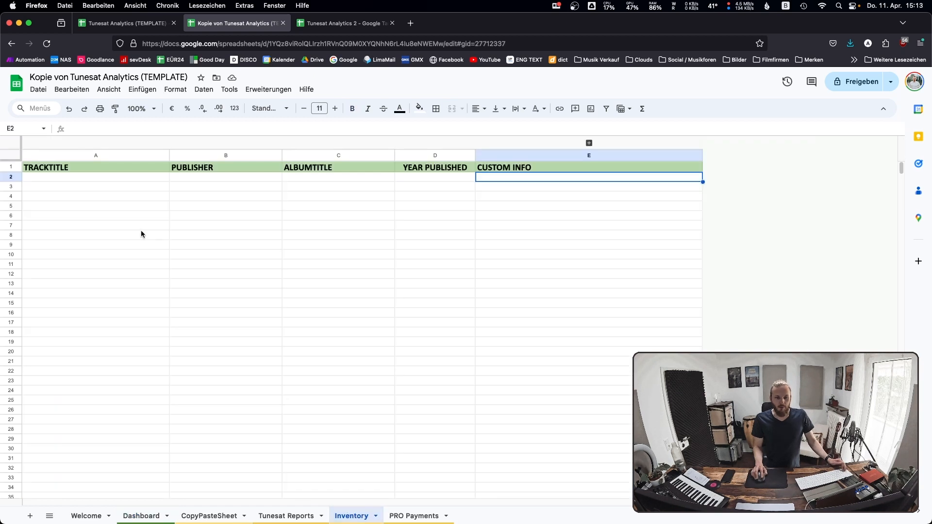
Enter the track list with RipCue Music as publisher in the Inventory sheet.
click(95, 176)
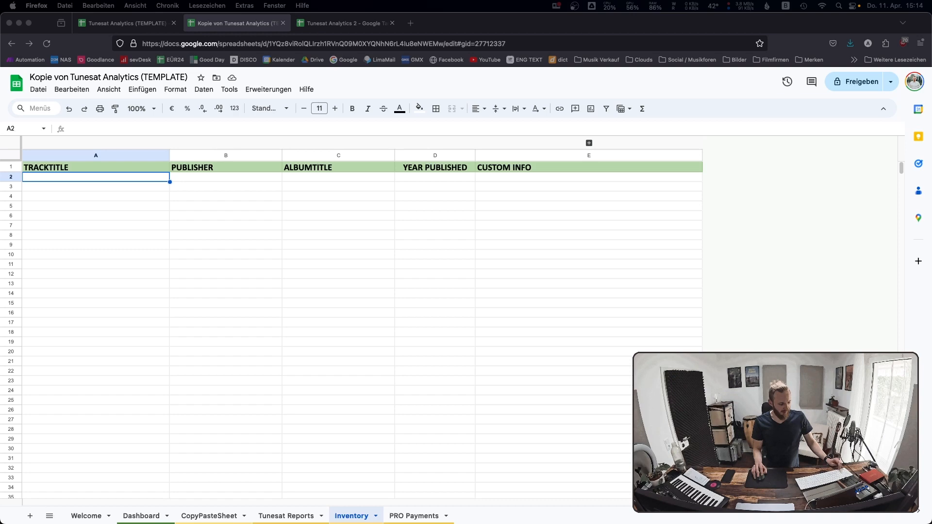
mouse_move(61, 182)
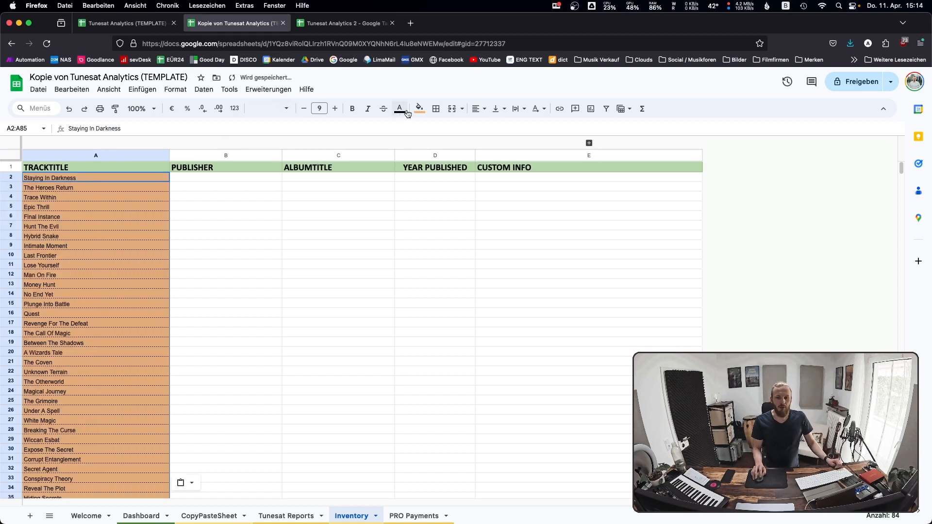
click(436, 109)
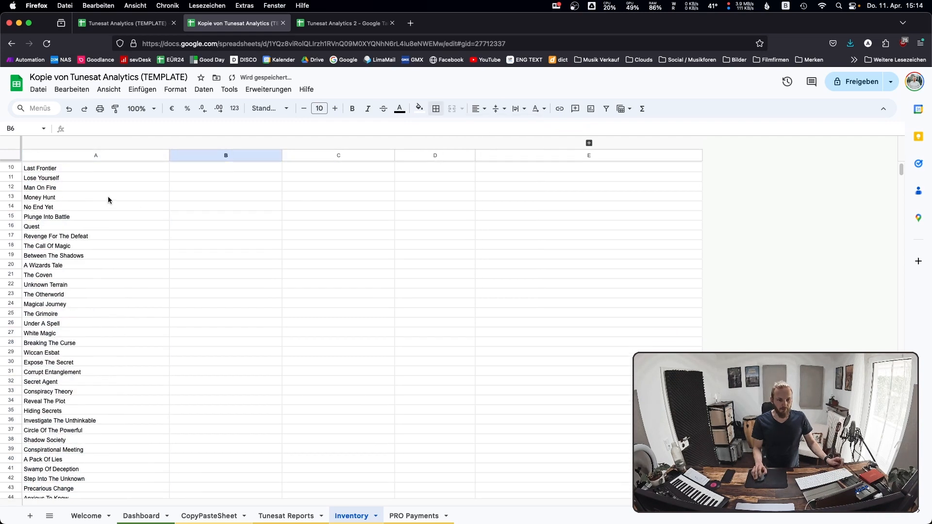
scroll(up, 3)
text(R)
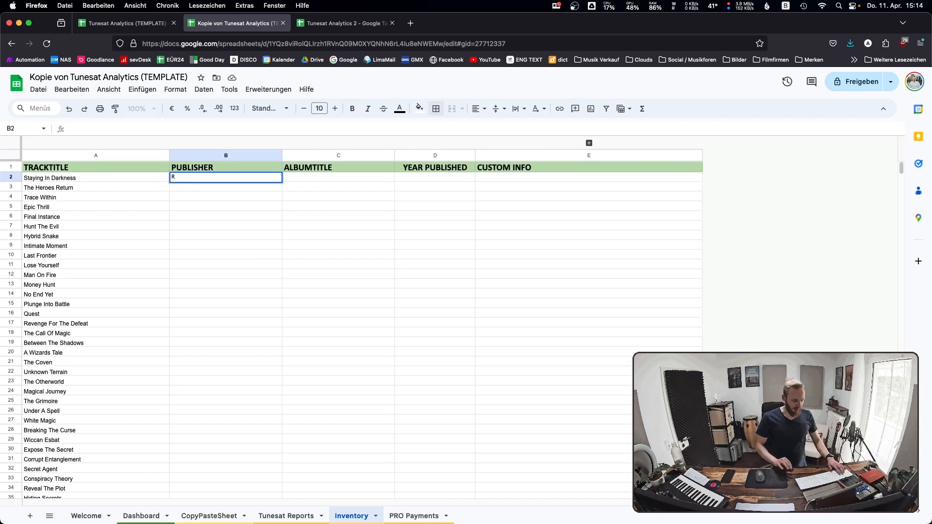
text(ipCue Music)
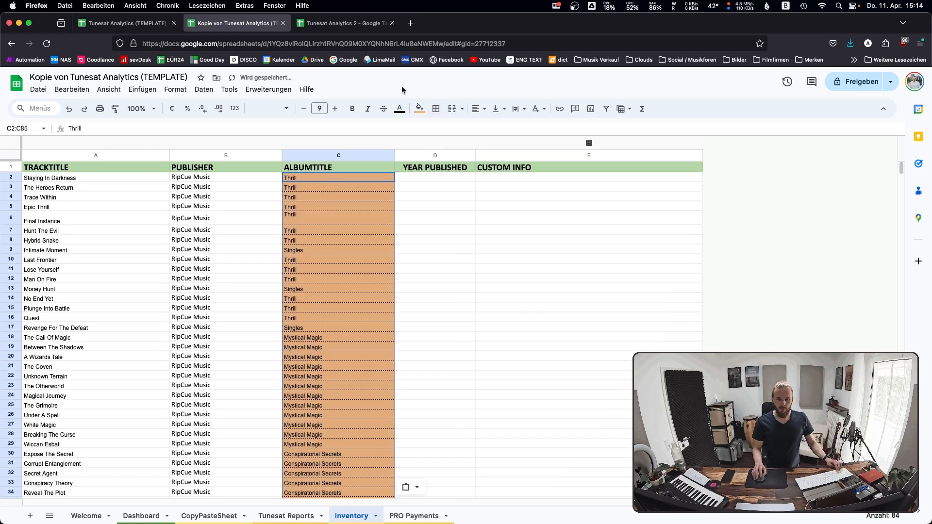
Apply all borders to the album title and YEAR PUBLISHED cells.
click(434, 109)
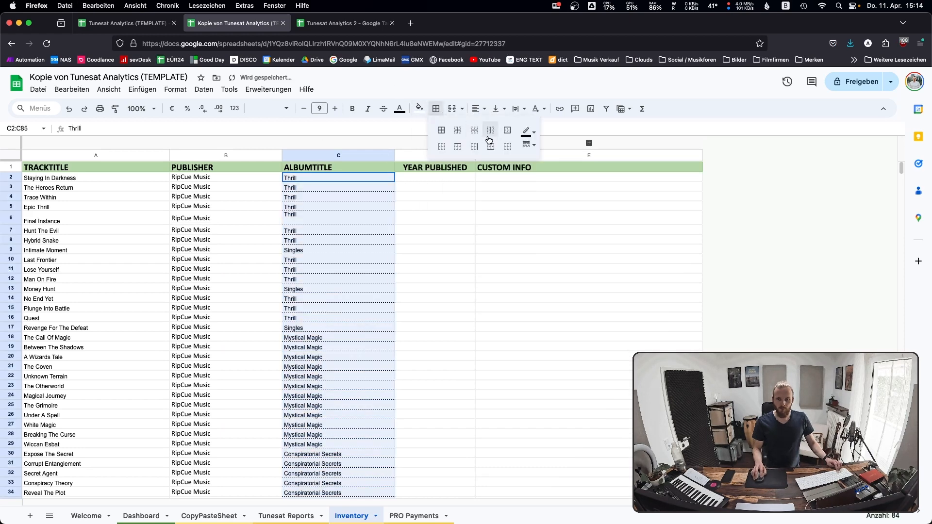
click(435, 177)
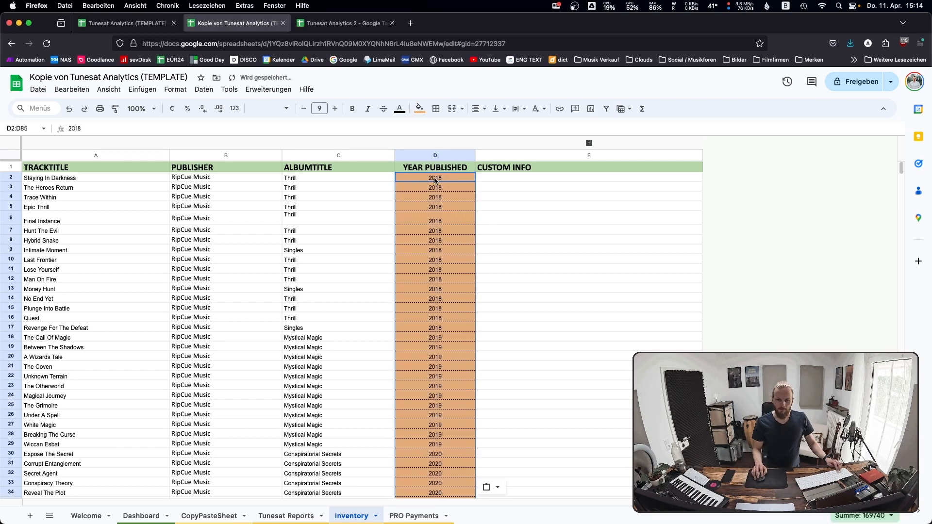
click(436, 109)
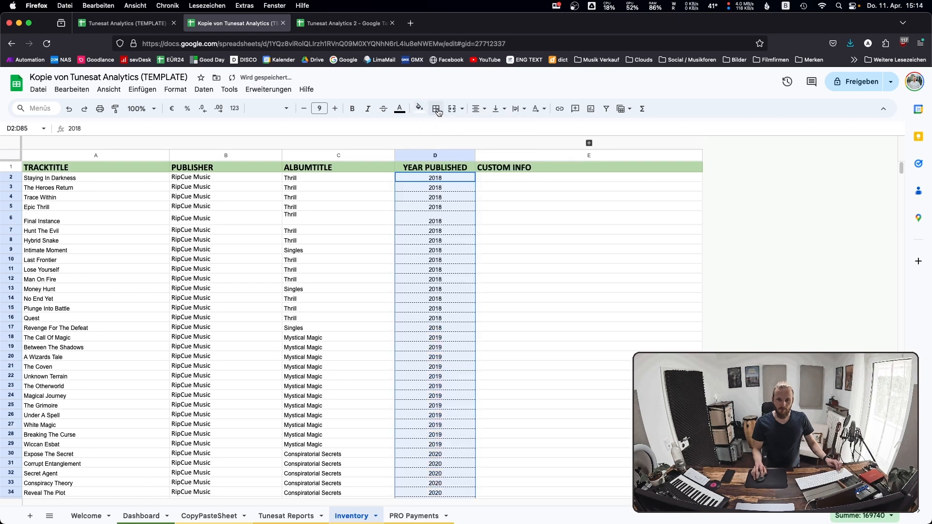
click(588, 187)
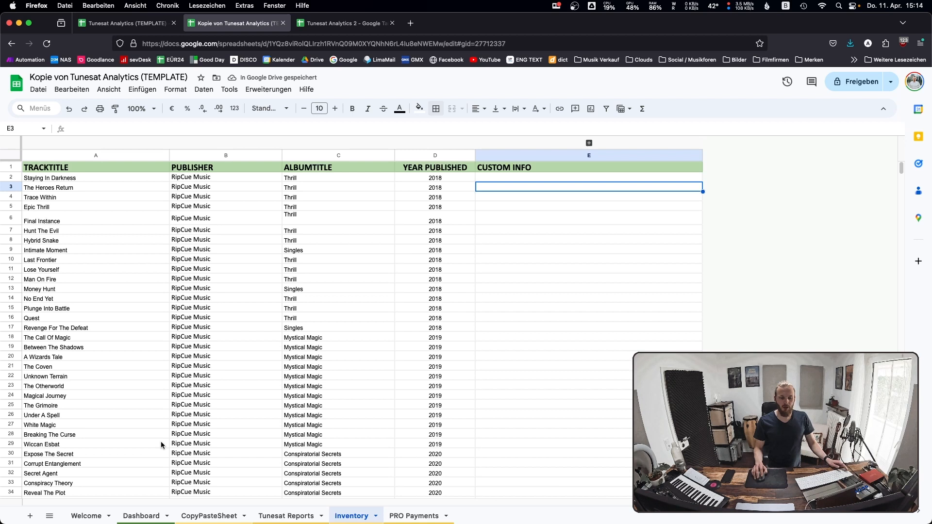
mouse_move(284, 453)
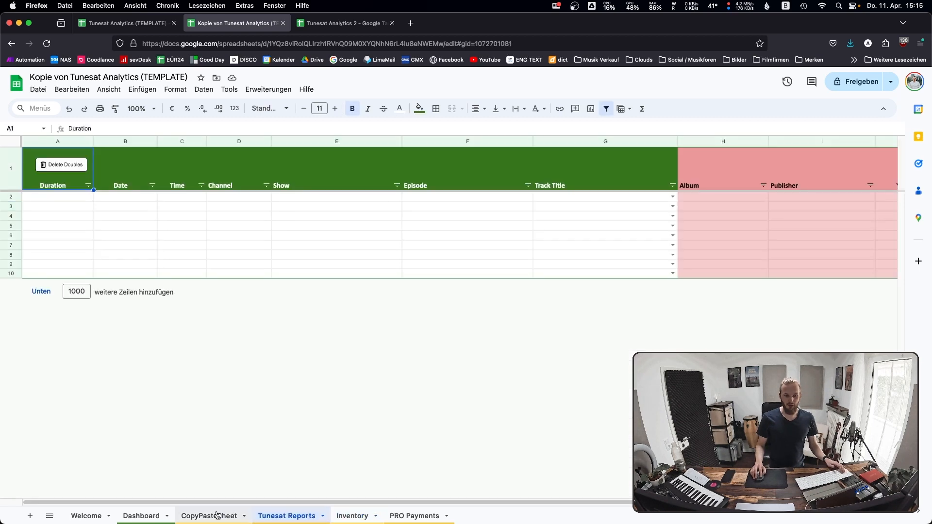
View the empty Tunesat Reports sheet before switching to the Tunesat detections list.
click(208, 515)
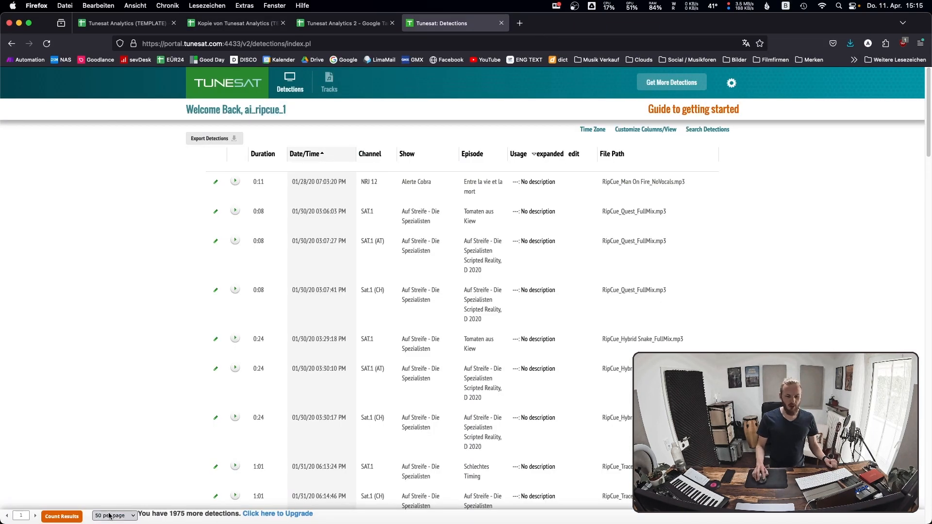
Show 100 detections per page, copy them, and switch to the template copy's CopyPasteSheet.
click(113, 514)
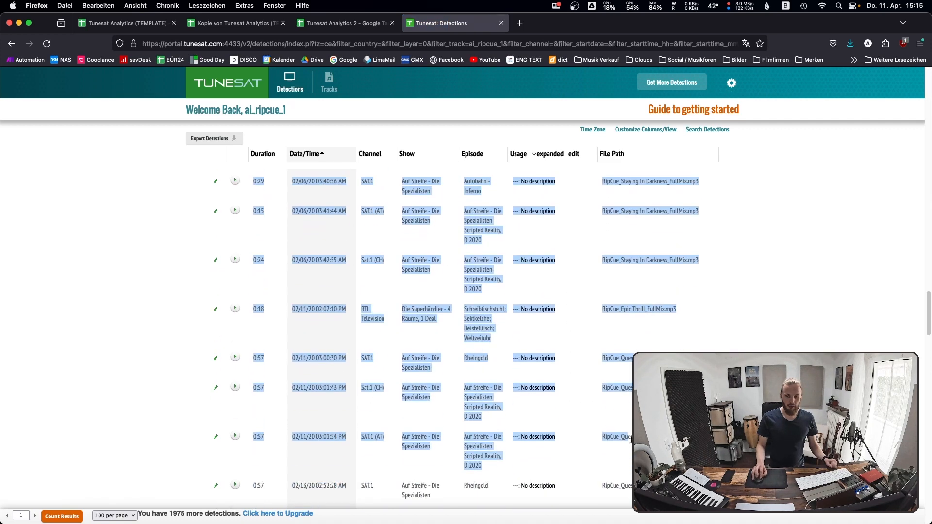
scroll(down, 3)
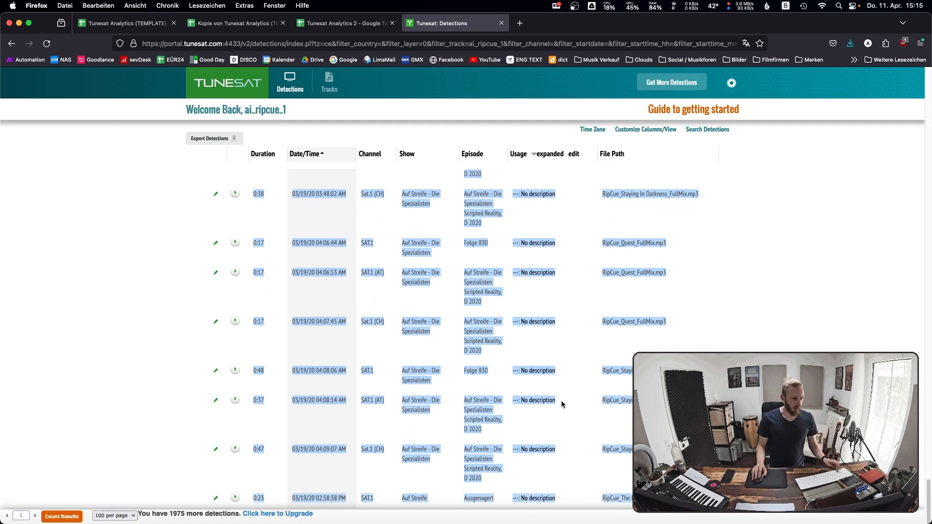
click(343, 22)
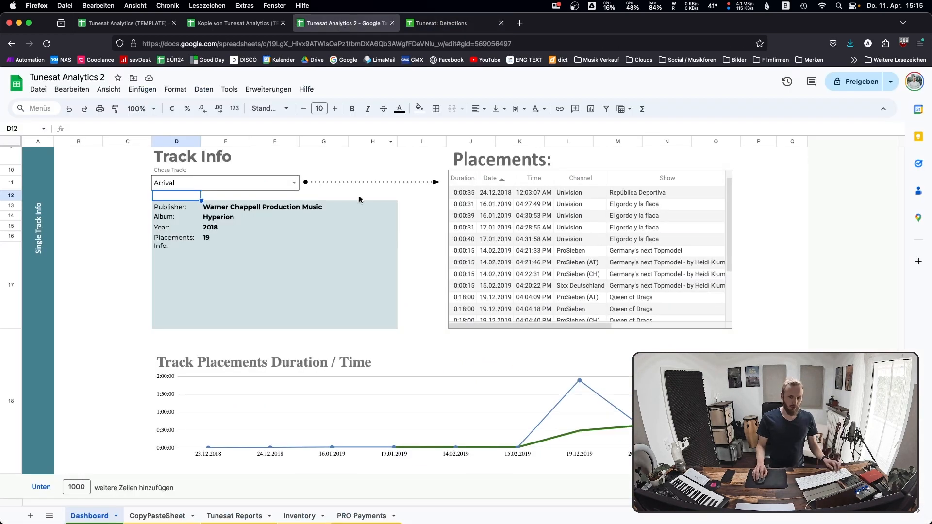
click(232, 23)
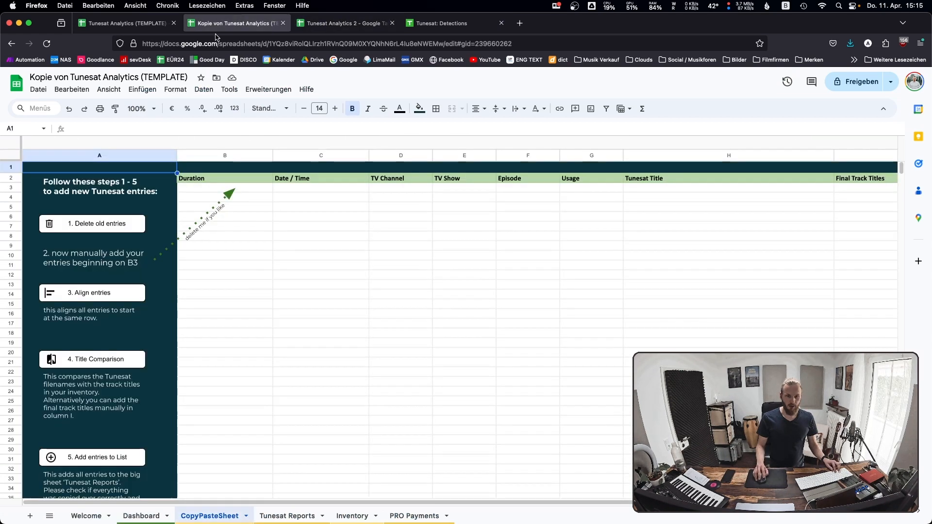
Paste the copied Tunesat detections into CopyPasteSheet at B3.
click(224, 189)
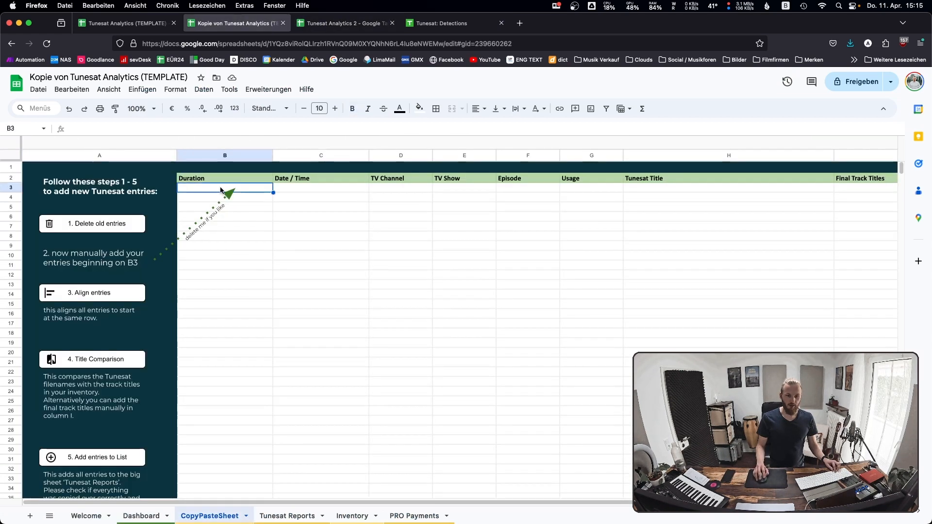
mouse_move(202, 220)
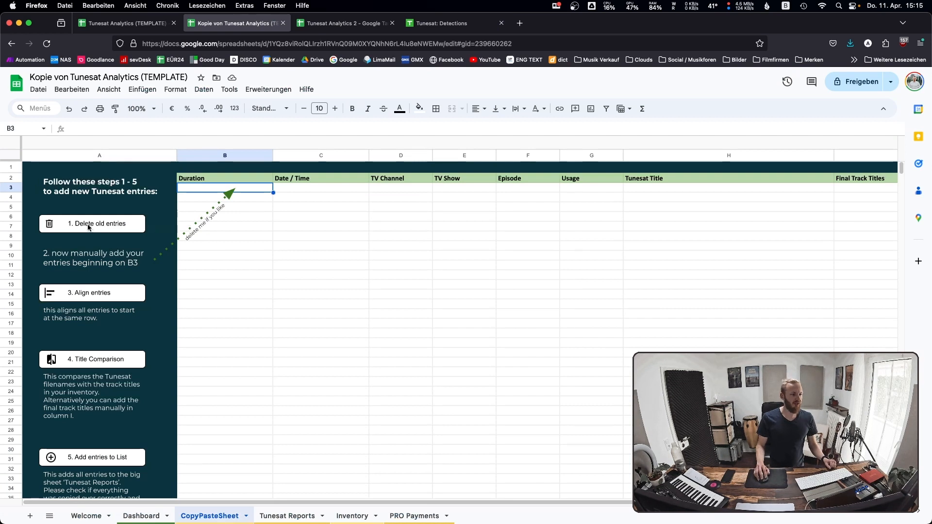
mouse_move(576, 258)
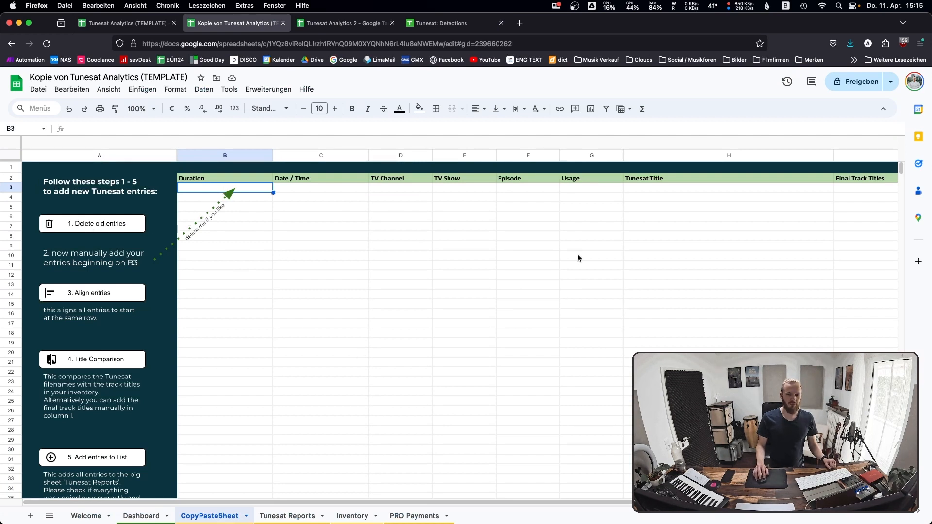
mouse_move(71, 266)
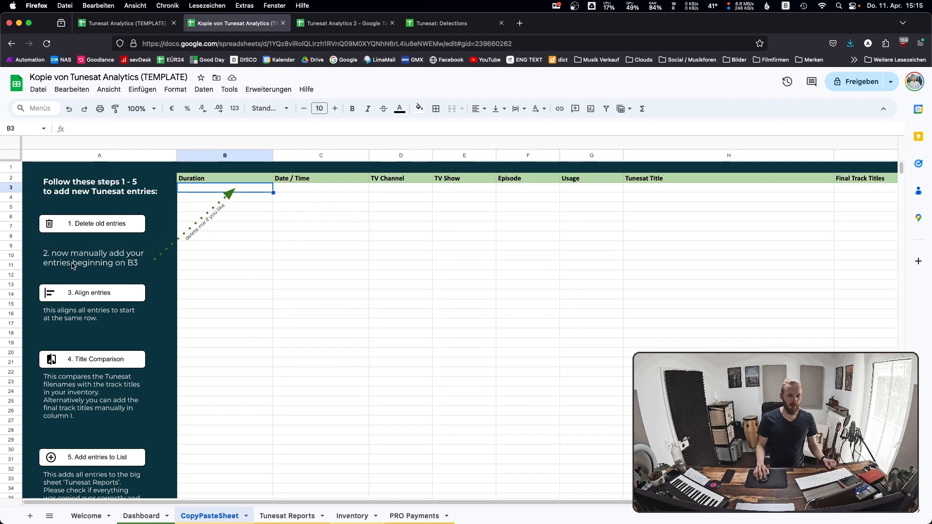
mouse_move(129, 257)
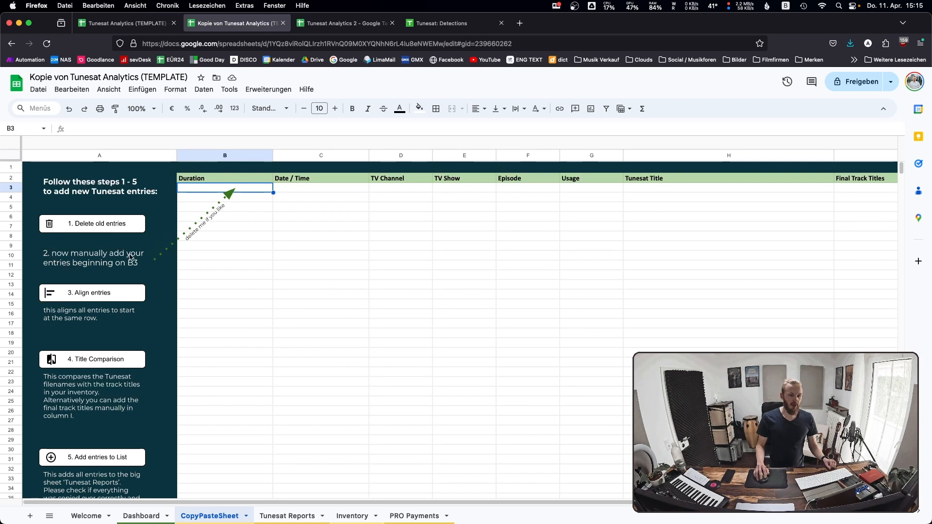
mouse_move(239, 165)
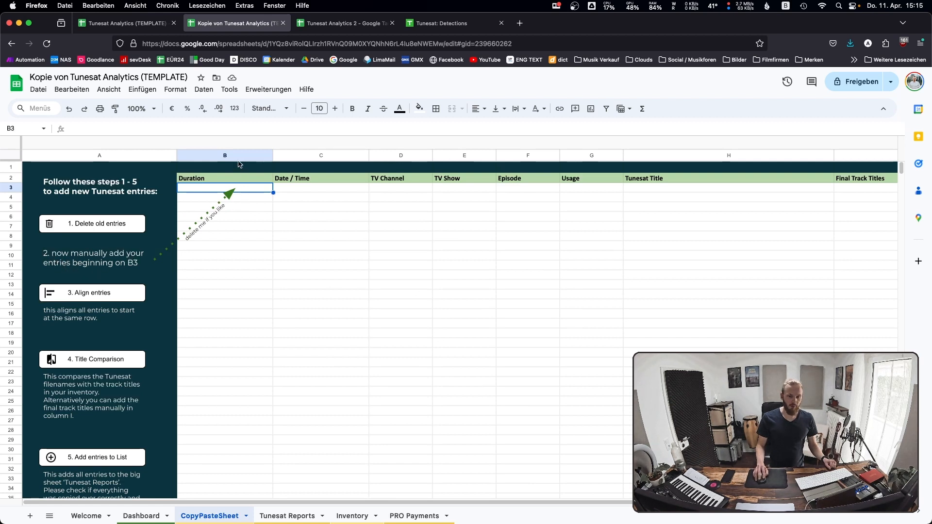
mouse_move(253, 192)
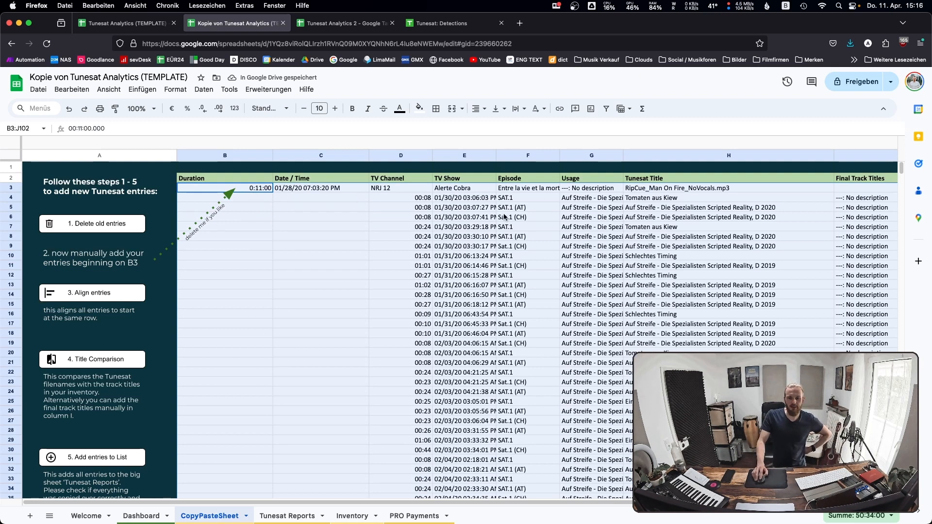
click(224, 191)
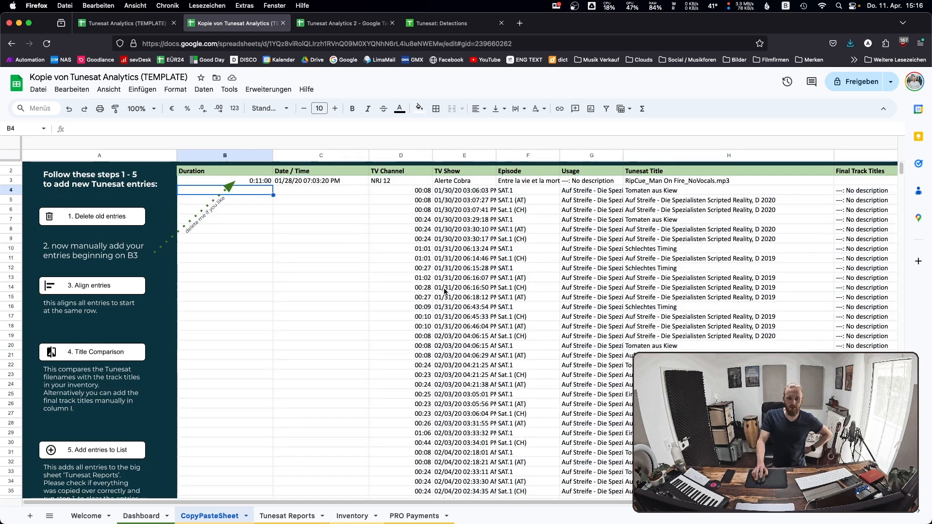
Select the first empty row B103 below the detections and return to the Tunesat page.
scroll(down, 3)
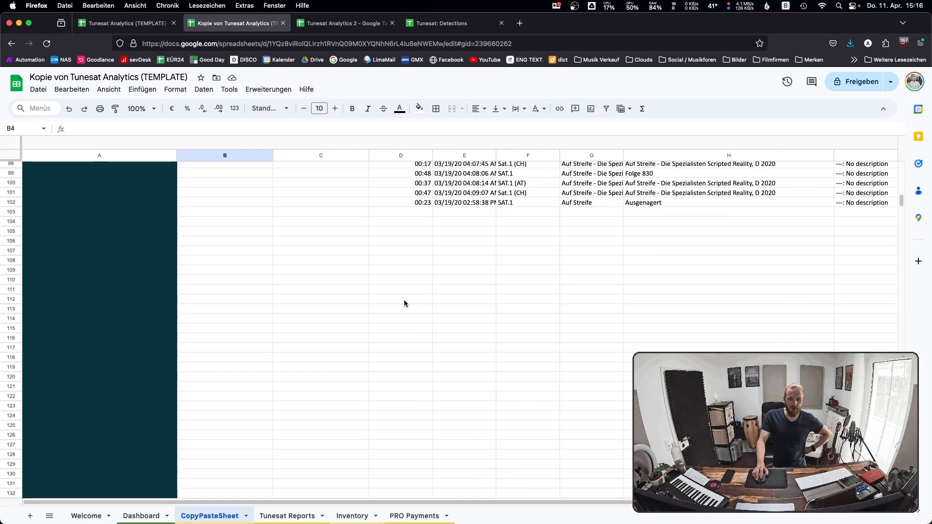
click(224, 218)
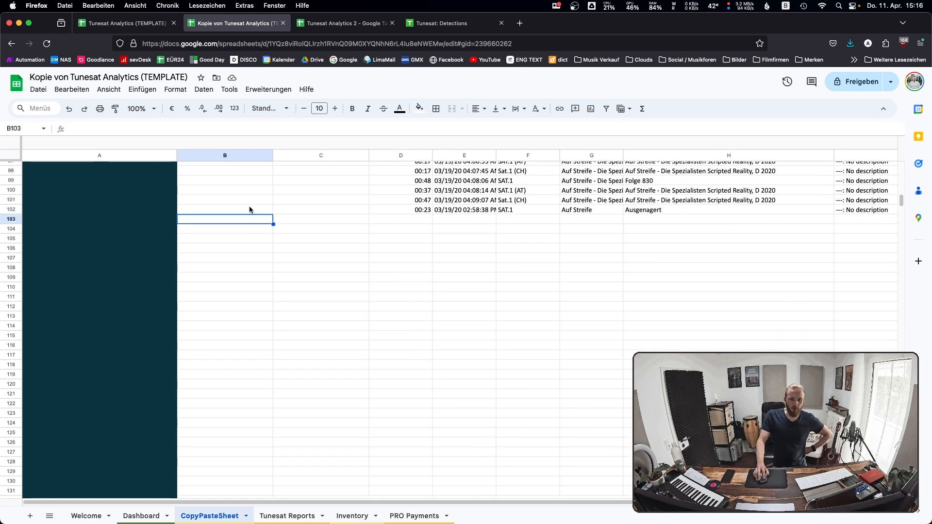
mouse_move(268, 224)
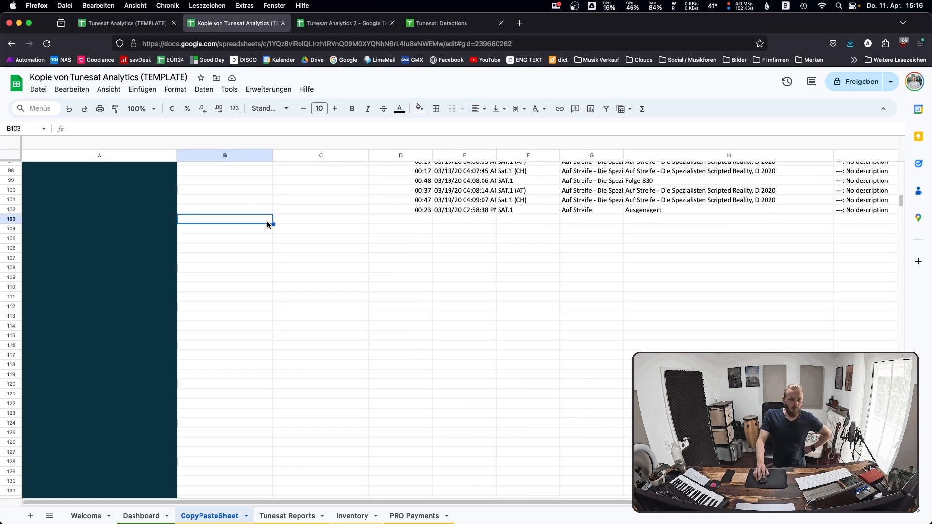
mouse_move(398, 217)
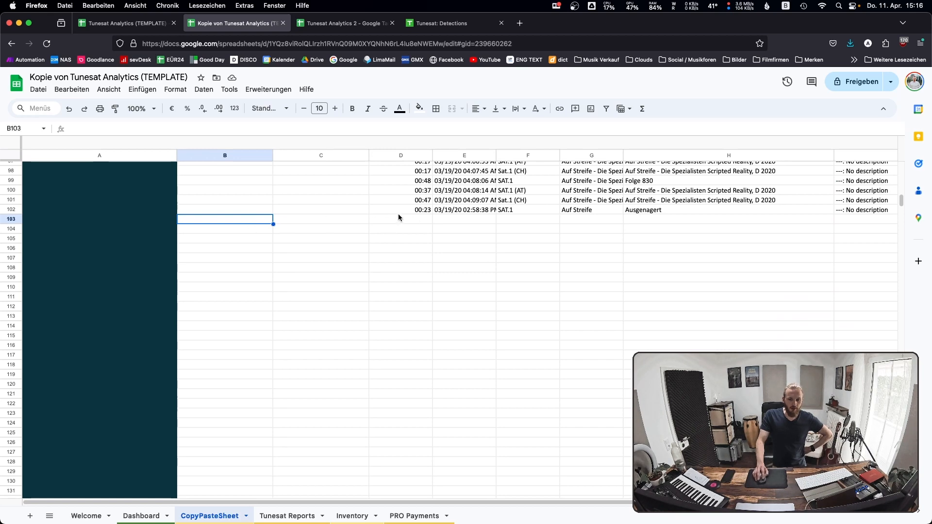
click(443, 23)
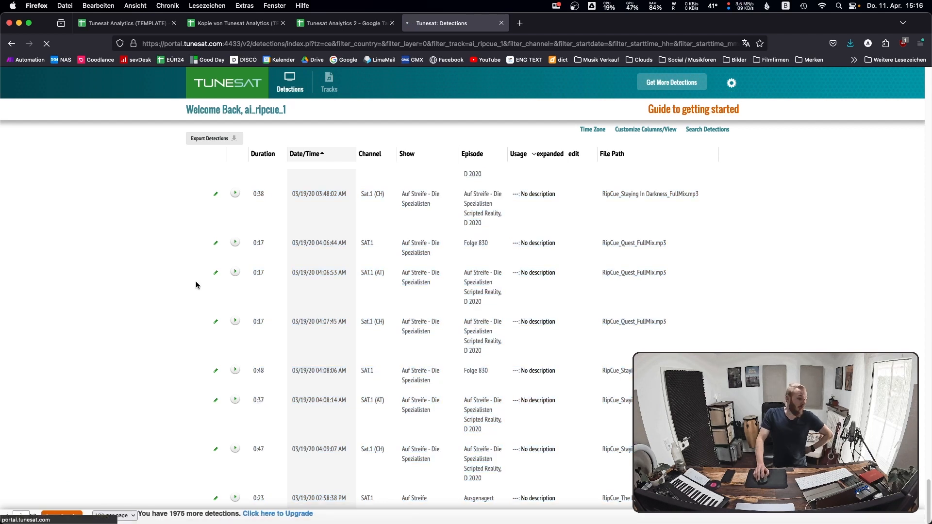
mouse_move(362, 269)
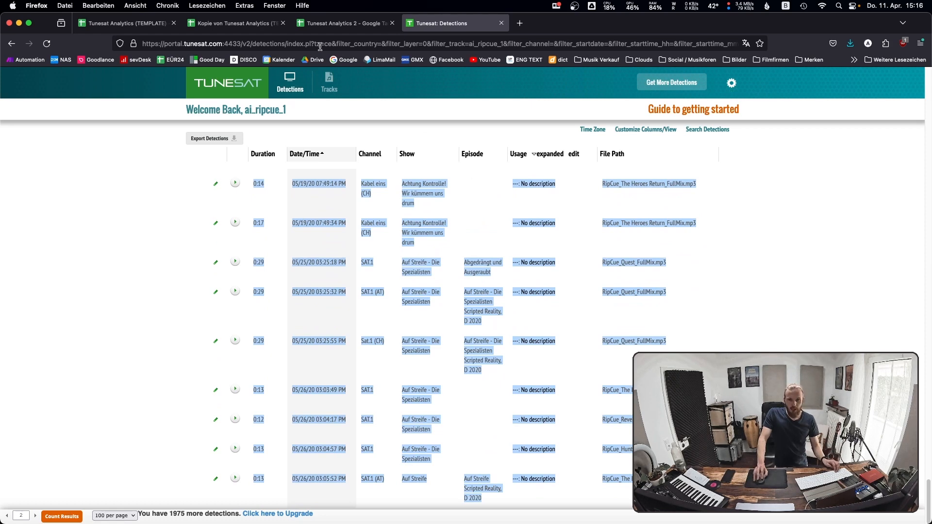
Bring the copied second detections page into the spreadsheet for pasting at B103.
click(232, 23)
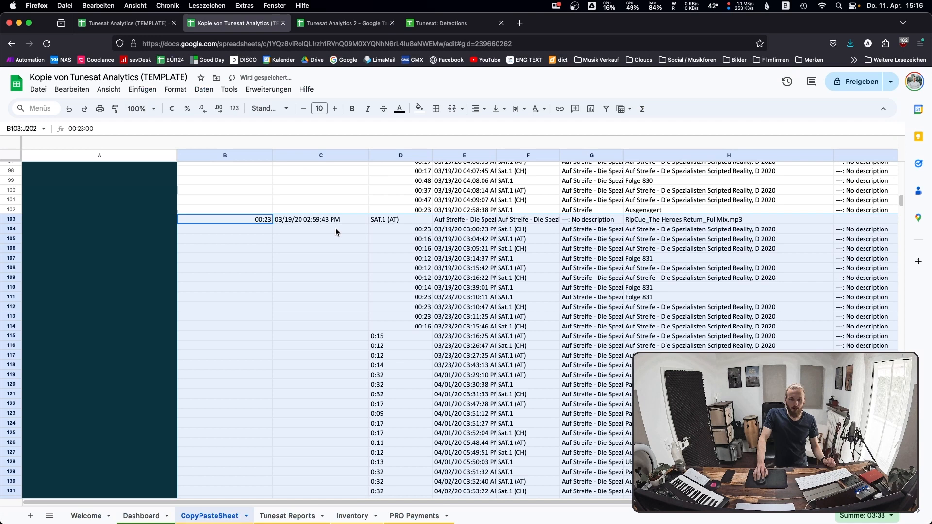
click(224, 219)
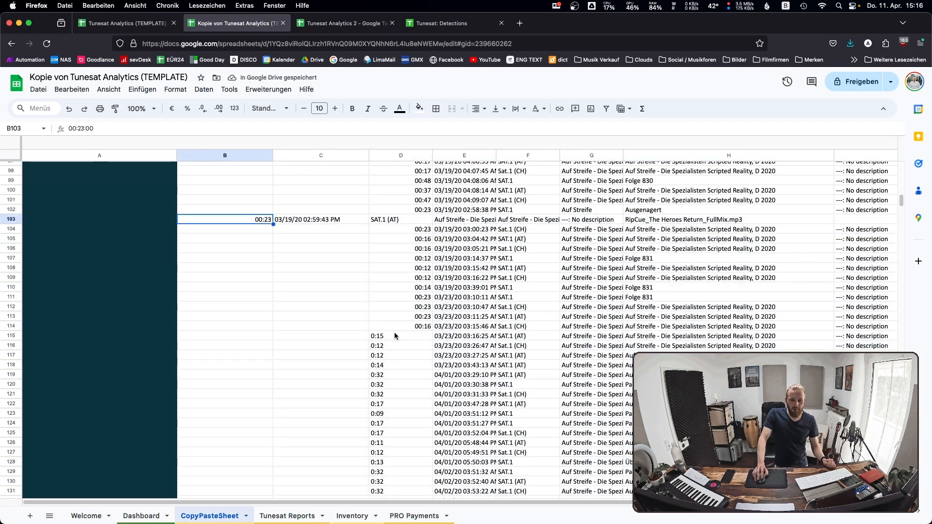
scroll(up, 3)
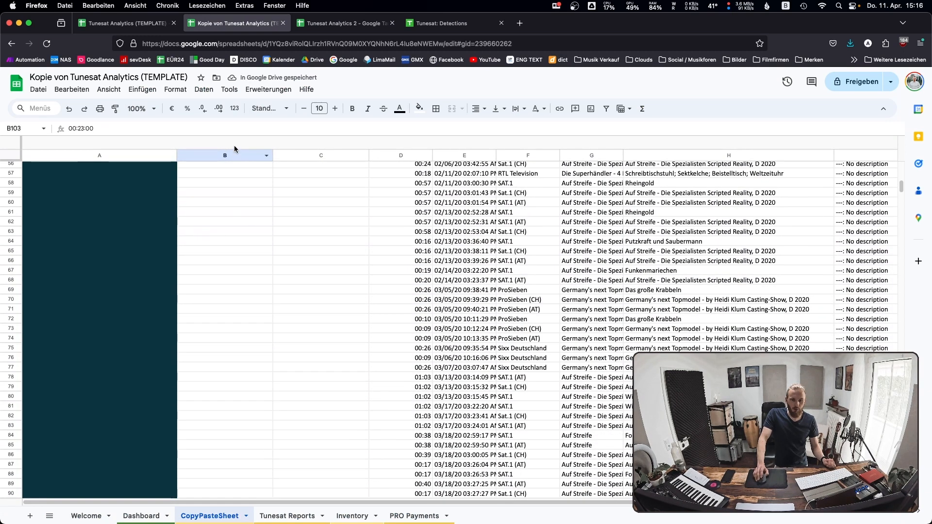
scroll(up, 3)
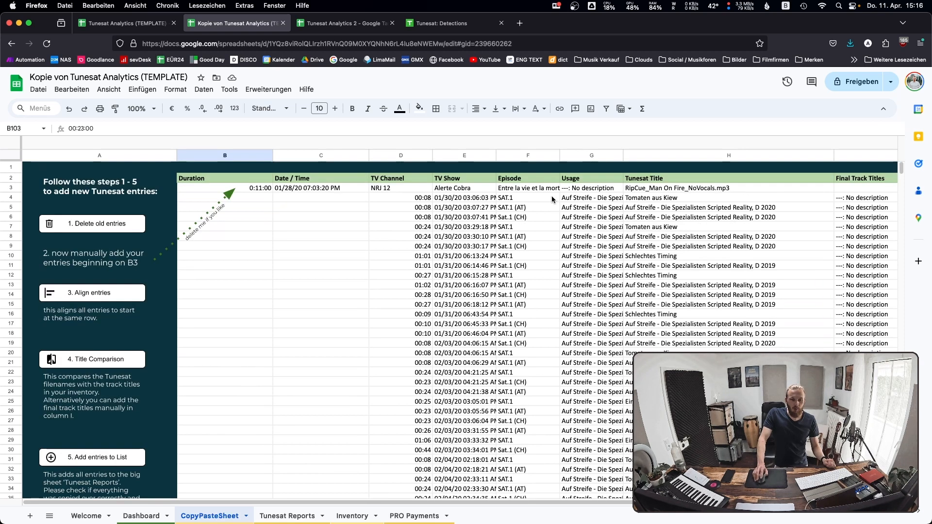
mouse_move(337, 264)
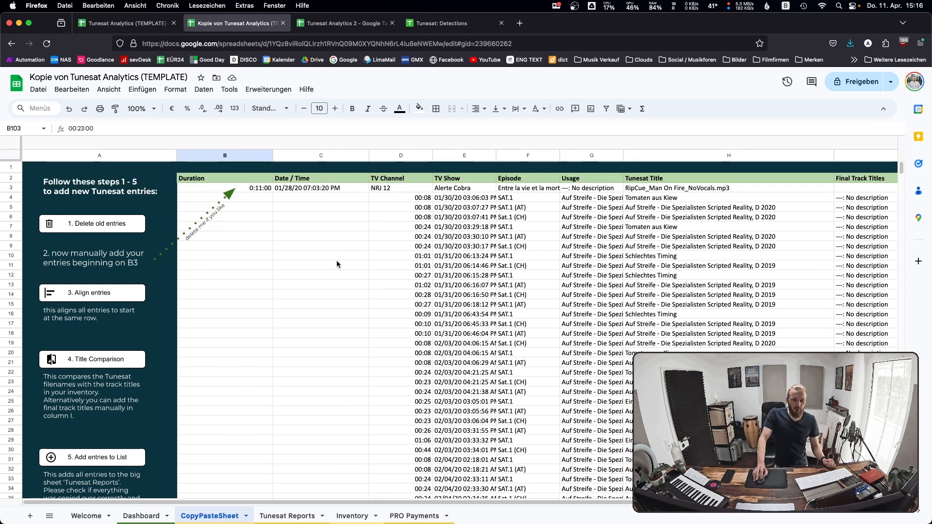
click(92, 292)
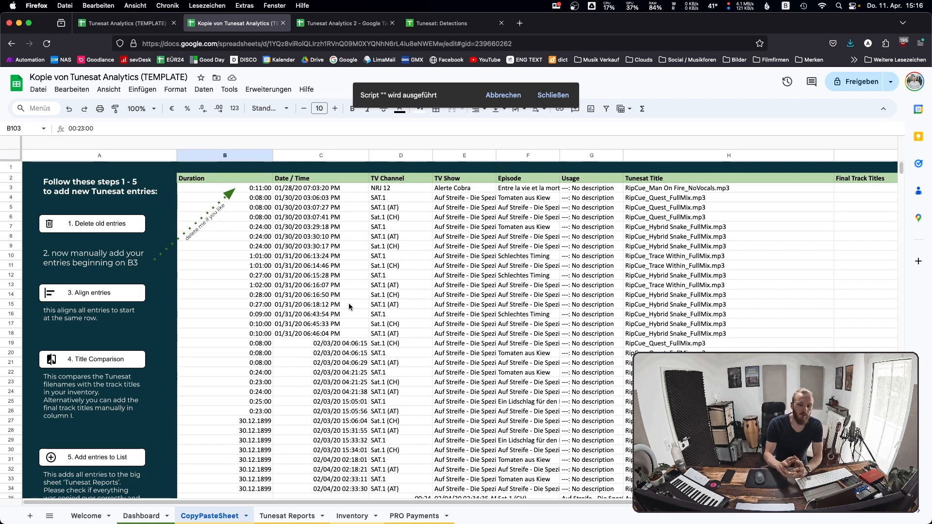
Scroll the CopyPasteSheet to the Tunesat Title and empty Final Track Titles columns.
scroll(down, 3)
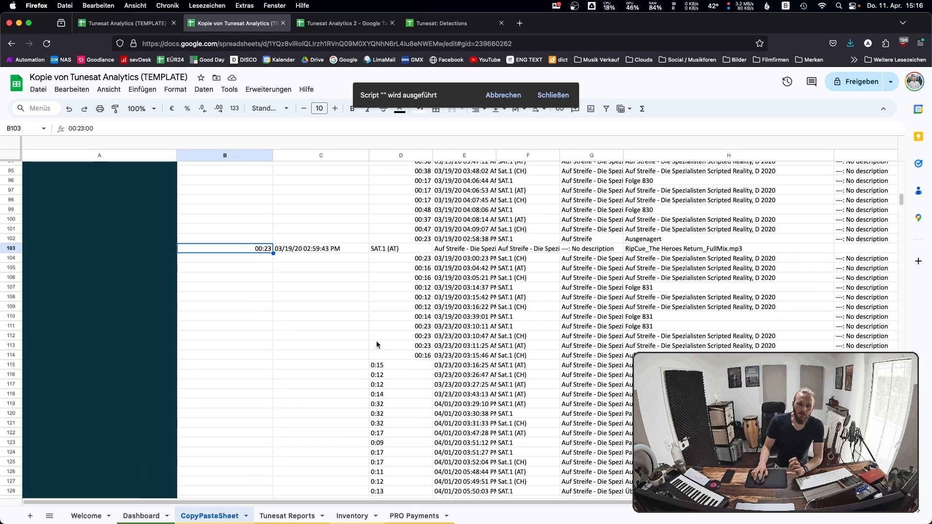
scroll(down, 3)
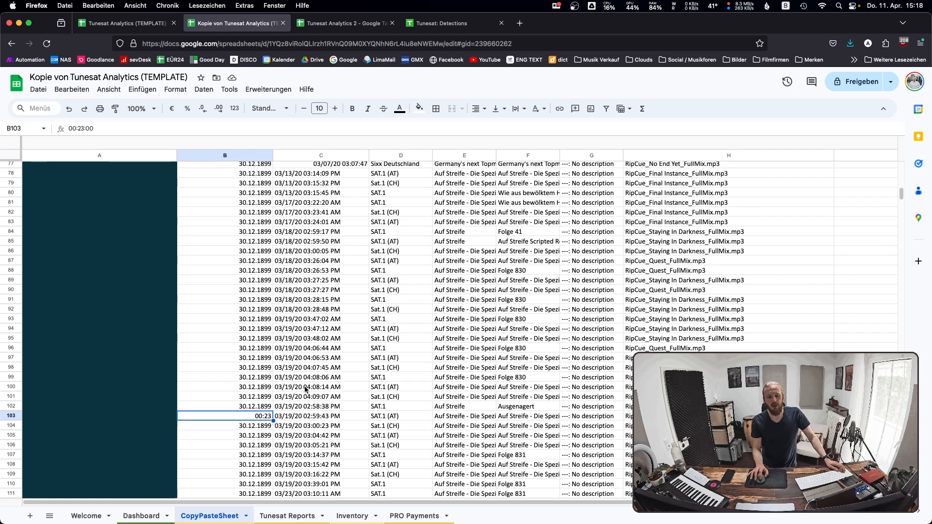
scroll(up, 3)
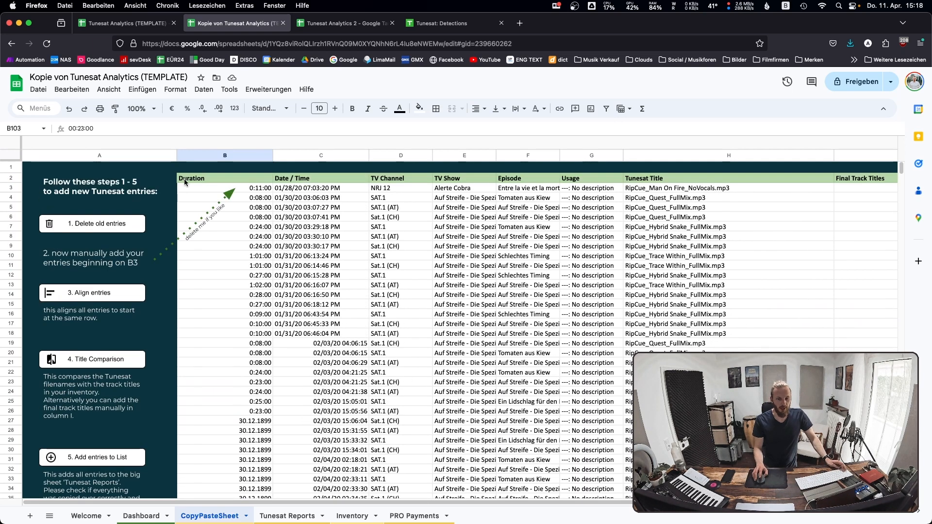
mouse_move(307, 356)
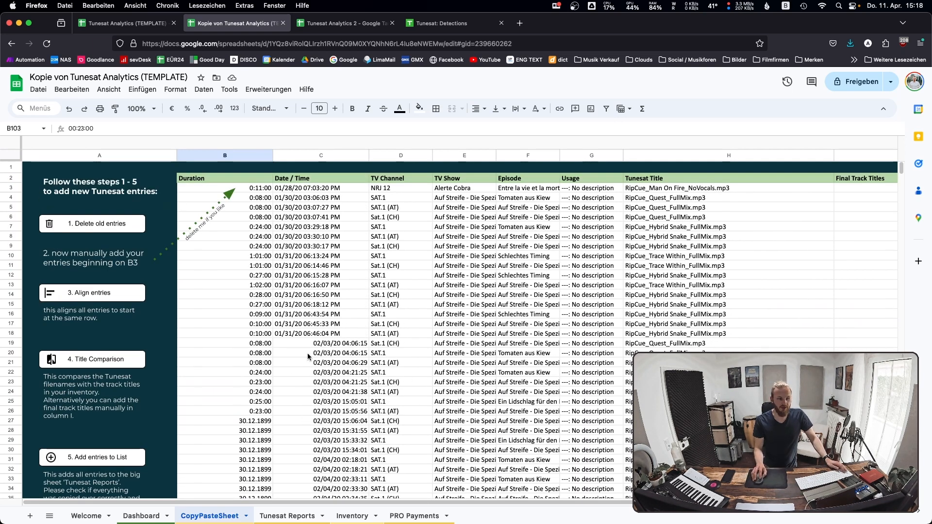
mouse_move(205, 339)
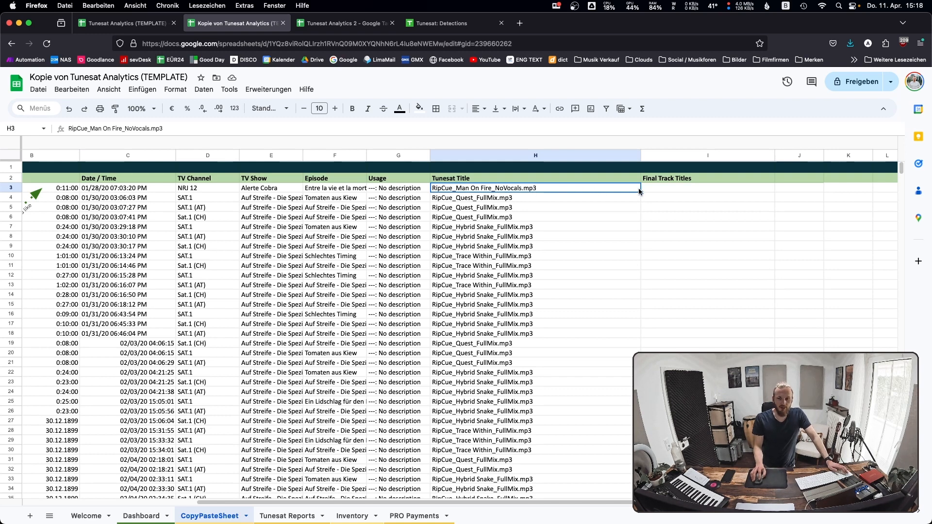
Run the Title Comparison script from I3 to fill Final Track Titles.
click(706, 189)
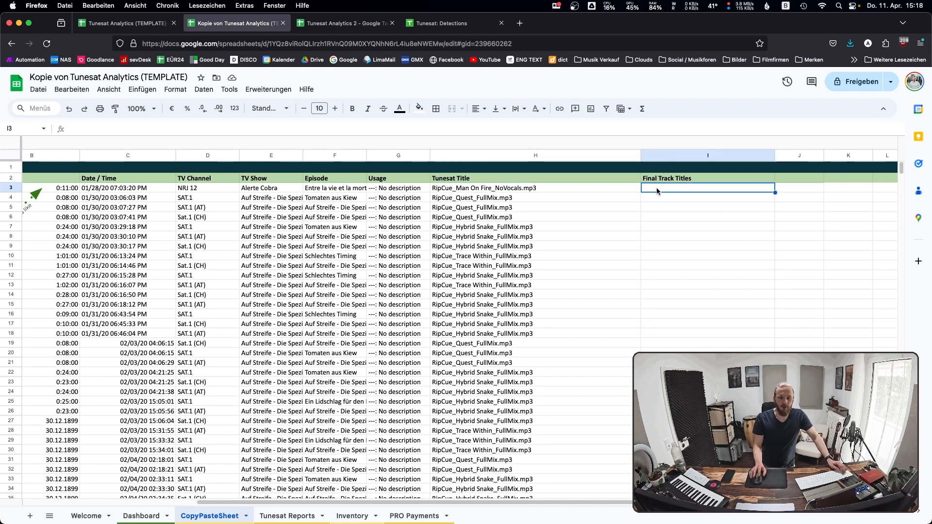
text(Man On)
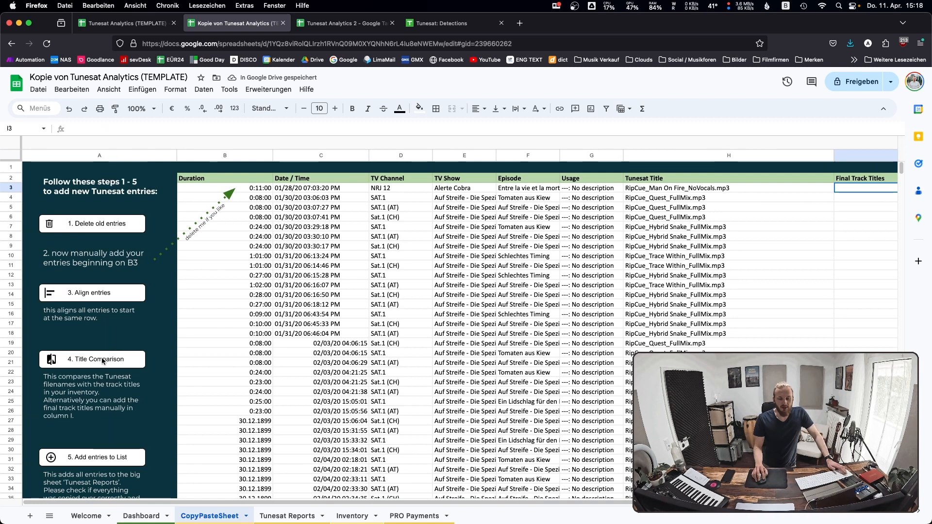
click(91, 359)
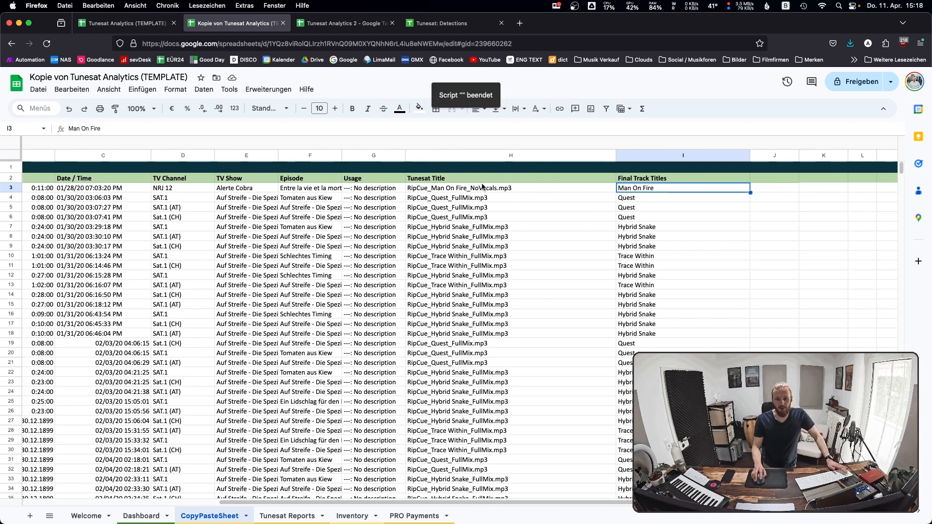
Scroll through column I to verify matched titles are filled through row 202.
scroll(down, 3)
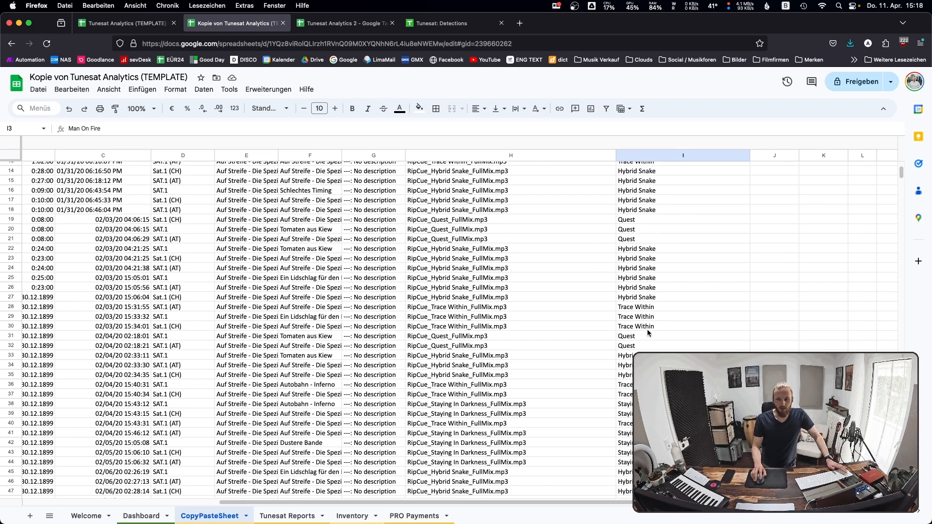
scroll(down, 3)
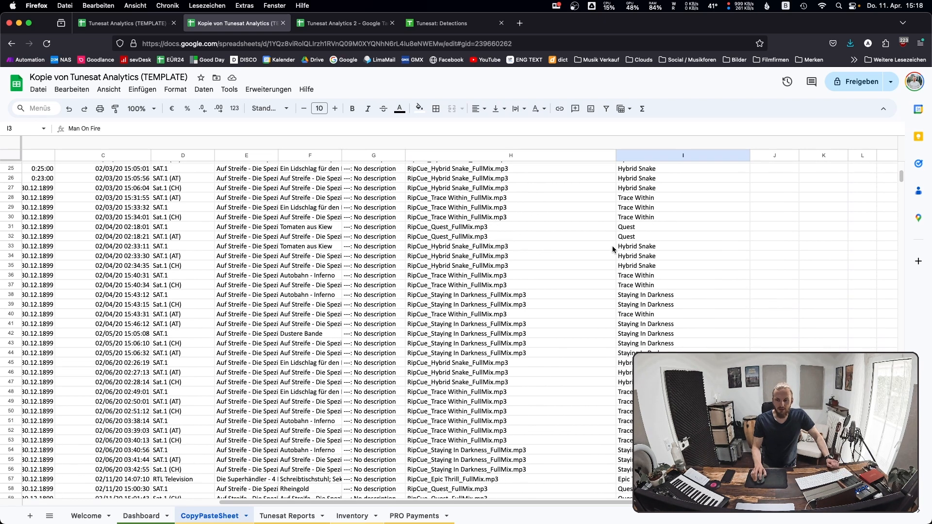
scroll(up, 3)
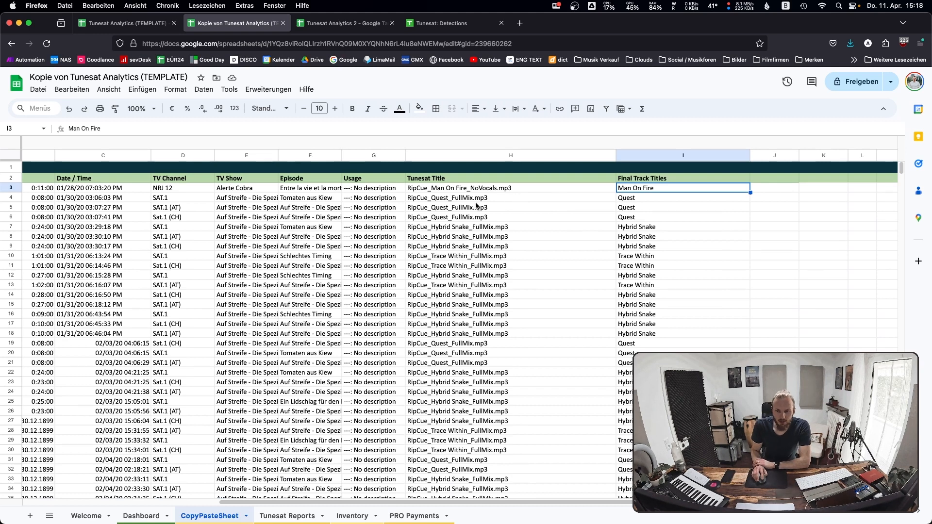
scroll(down, 3)
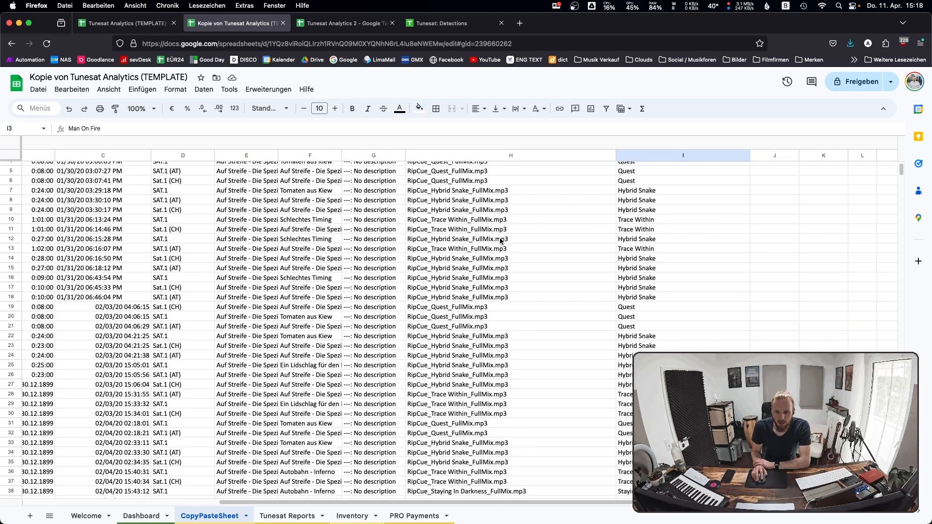
scroll(down, 3)
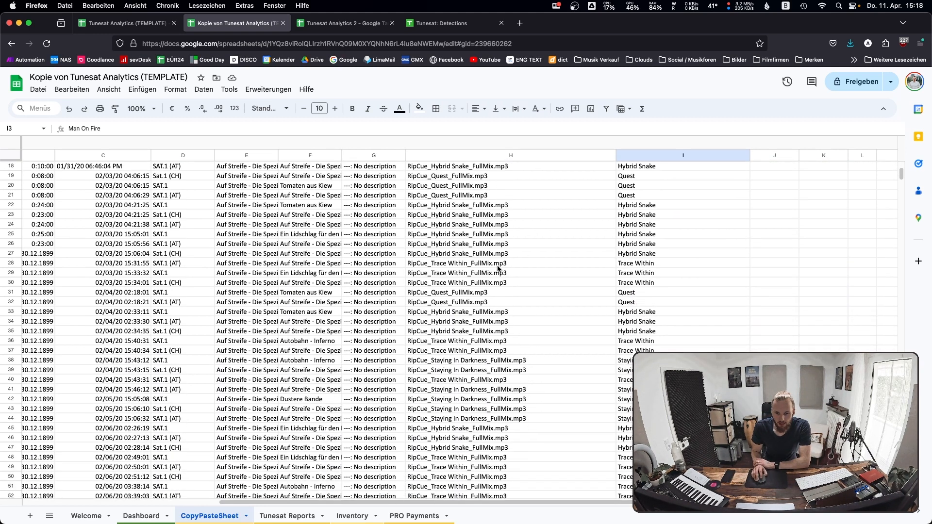
scroll(down, 3)
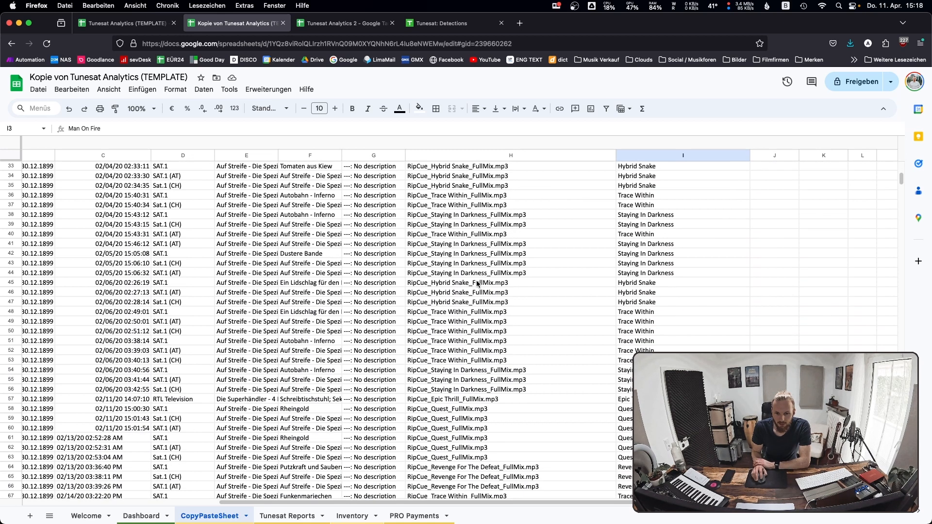
scroll(down, 3)
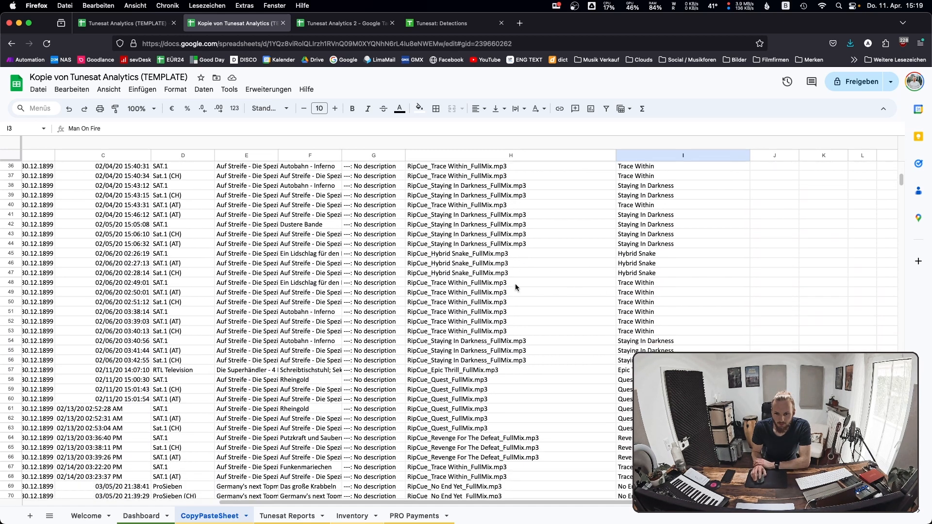
scroll(down, 3)
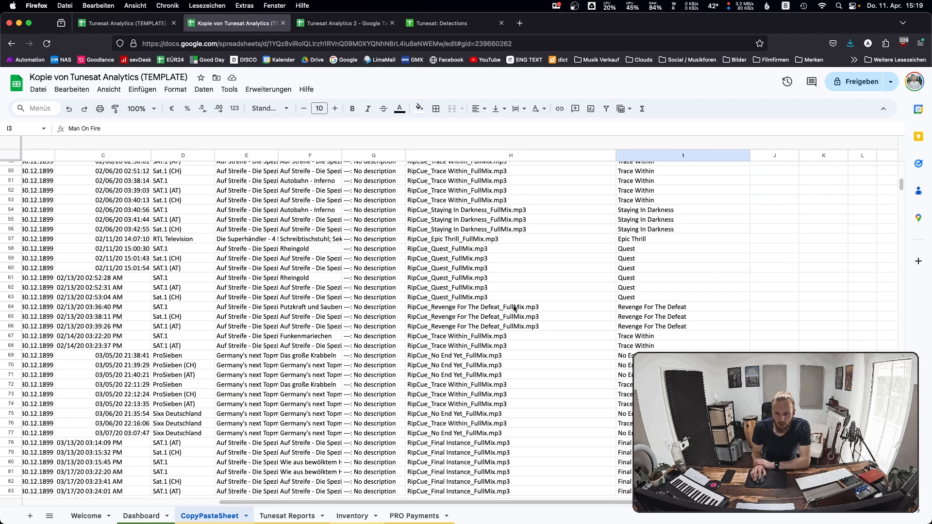
scroll(down, 3)
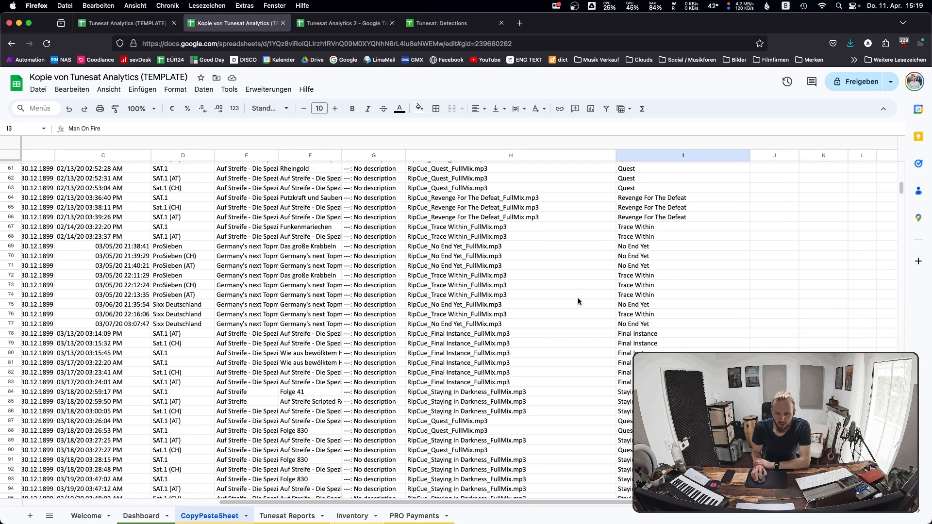
scroll(down, 3)
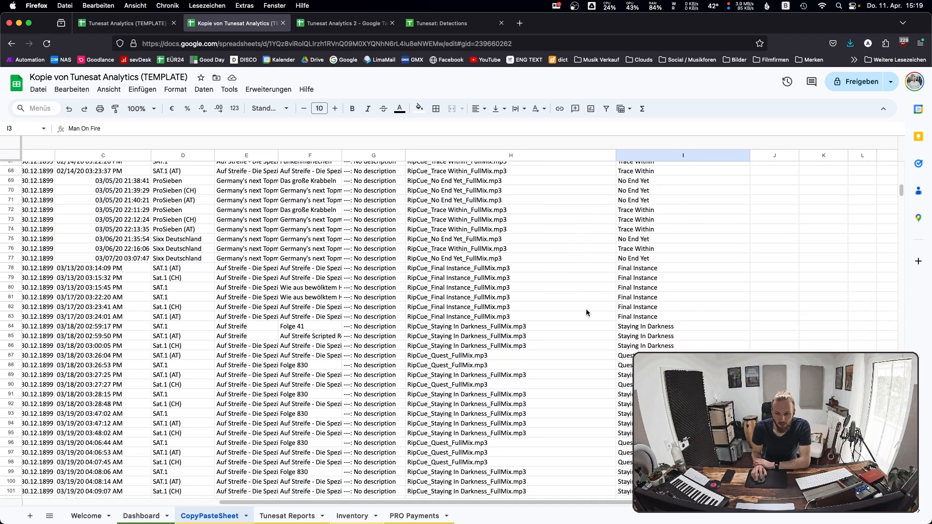
right_click(454, 297)
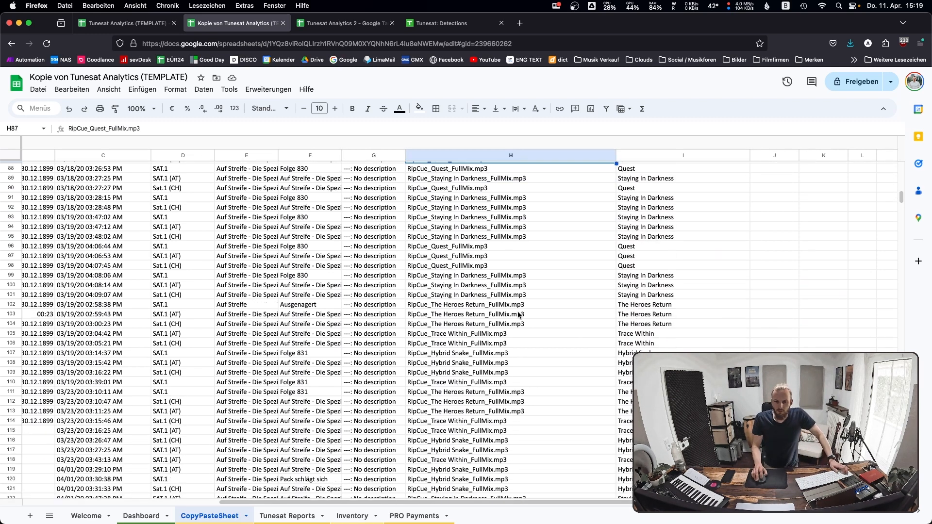
scroll(down, 3)
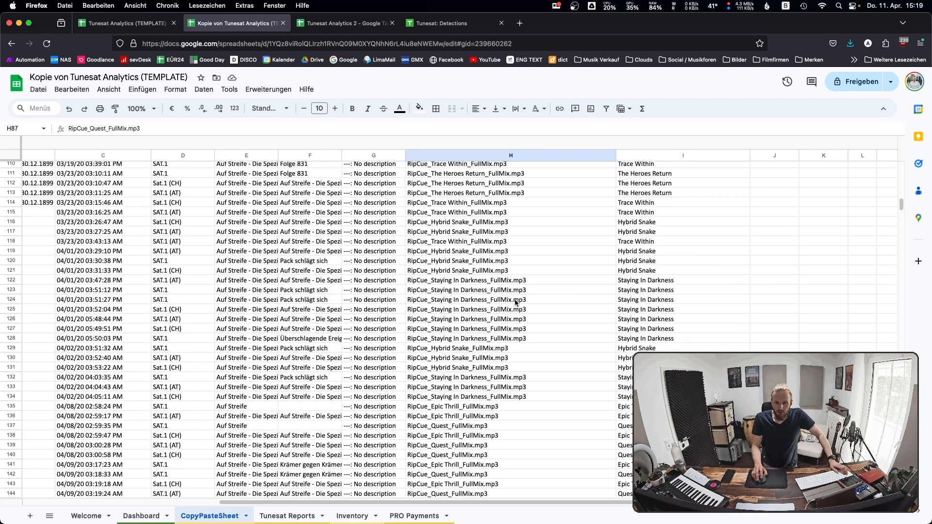
scroll(down, 3)
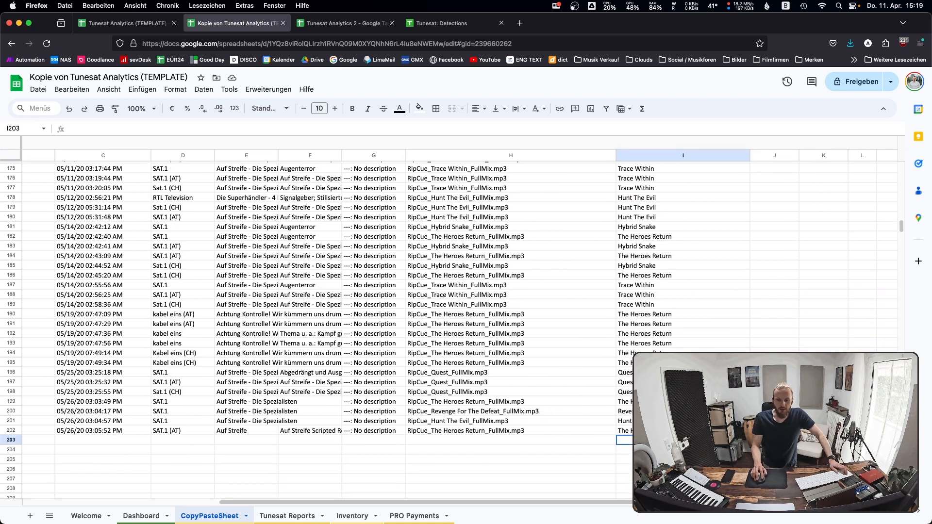
click(624, 430)
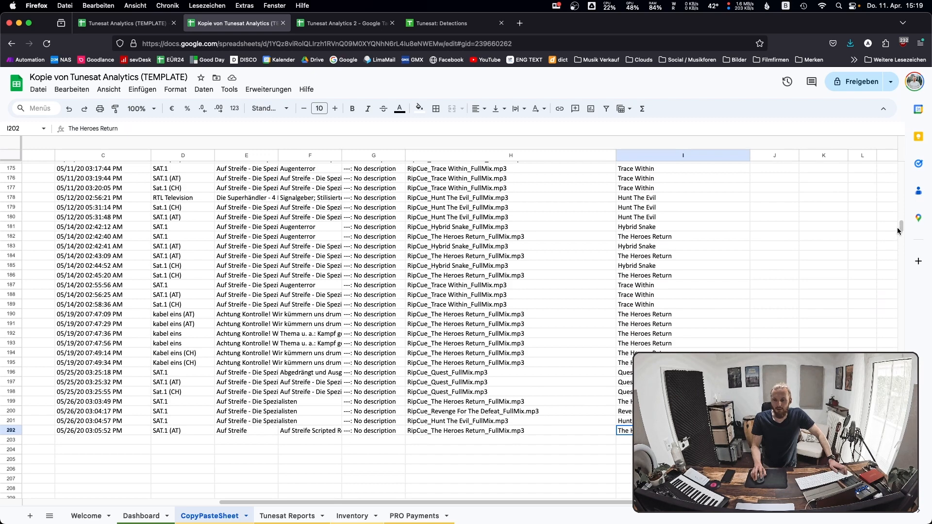
scroll(up, 3)
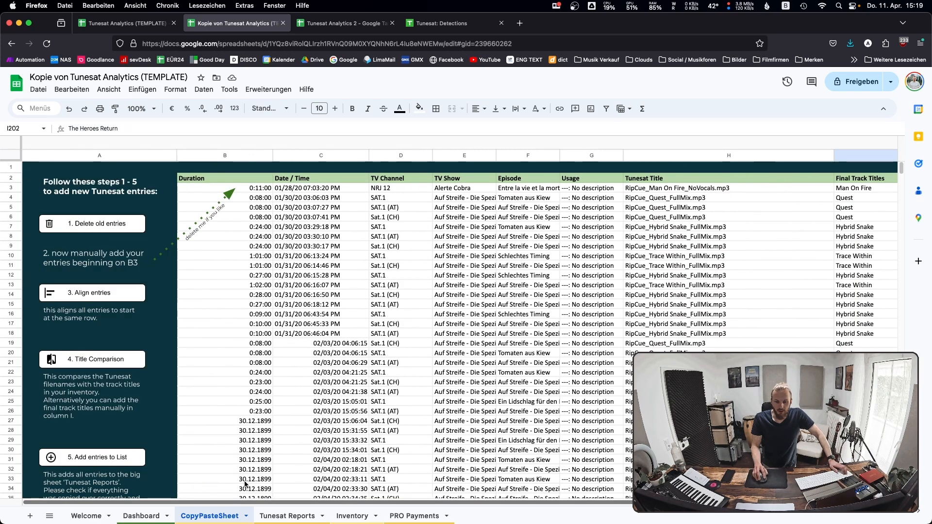
Run '5. Add entries to List' so the detections land in the Tunesat Reports sheet.
scroll(down, 3)
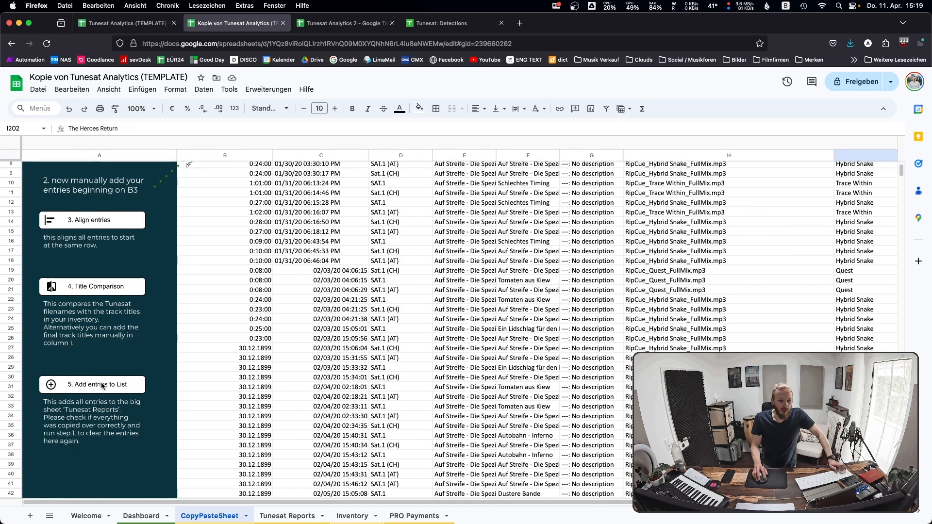
click(91, 385)
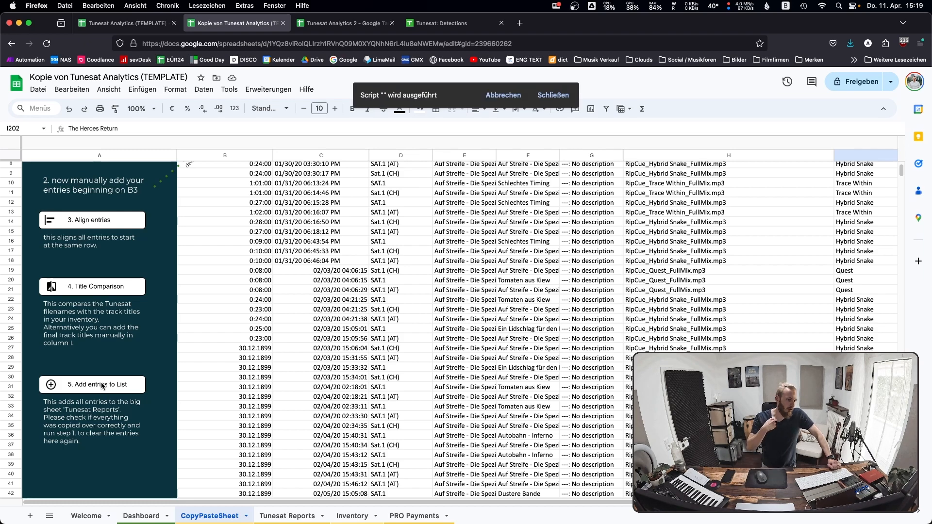
click(287, 515)
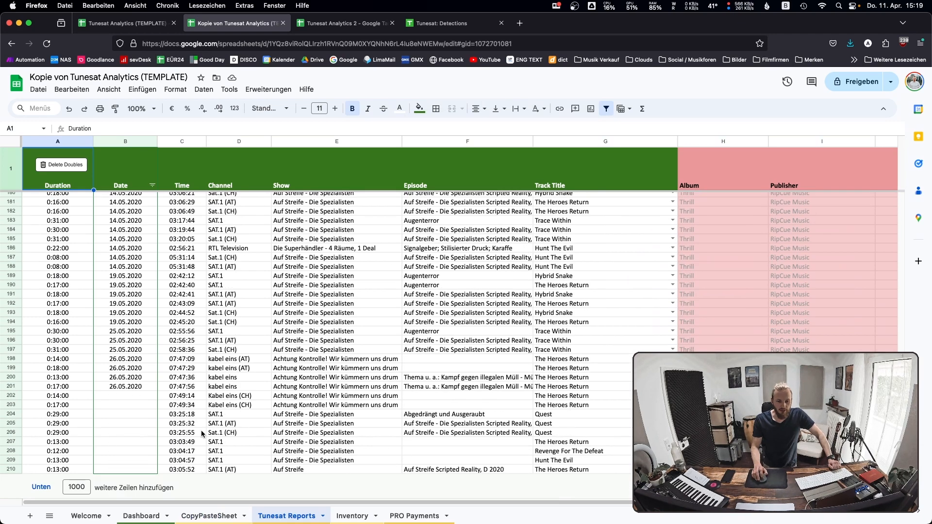
Select the durations A11:A210 and move the block up toward row 2.
scroll(up, 3)
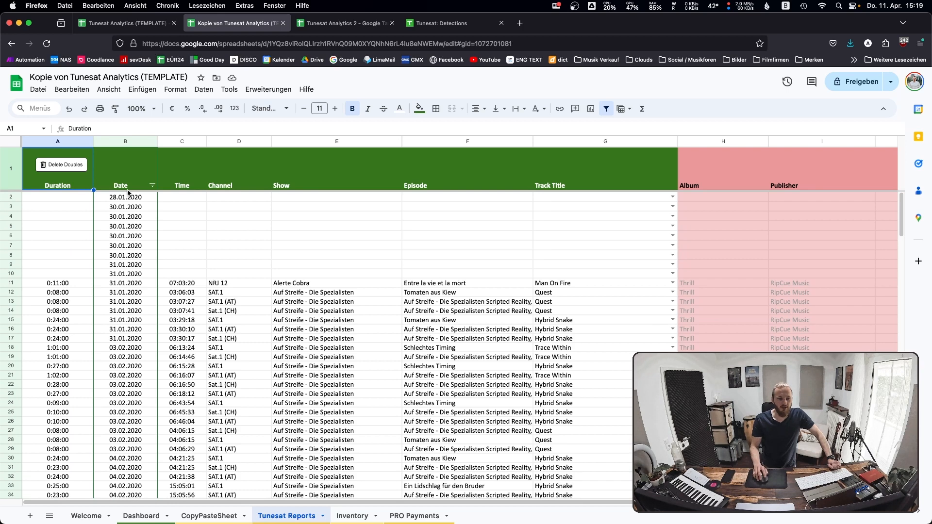
click(238, 226)
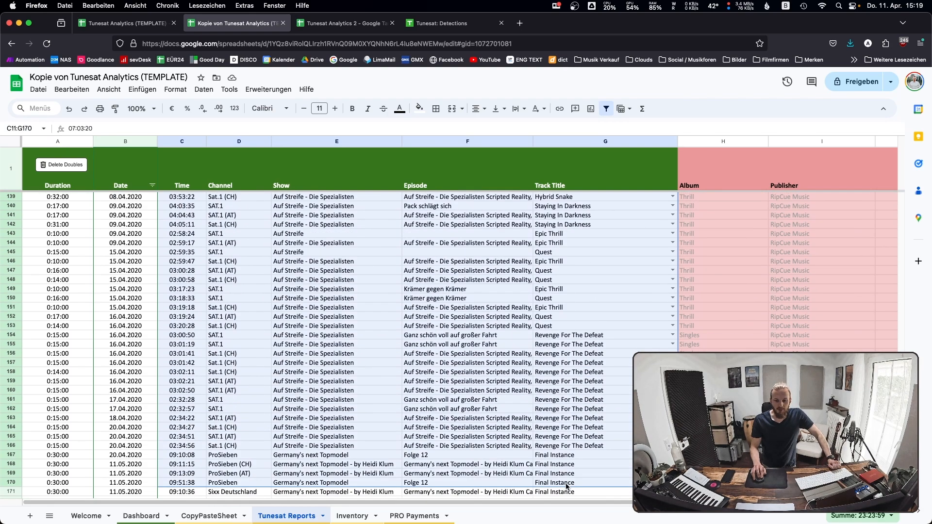
scroll(down, 3)
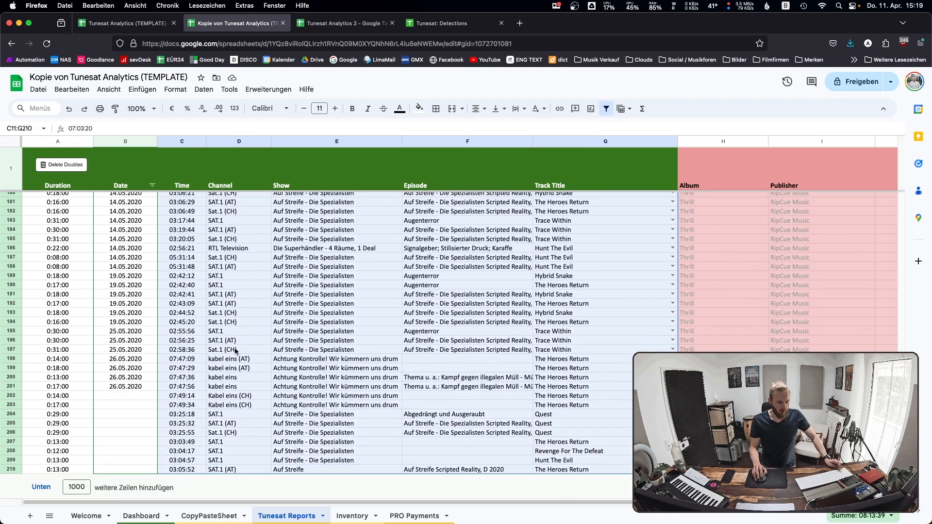
scroll(up, 3)
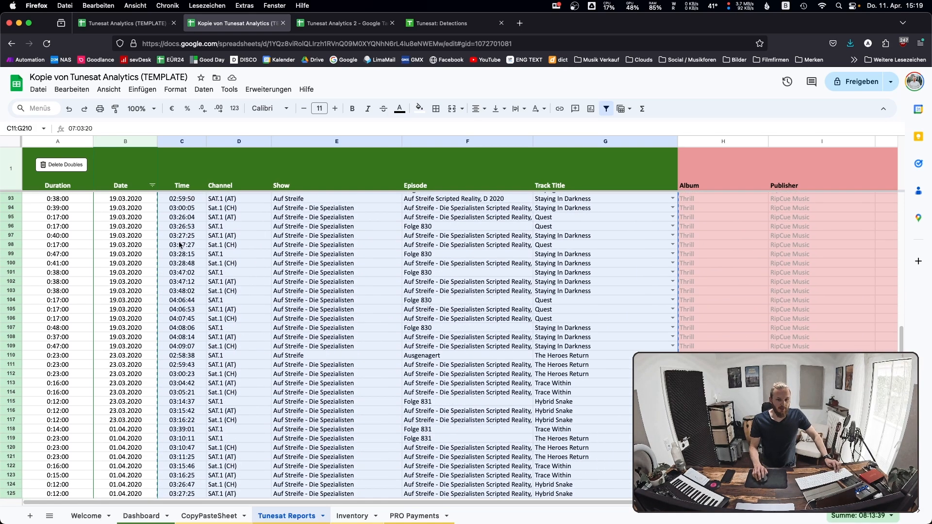
scroll(up, 3)
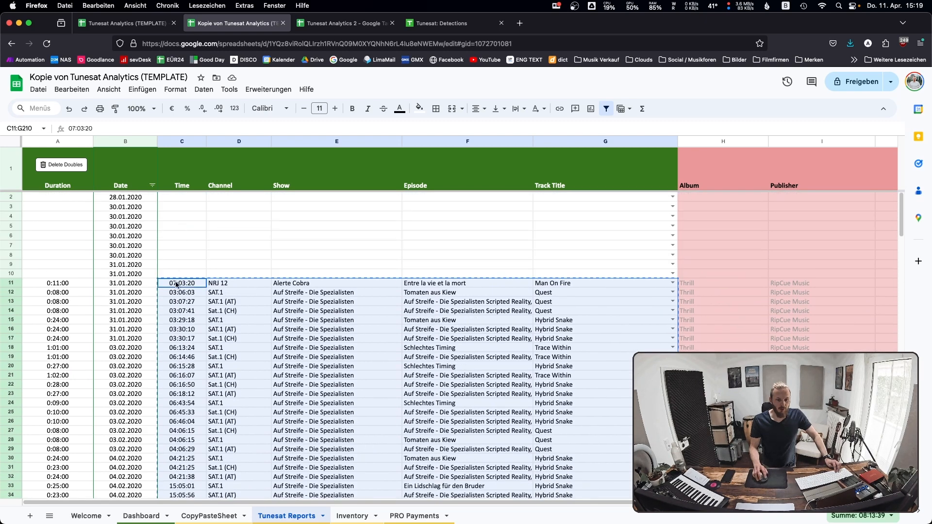
click(65, 165)
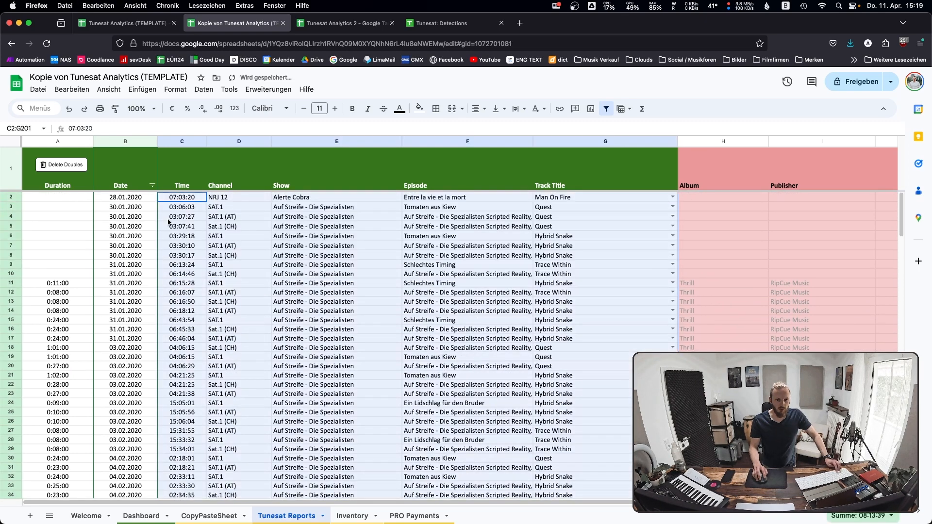
scroll(down, 3)
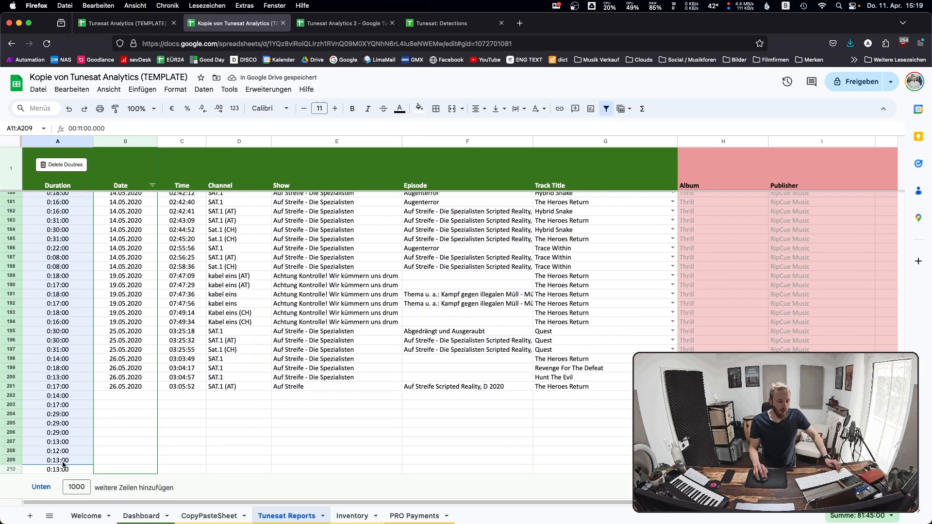
scroll(up, 3)
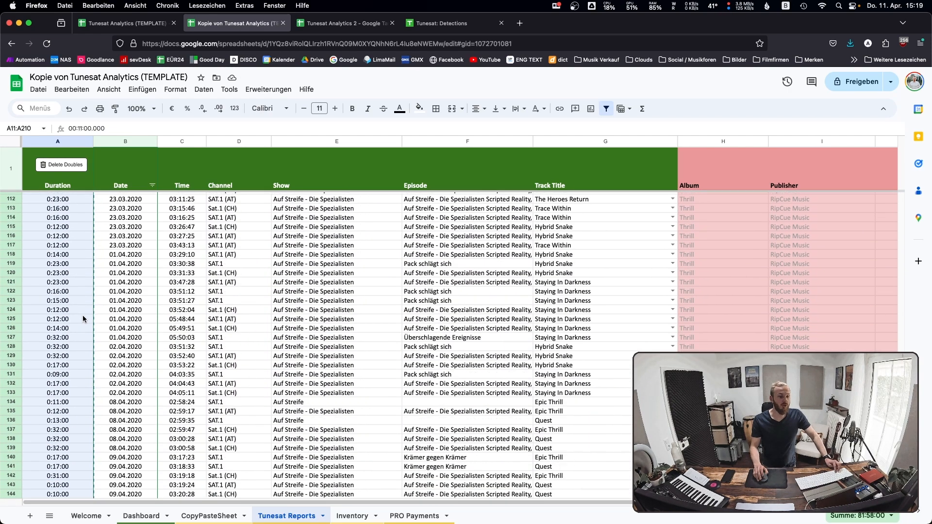
scroll(up, 3)
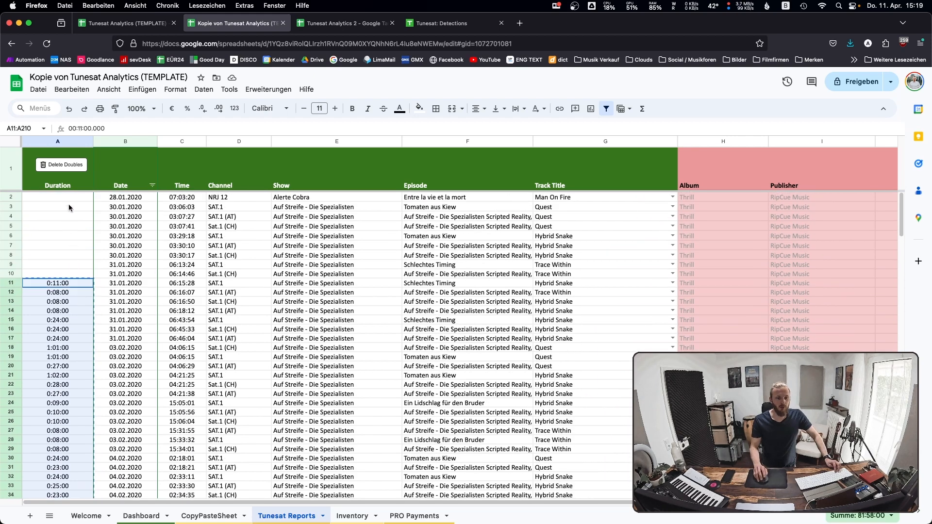
scroll(down, 3)
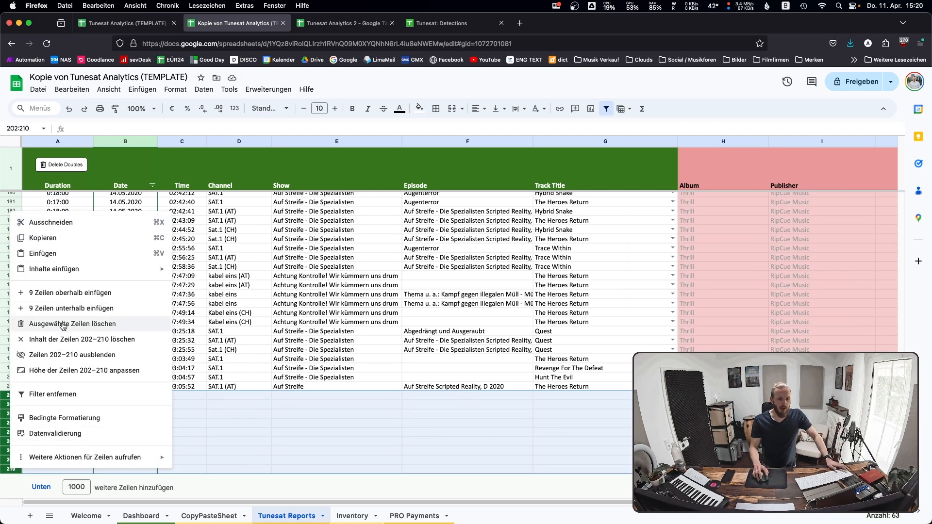
Paste the durations at A2 and delete the leftover rows 202–210.
click(72, 324)
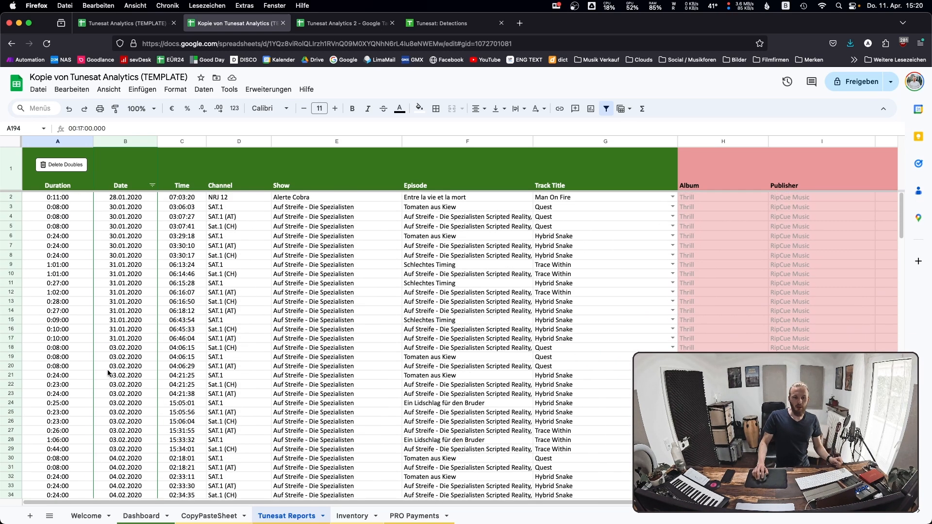
mouse_move(179, 263)
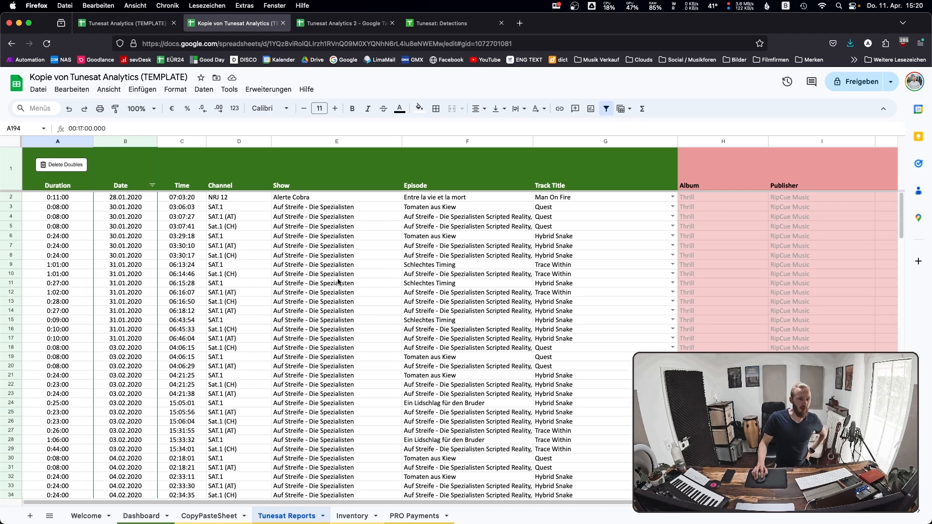
mouse_move(84, 407)
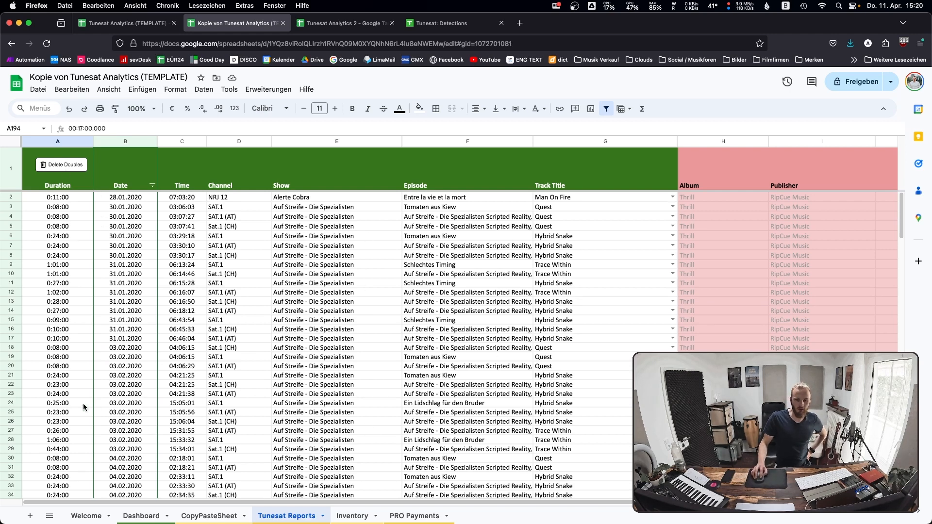
scroll(down, 3)
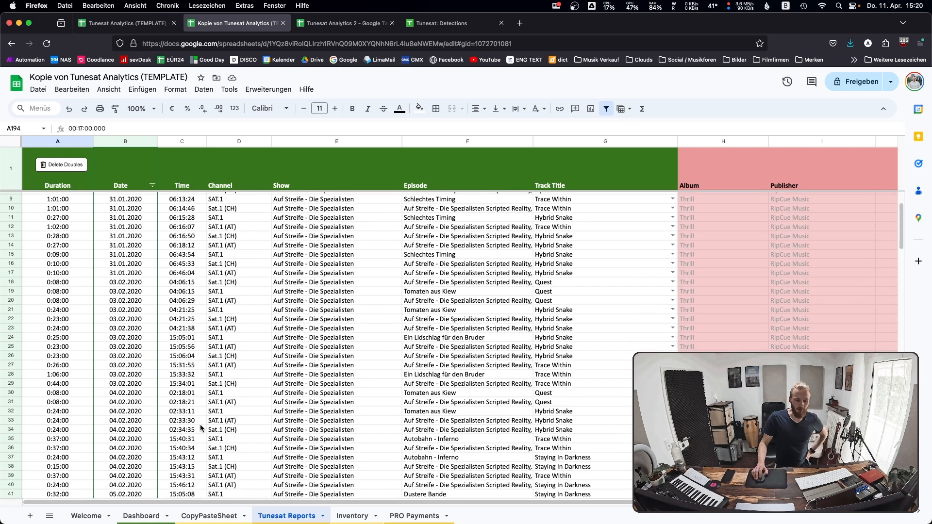
scroll(down, 3)
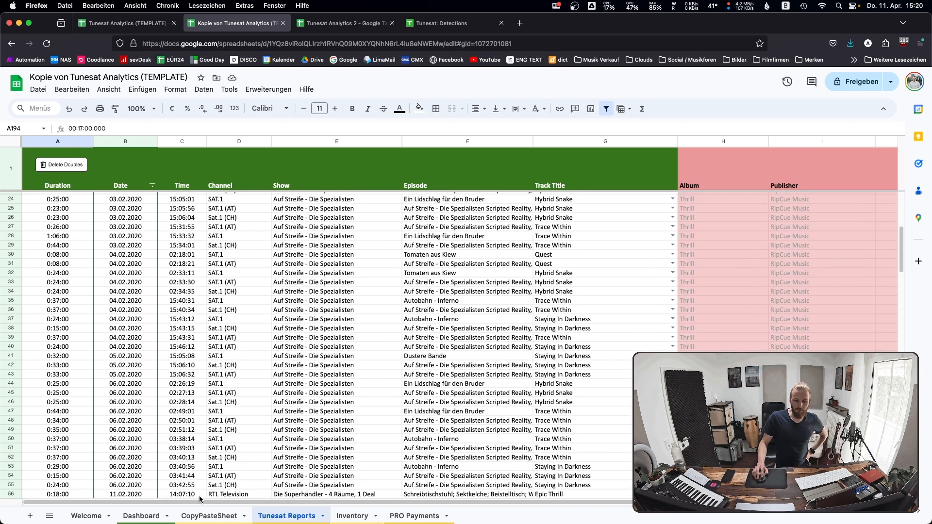
Run '1. Delete old entries' on the CopyPasteSheet, then return to the dashboard.
click(207, 515)
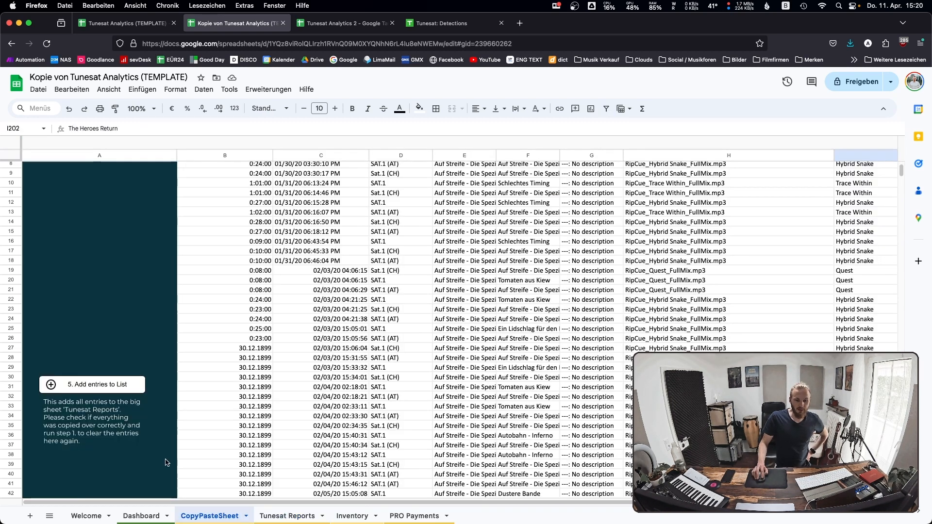
scroll(up, 3)
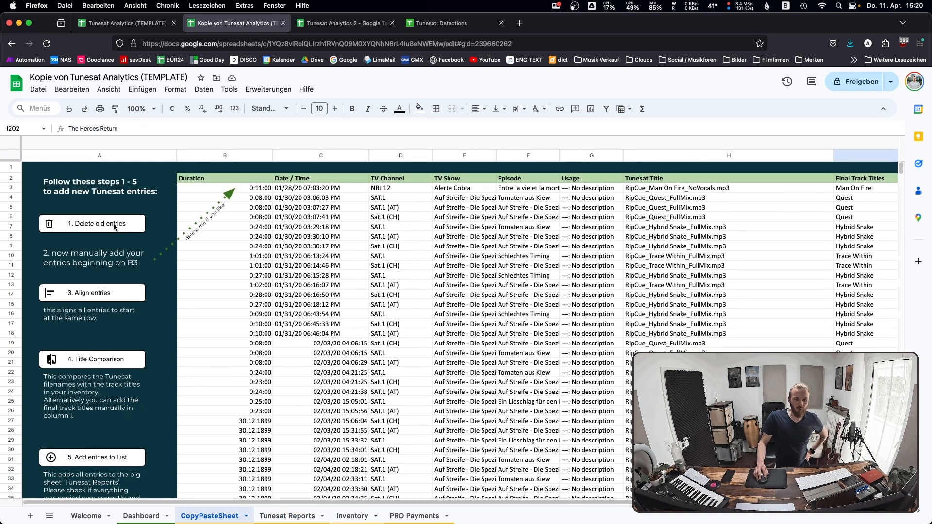
click(91, 223)
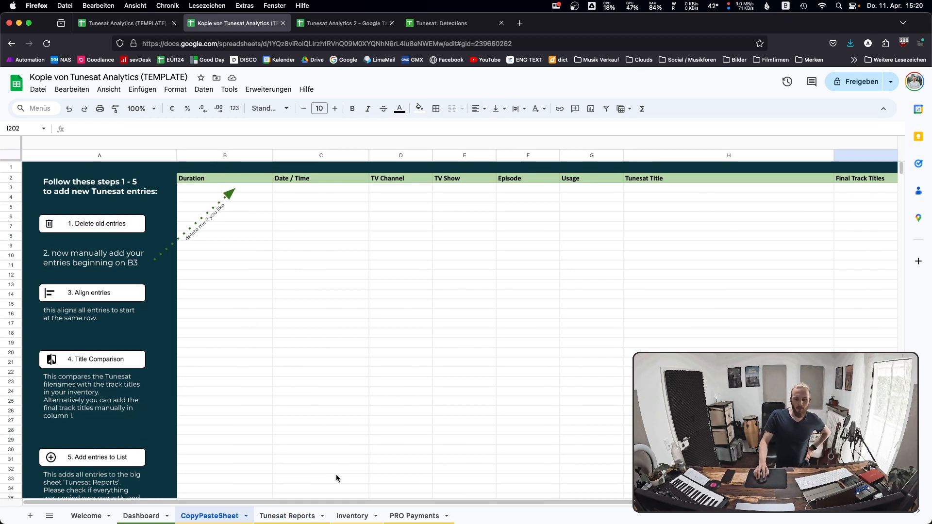
click(139, 515)
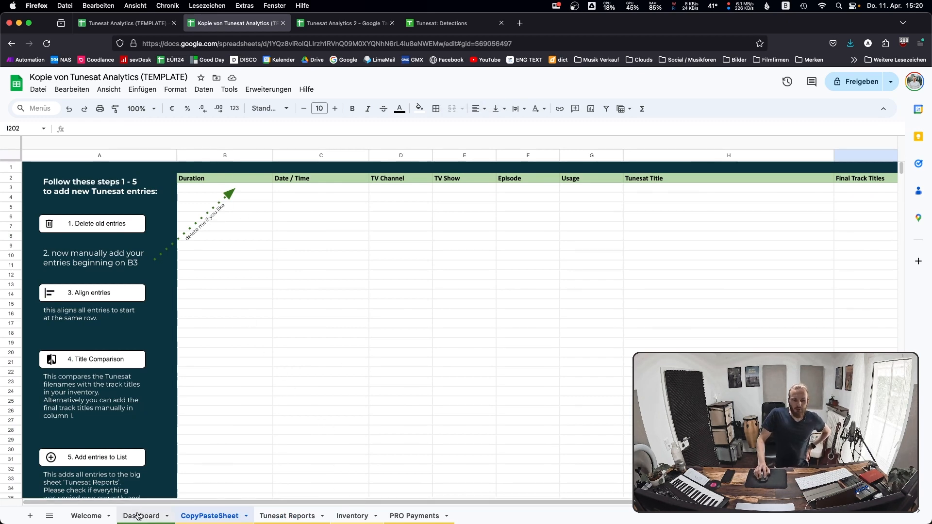
Review the dashboard's 200 placements across 84 tracks, then show the empty PRO Payments sheet.
click(141, 515)
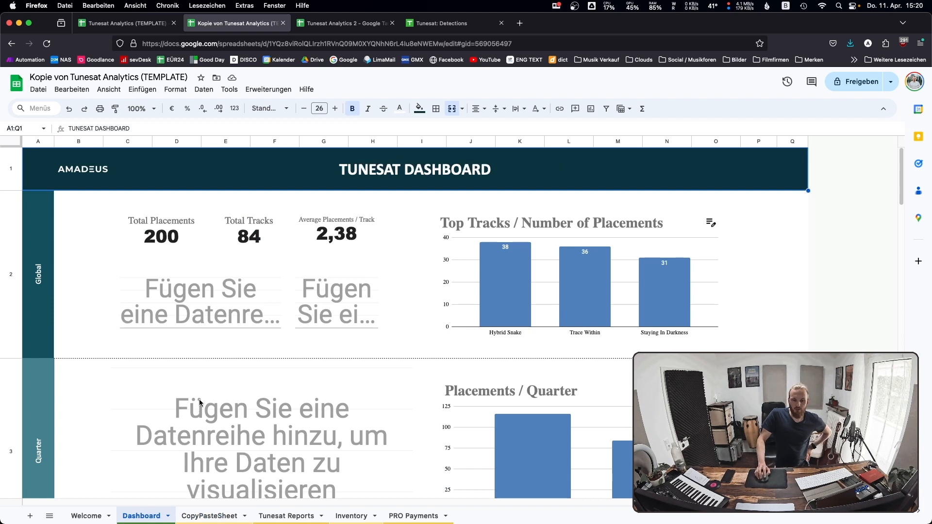
mouse_move(381, 475)
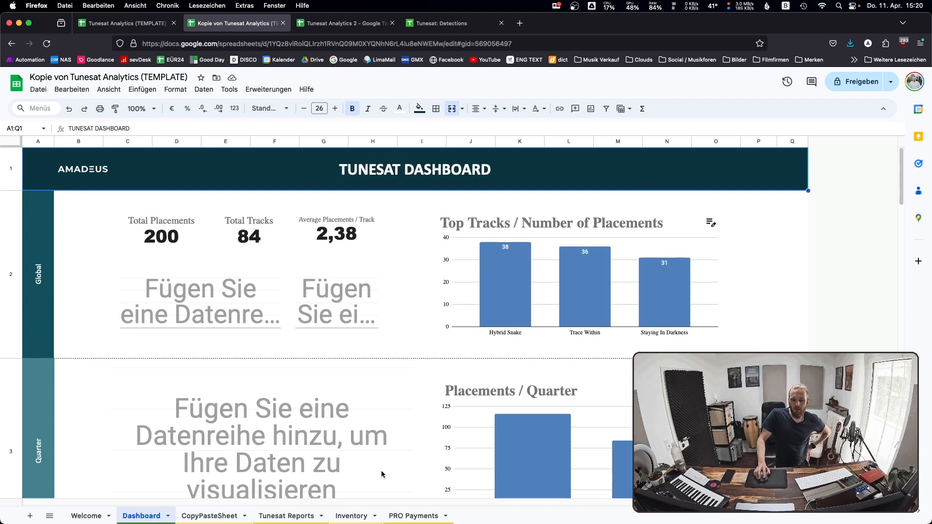
click(413, 515)
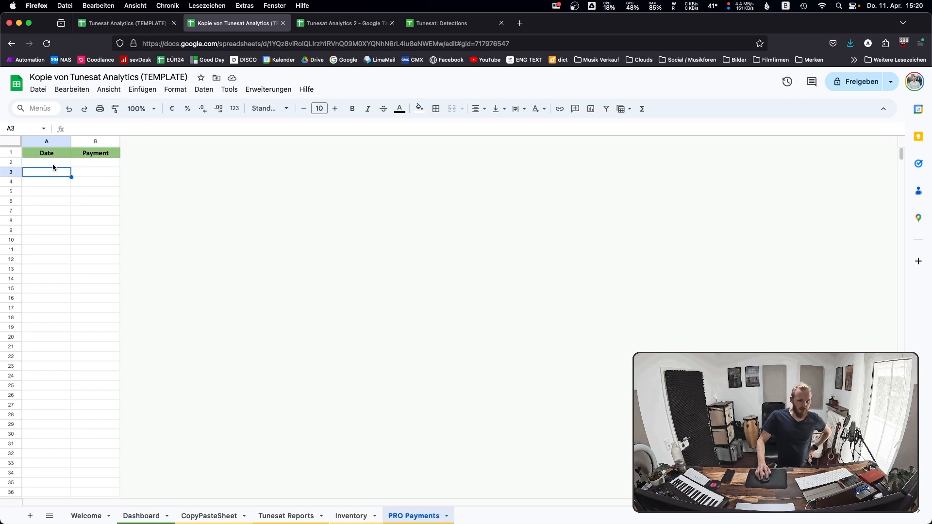
Enter five yearly payments, 01.01.2020 at $100,00 through 01.01.2024 at $2.000,00.
text(01.01.2)
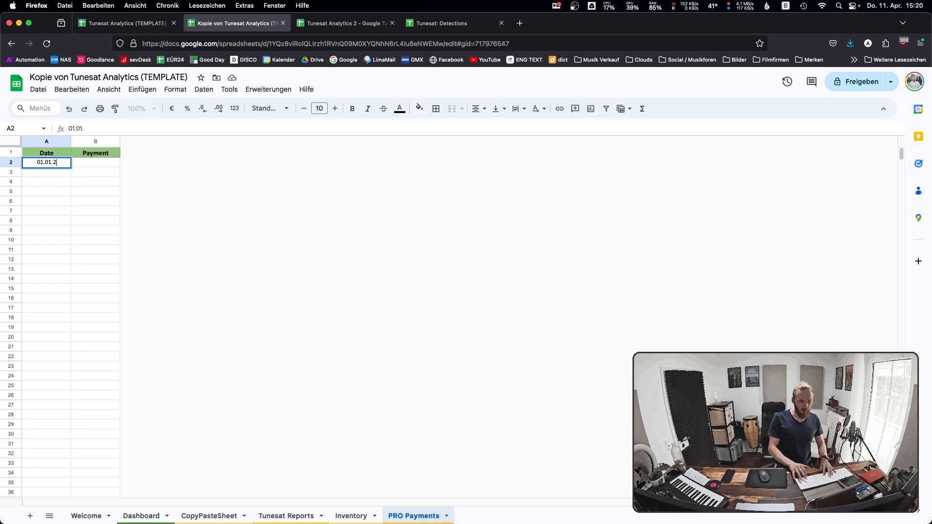
text(020)
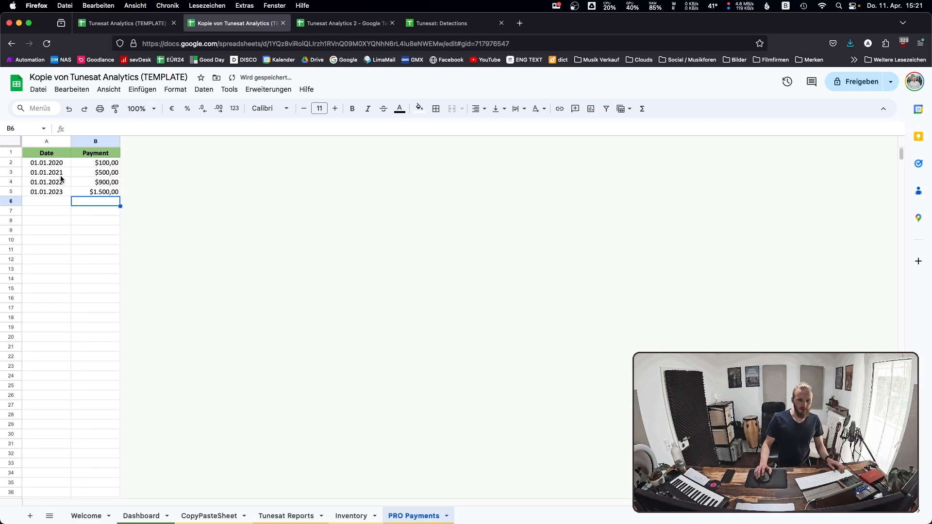
click(141, 515)
text(0)
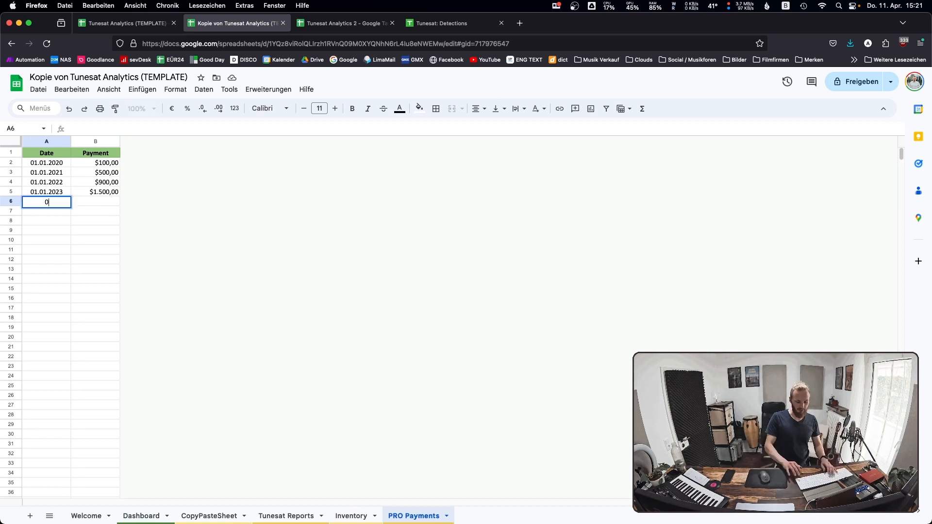
text(1.02024)
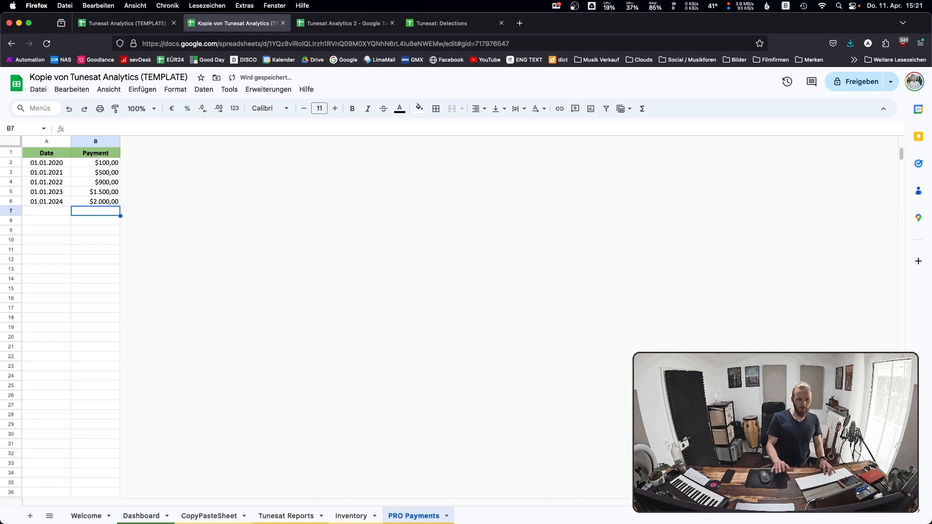
Check the scorecards: $5.000,00 total, $2.000,00 this year, 200 placements, 84 tracks.
click(140, 516)
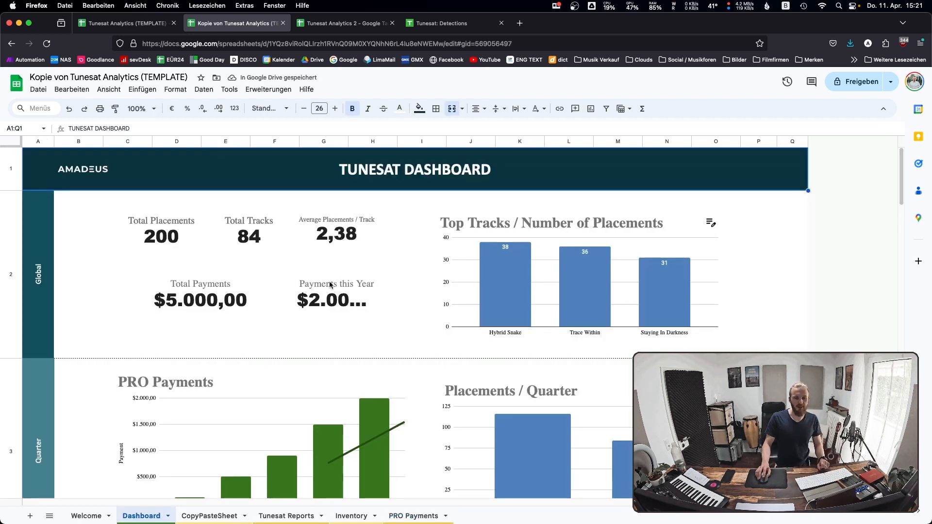
click(336, 300)
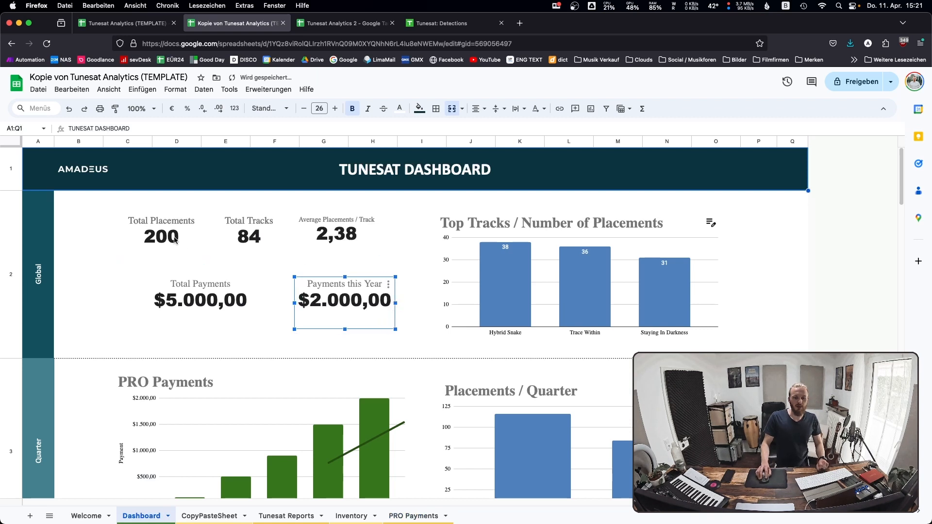
click(161, 235)
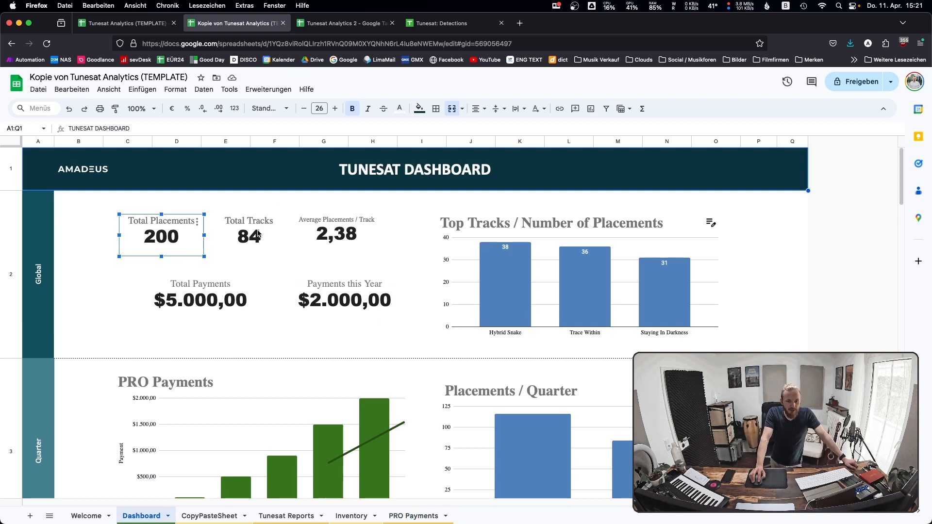
click(249, 235)
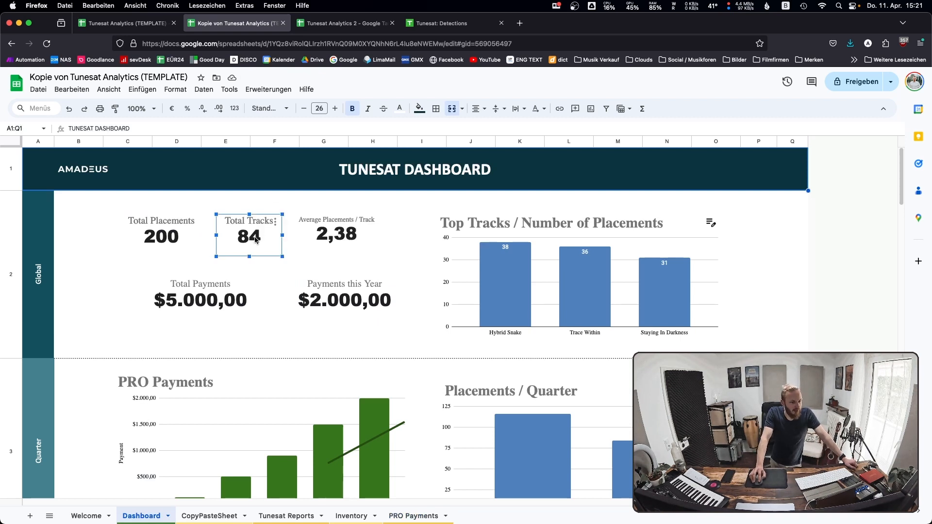
click(336, 234)
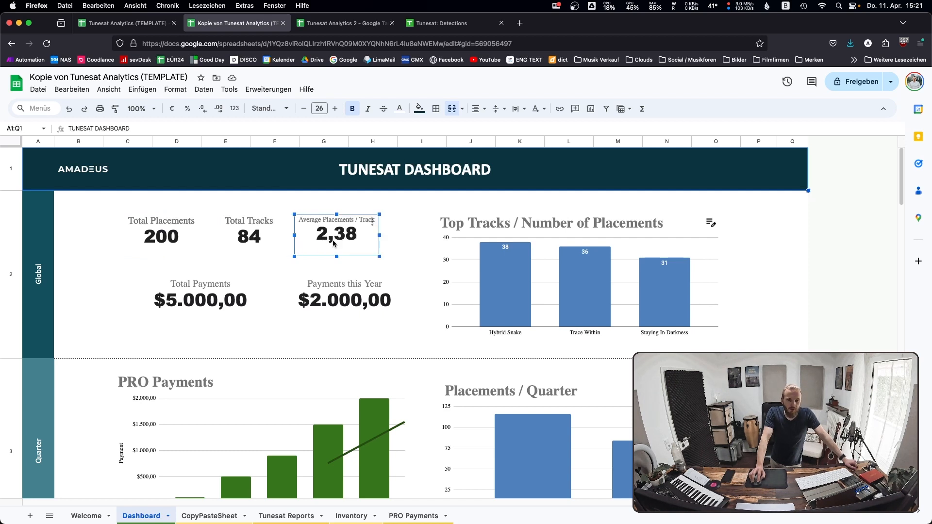
mouse_move(341, 246)
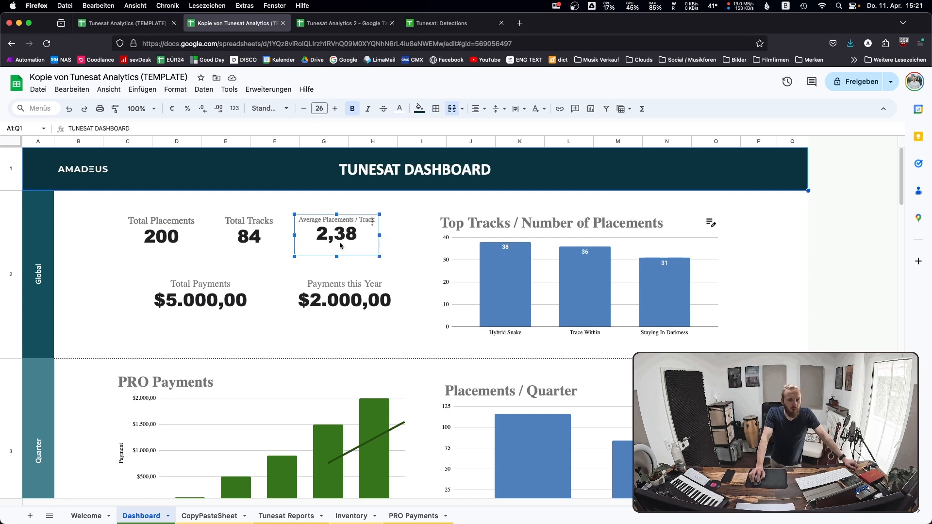
click(200, 300)
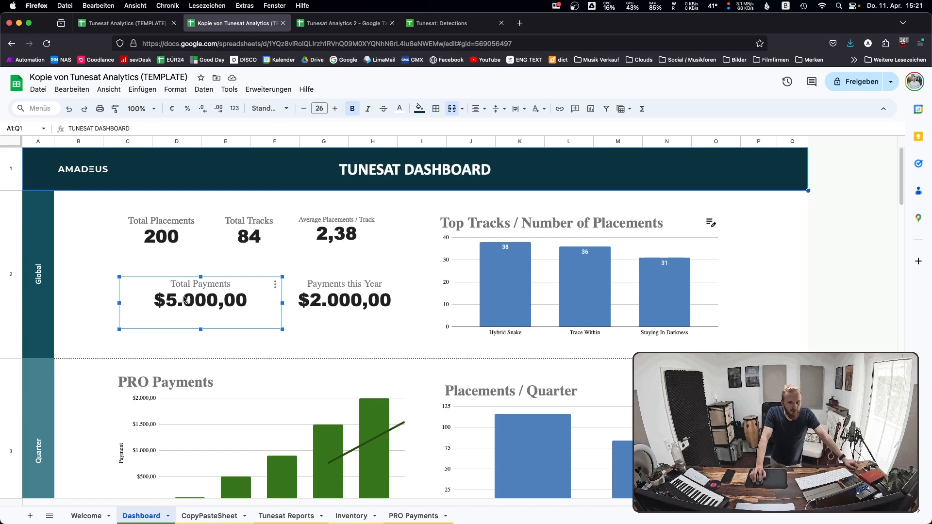
click(344, 300)
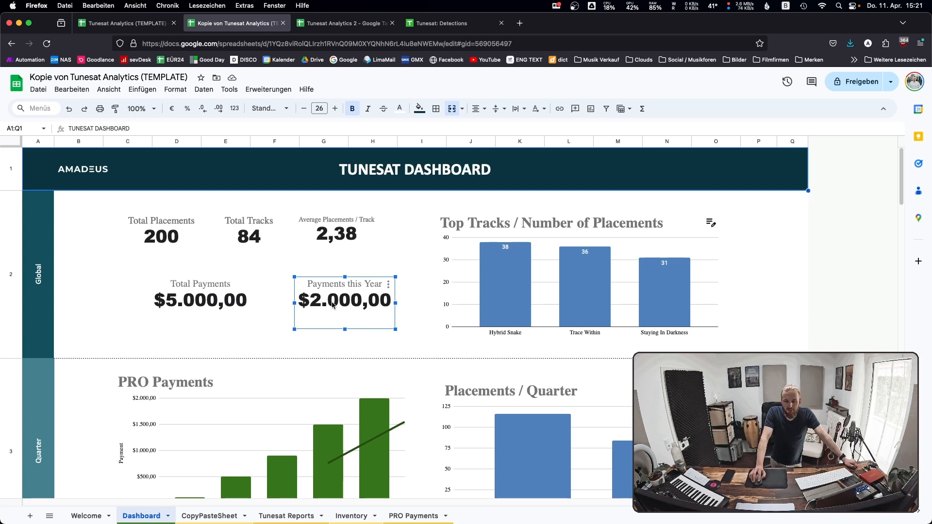
mouse_move(540, 296)
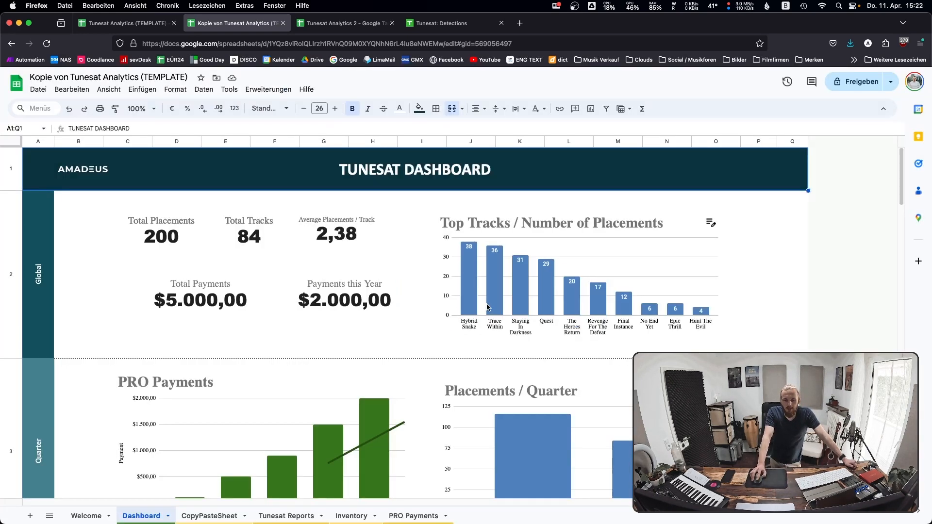
scroll(down, 3)
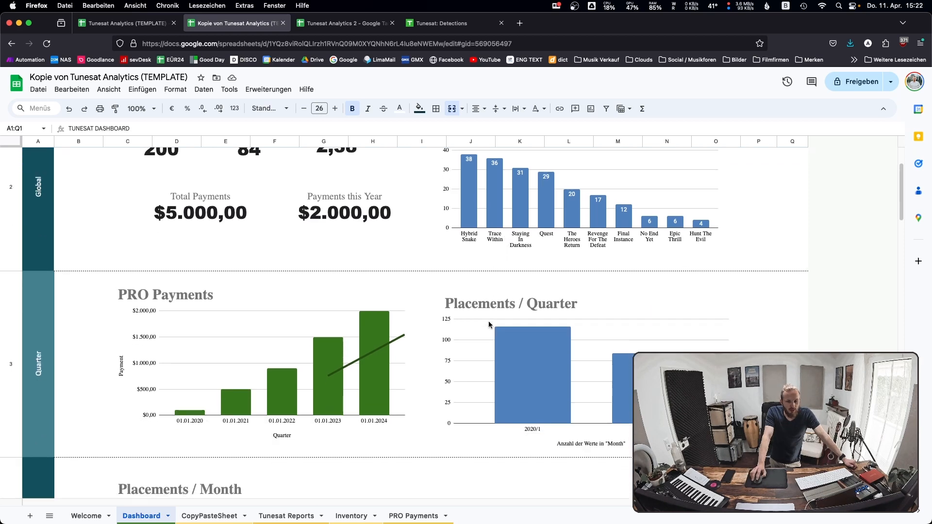
scroll(down, 3)
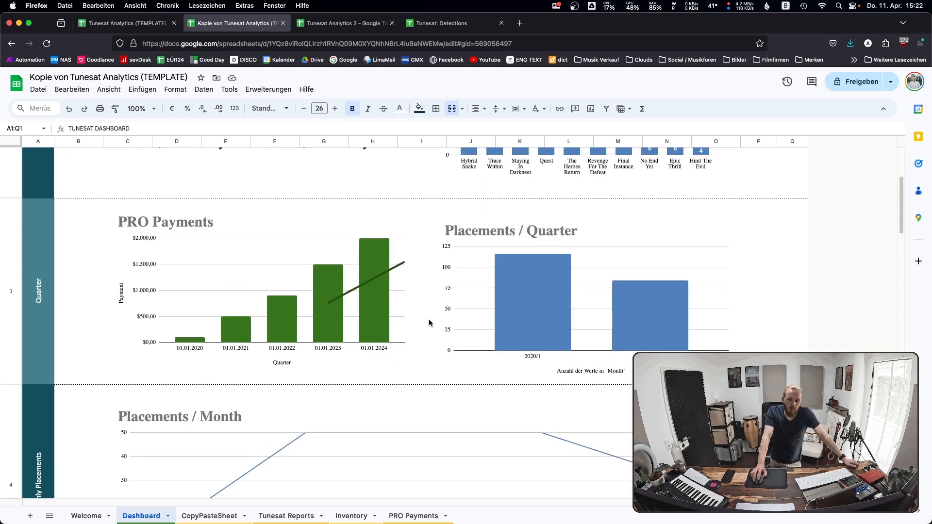
mouse_move(528, 299)
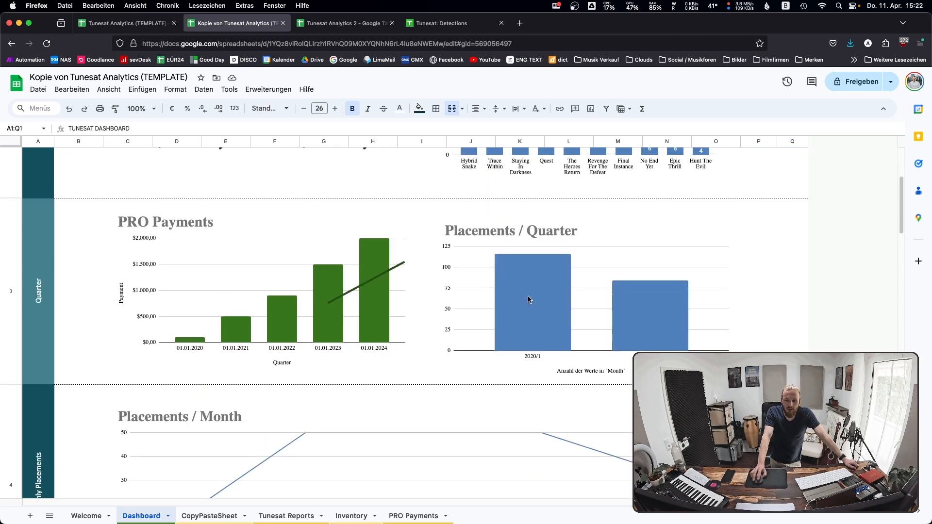
scroll(down, 3)
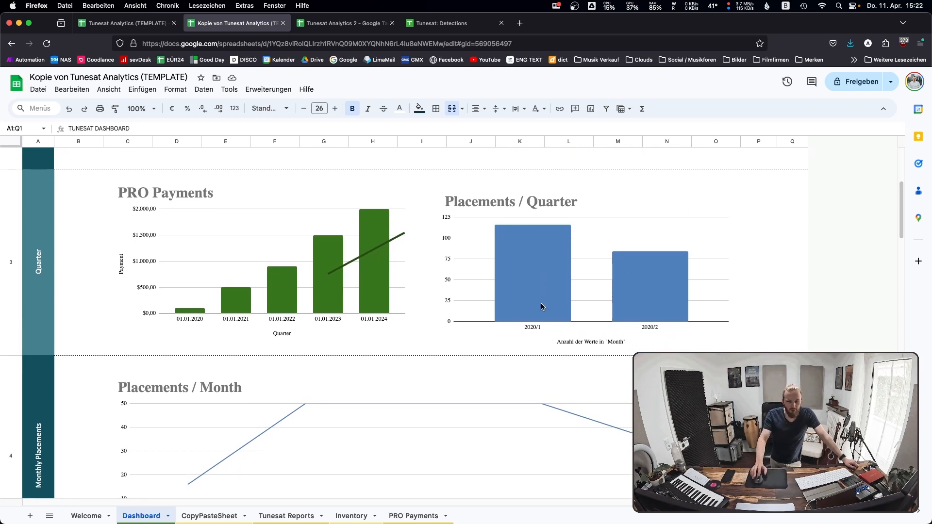
mouse_move(673, 256)
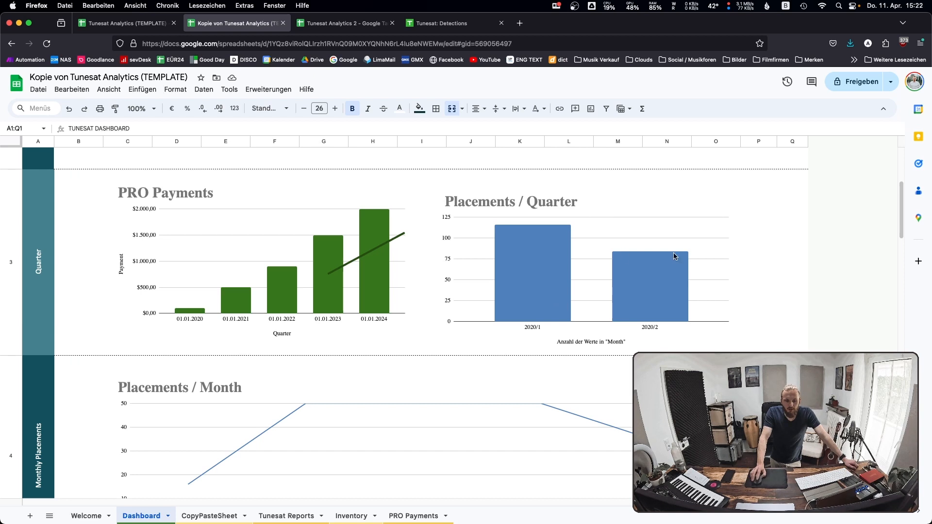
scroll(down, 3)
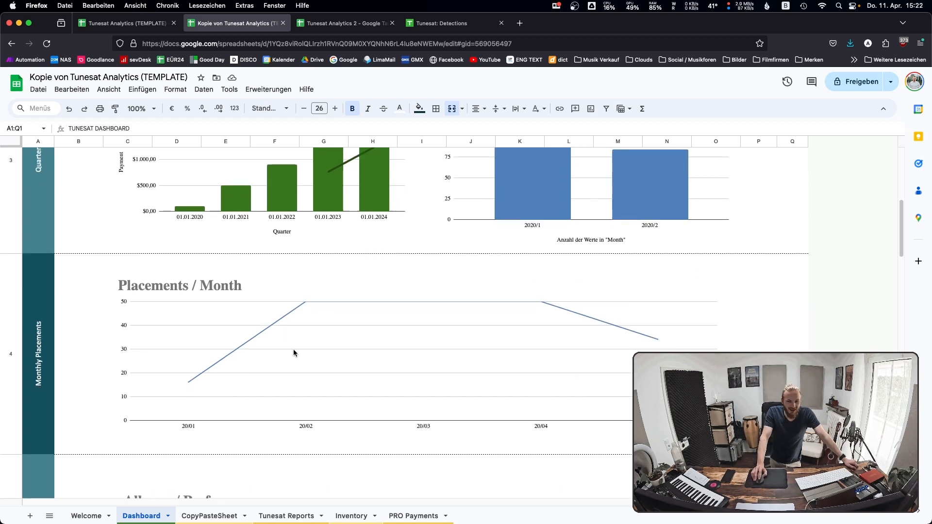
scroll(down, 3)
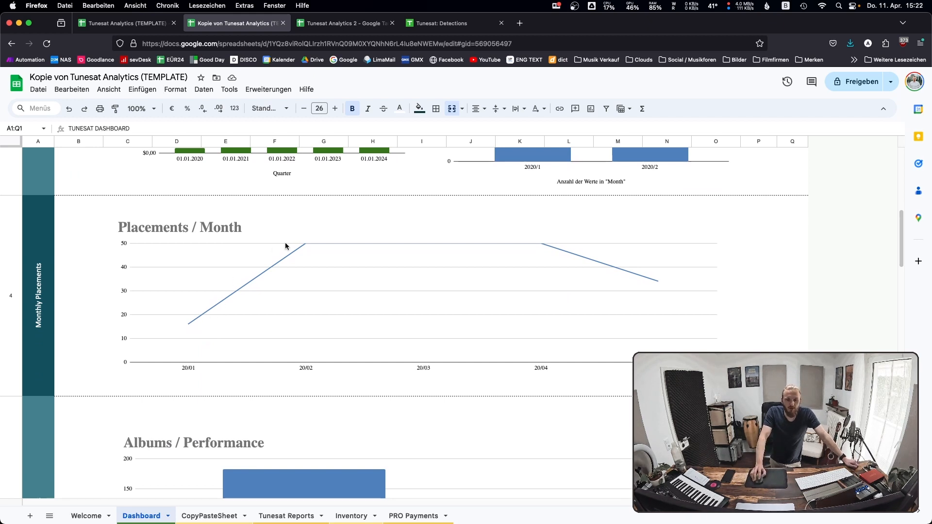
scroll(down, 3)
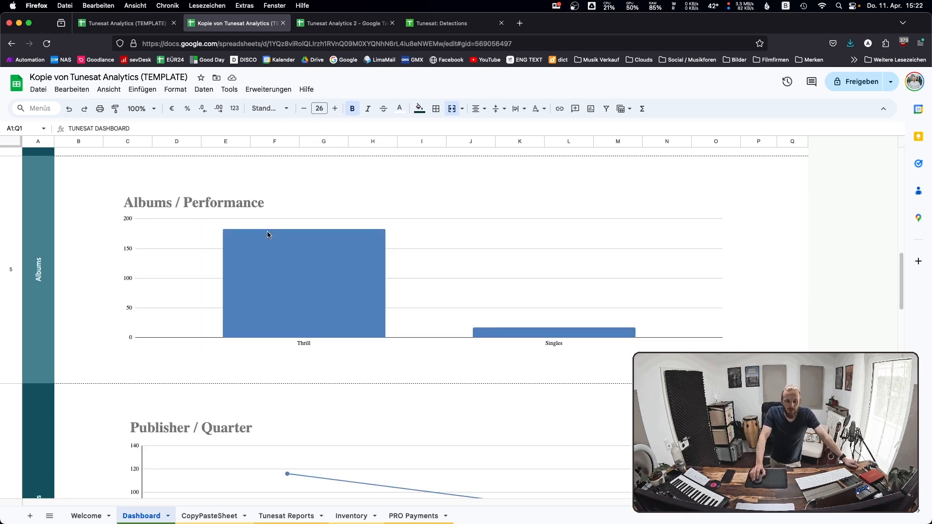
scroll(down, 3)
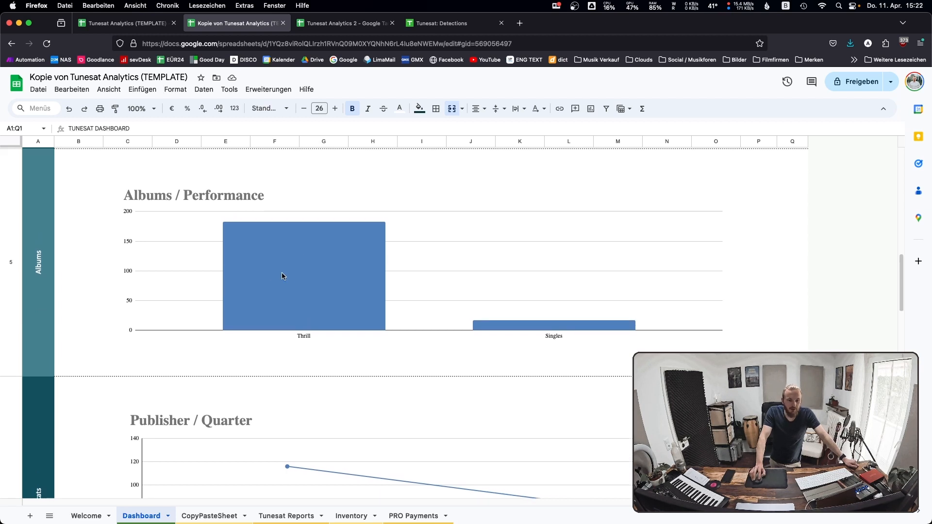
click(552, 325)
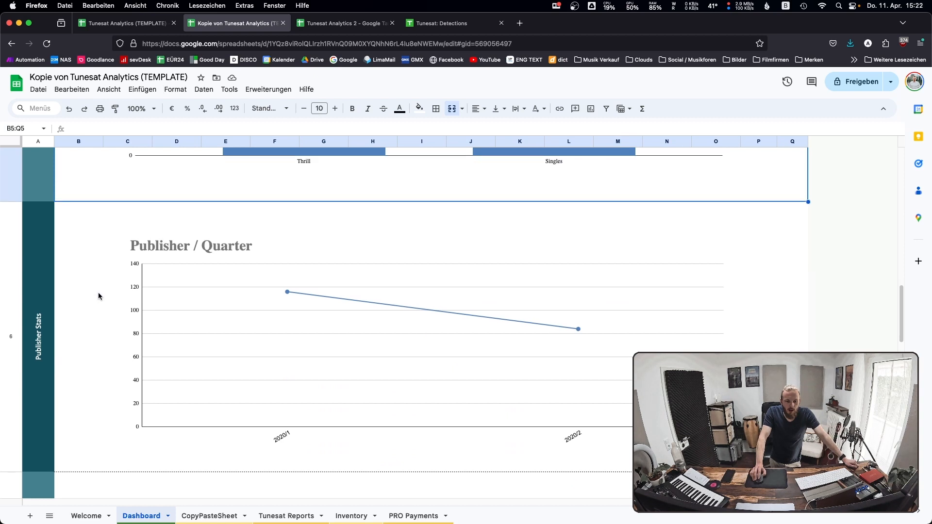
scroll(down, 3)
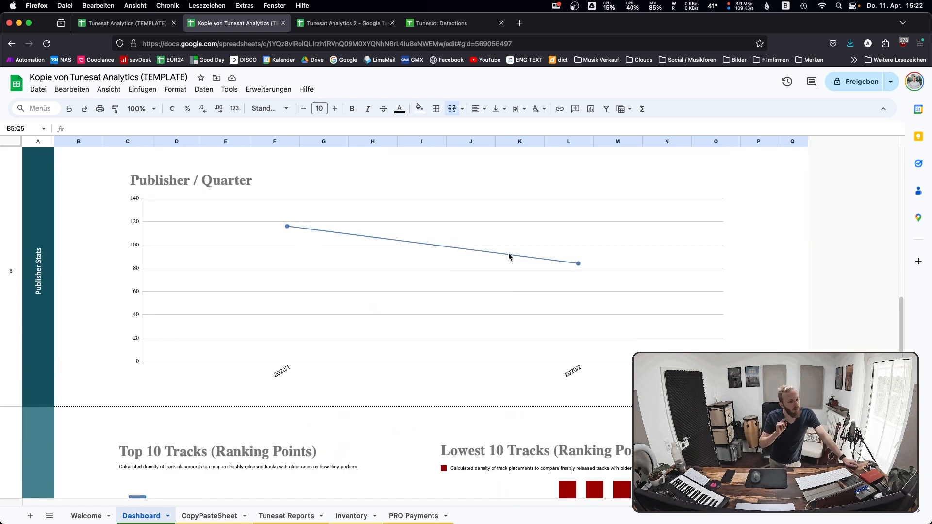
mouse_move(420, 262)
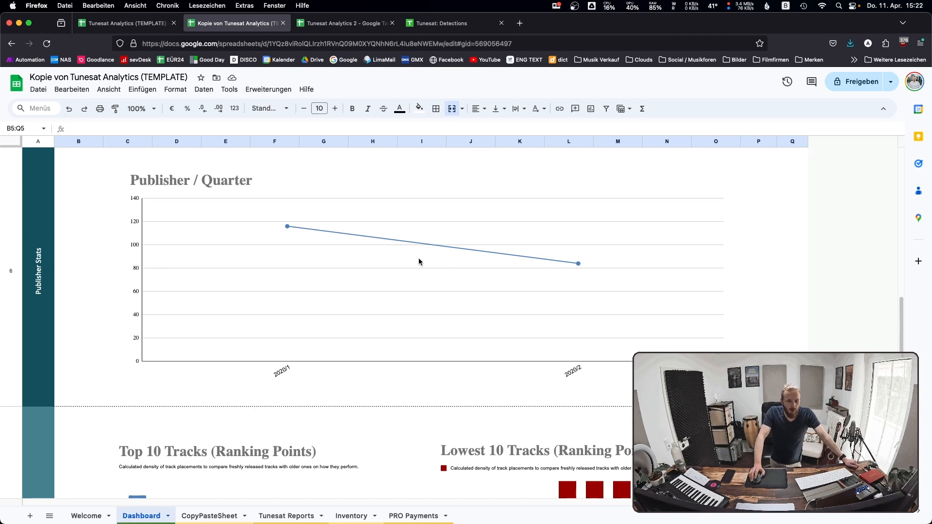
click(342, 23)
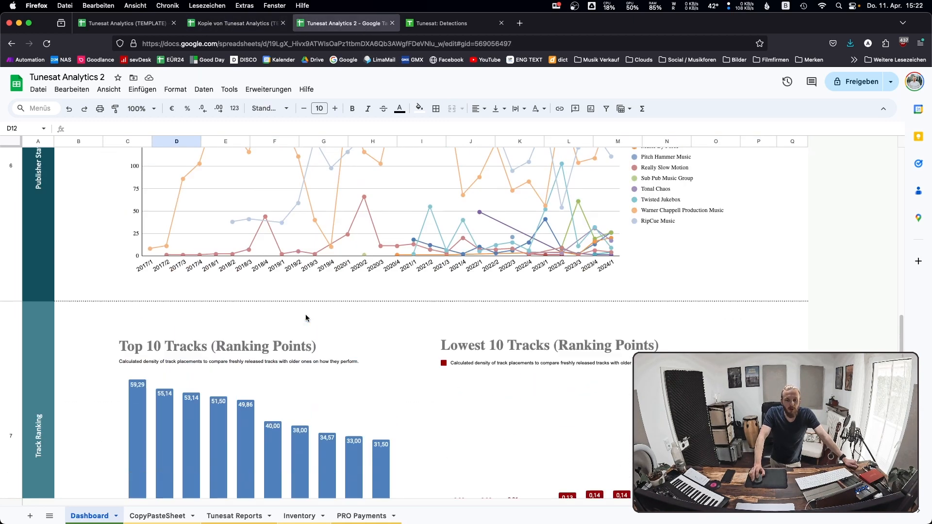
scroll(up, 3)
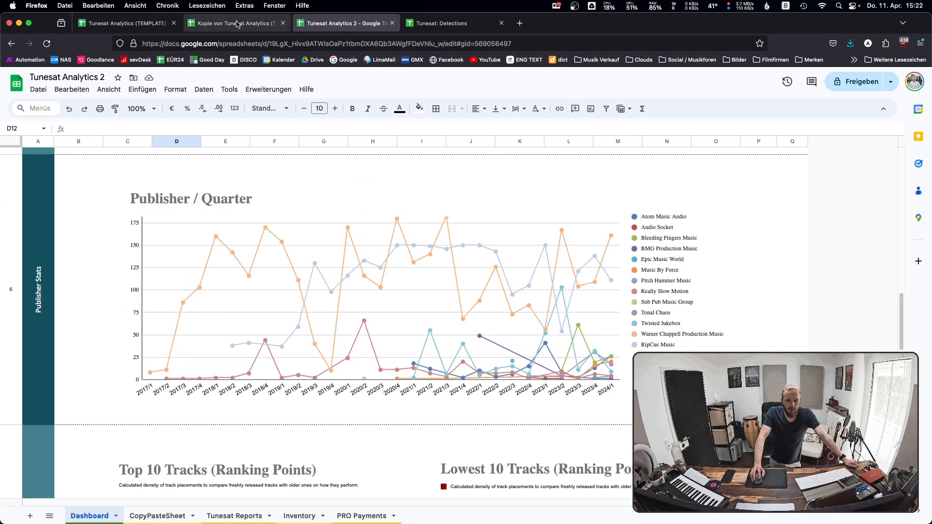
click(232, 23)
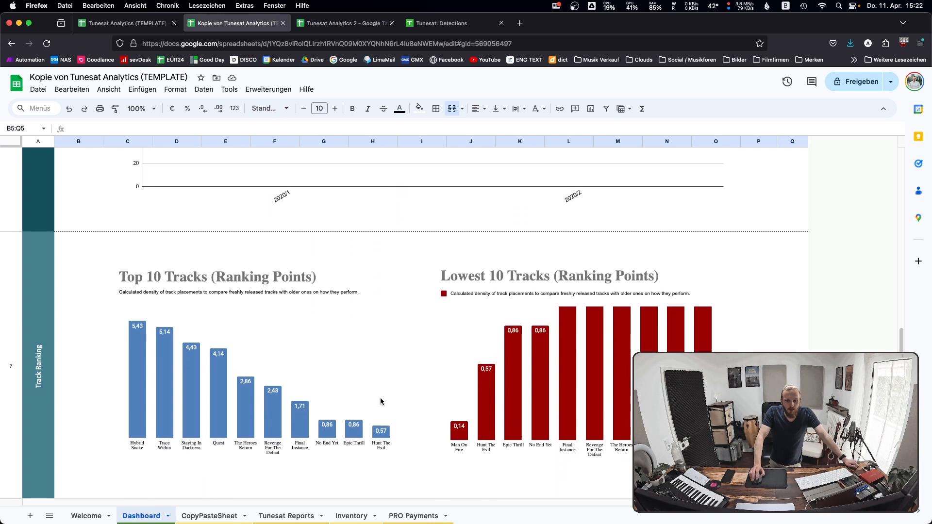
scroll(down, 3)
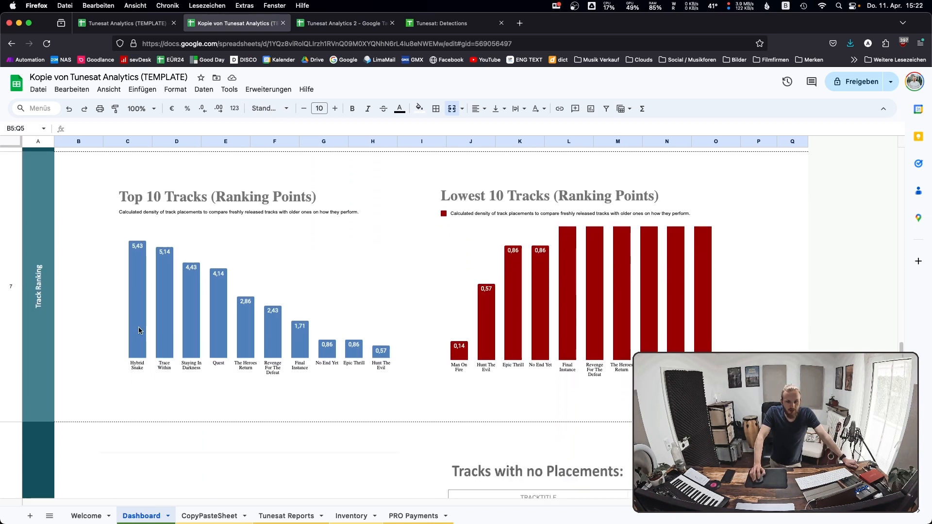
scroll(down, 3)
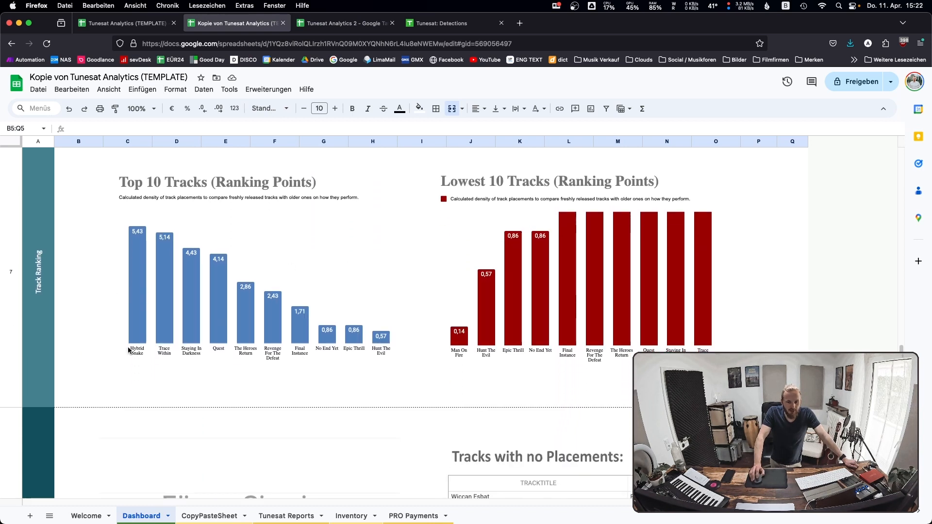
mouse_move(681, 274)
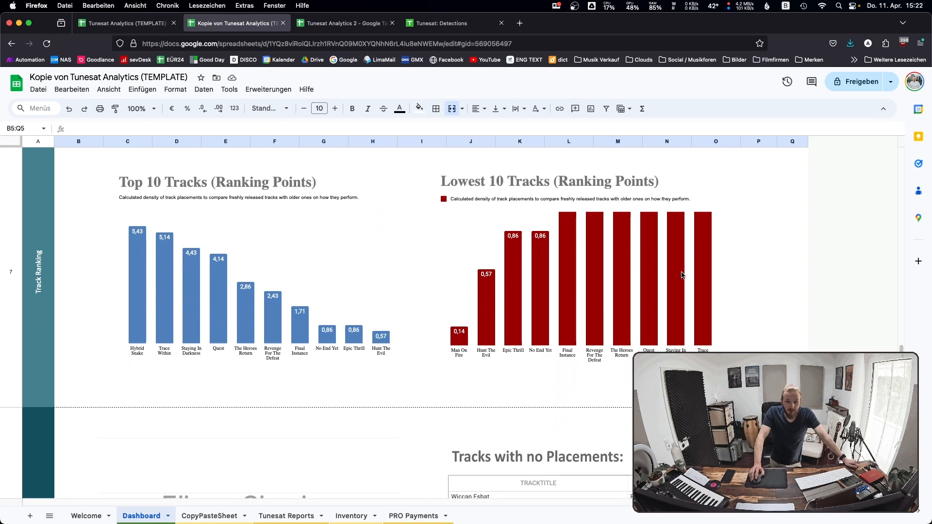
scroll(down, 3)
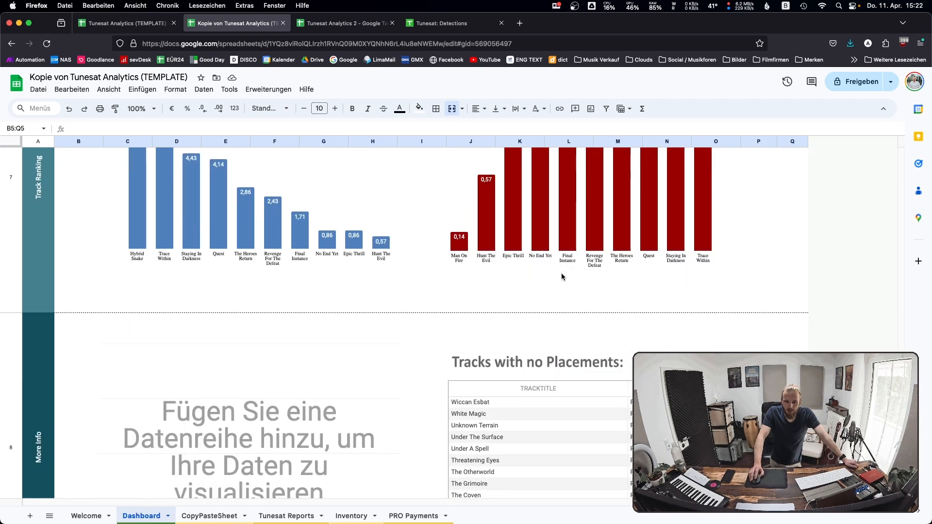
scroll(down, 3)
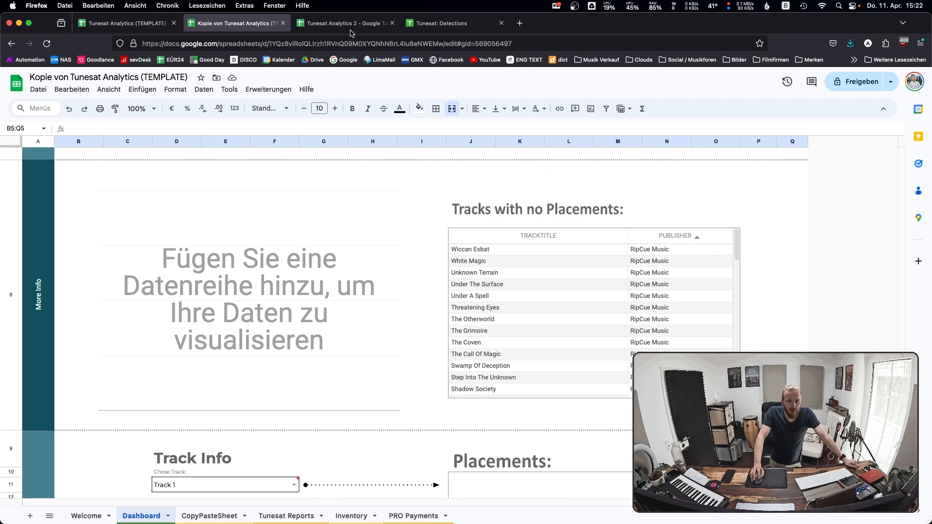
click(342, 23)
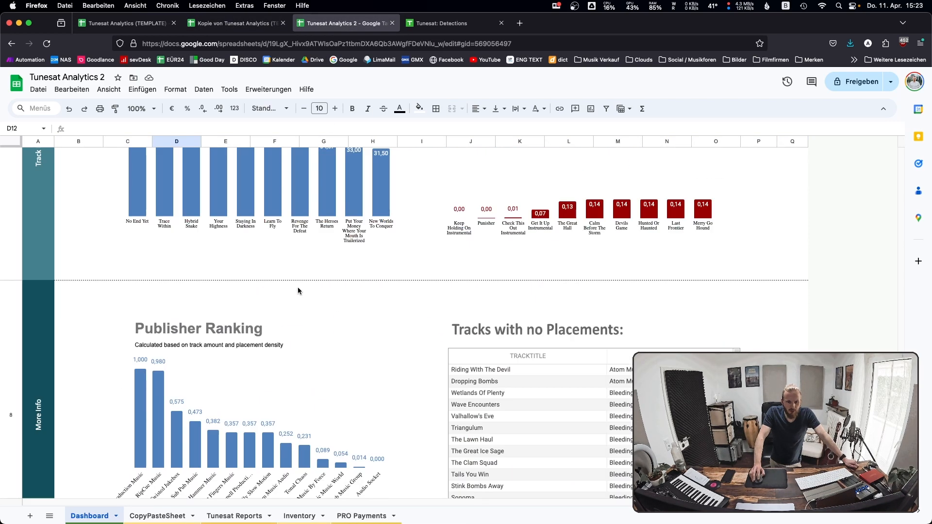
scroll(down, 3)
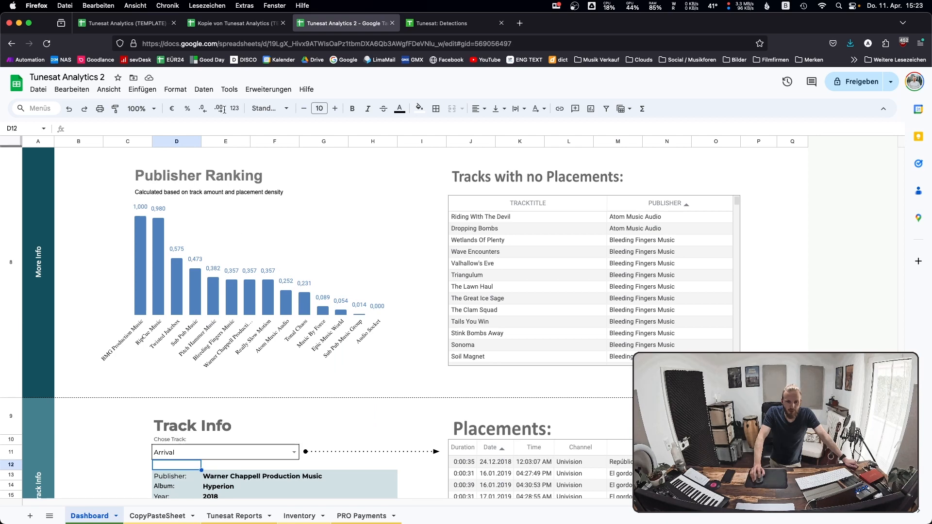
scroll(up, 3)
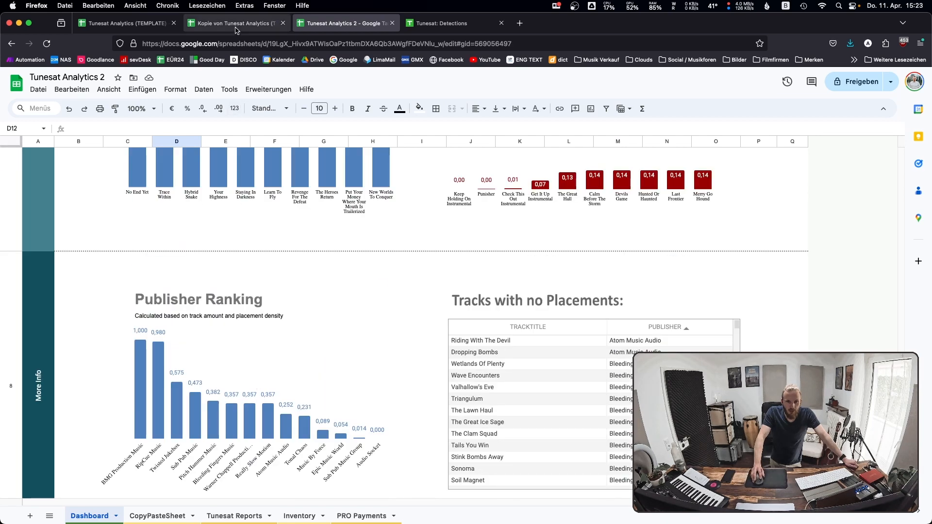
click(235, 23)
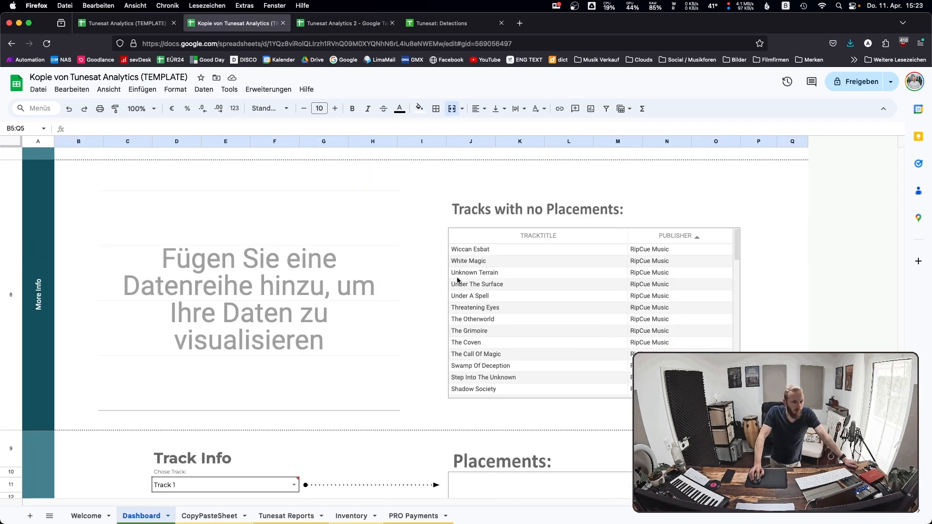
mouse_move(560, 268)
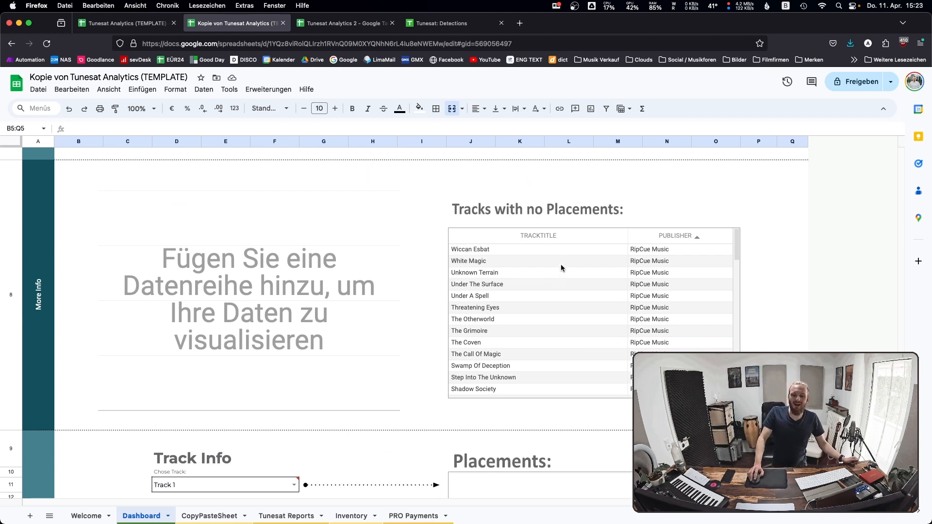
mouse_move(560, 246)
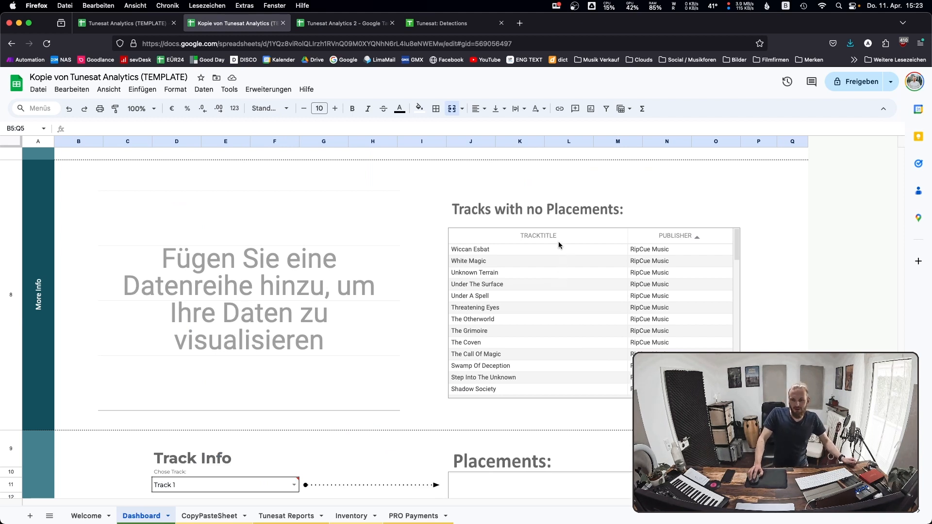
In Track Info, pick Staying In Darkness, then Trace Within, then reopen the list for Hunt The Evil.
scroll(down, 3)
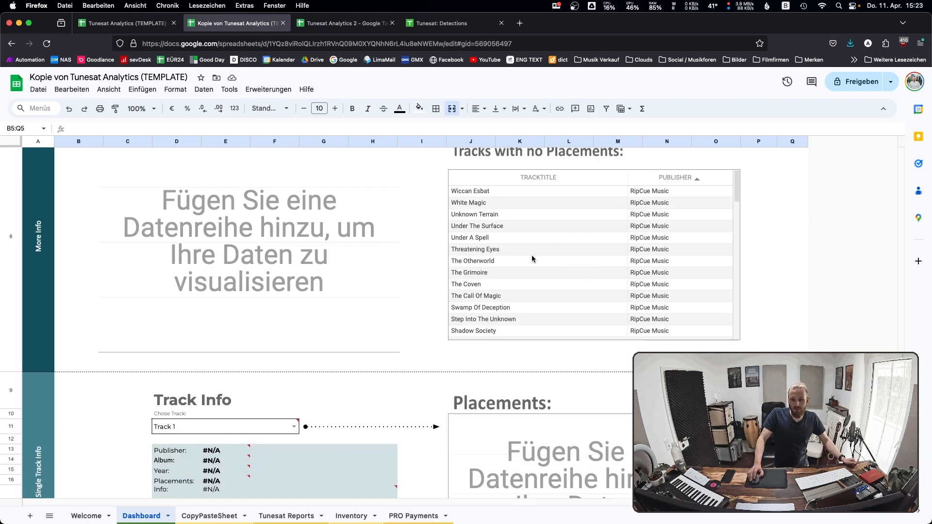
scroll(down, 3)
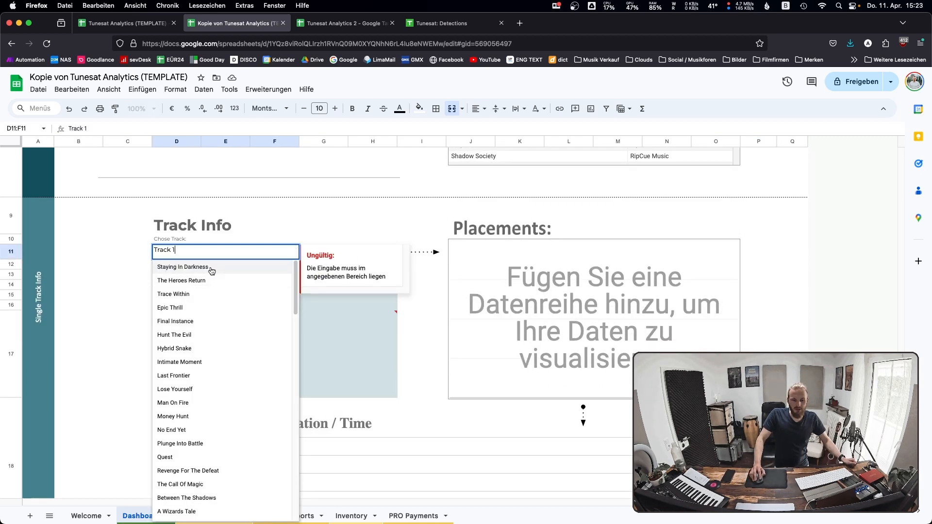
click(183, 266)
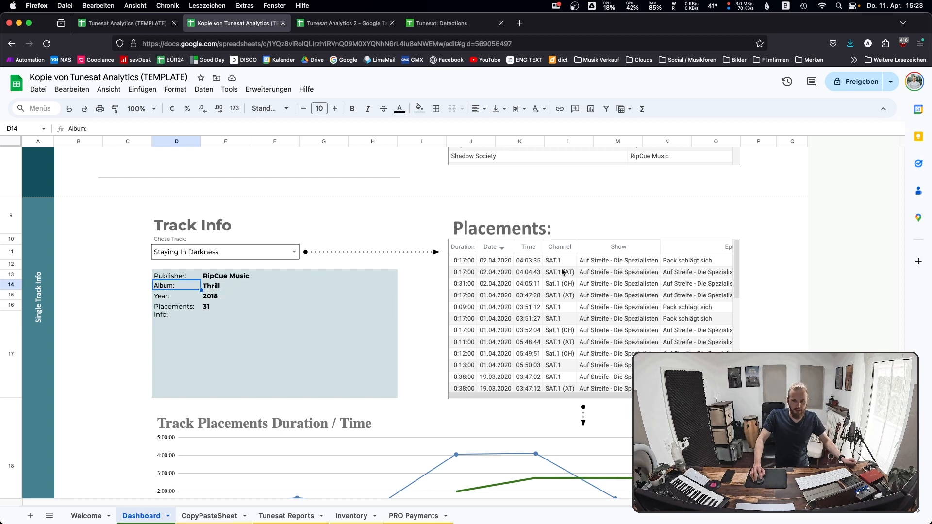
scroll(down, 3)
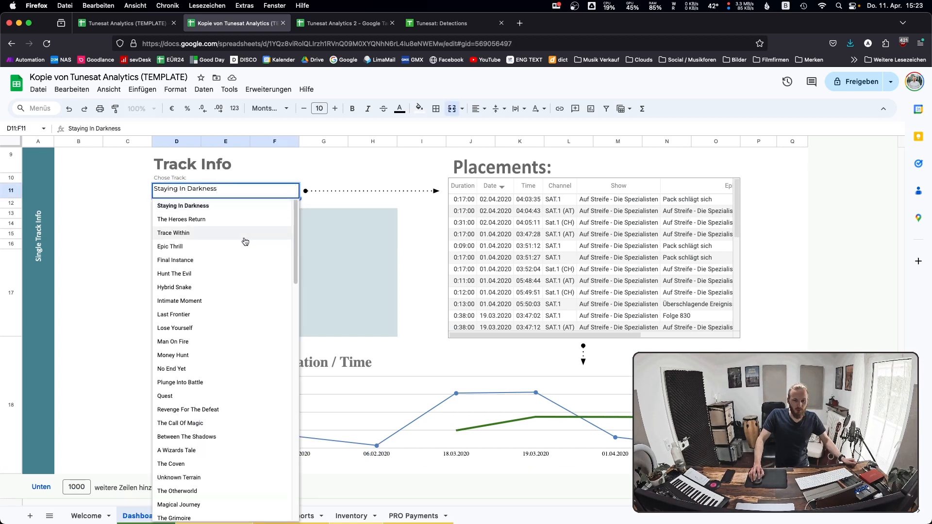
click(173, 232)
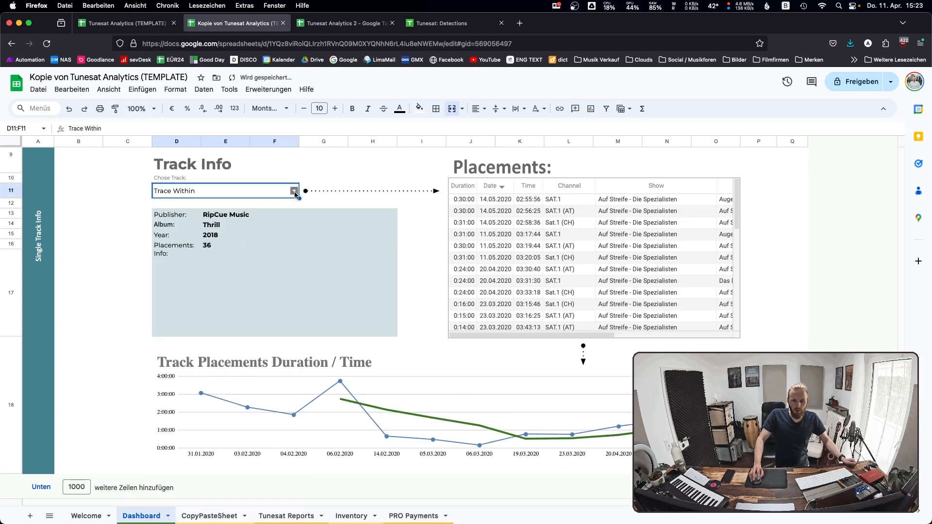
click(293, 191)
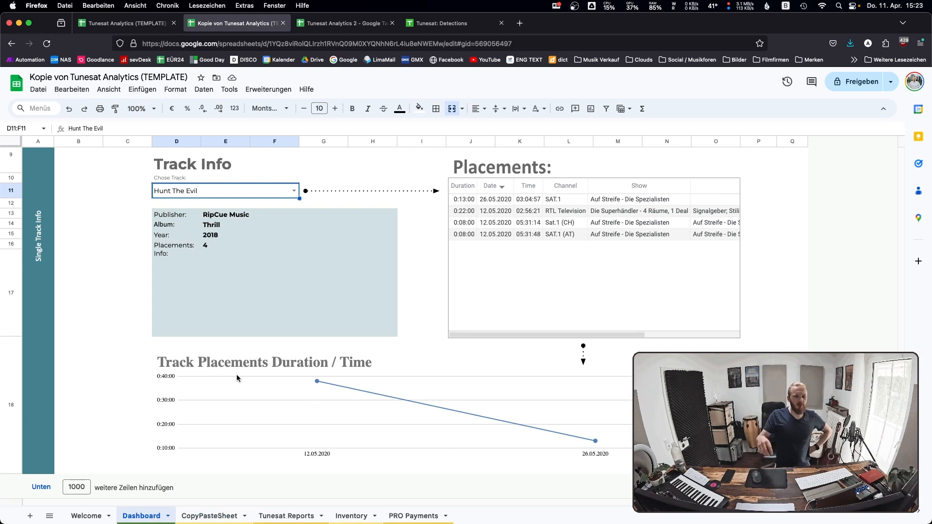
mouse_move(242, 379)
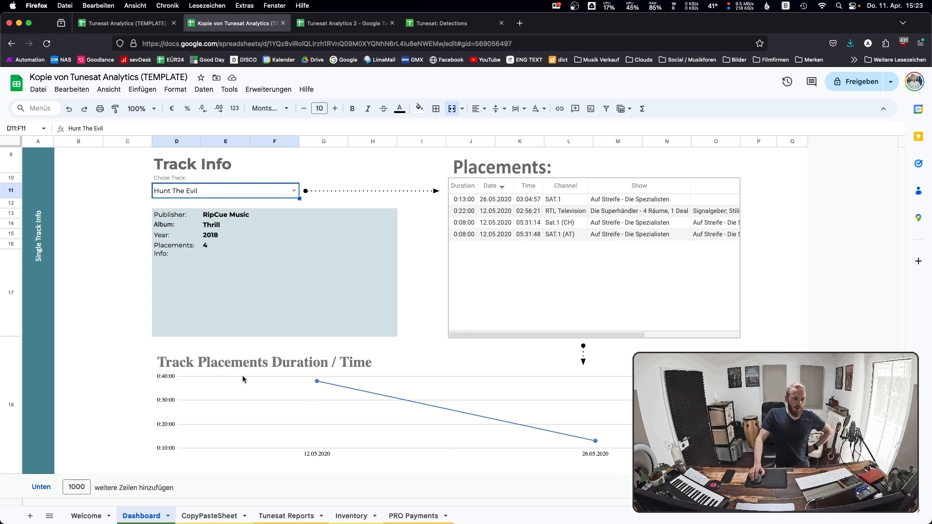